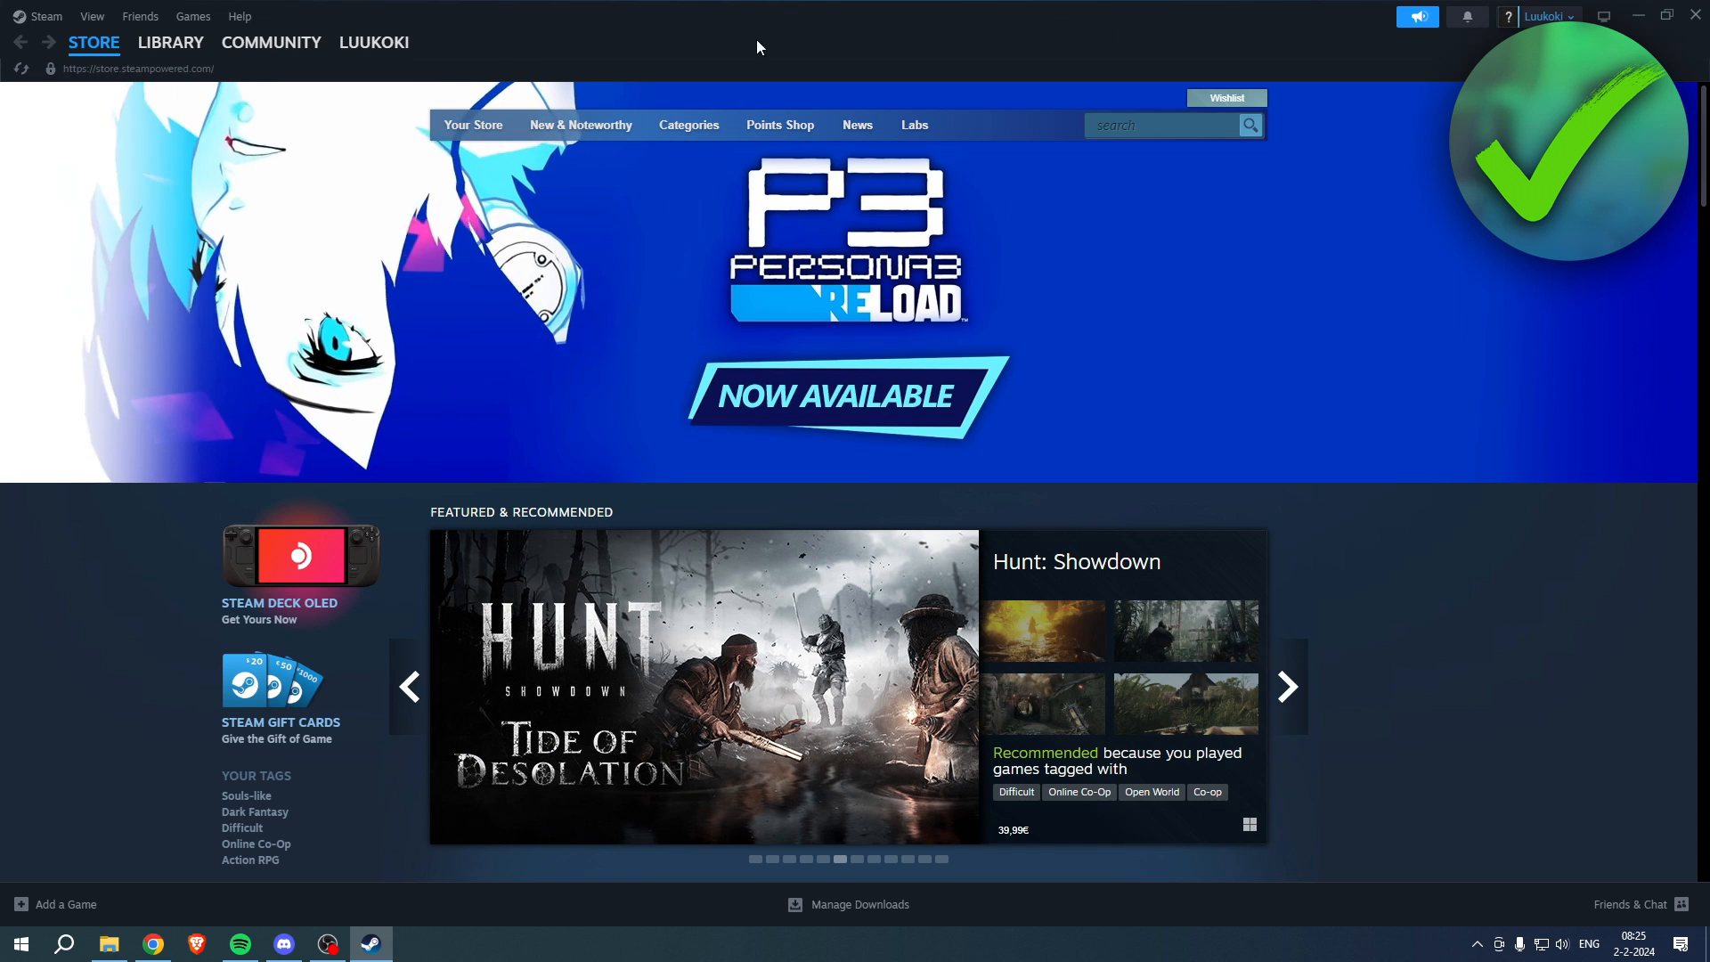
Switch Steam from the store to the Library Home page
left_click(171, 42)
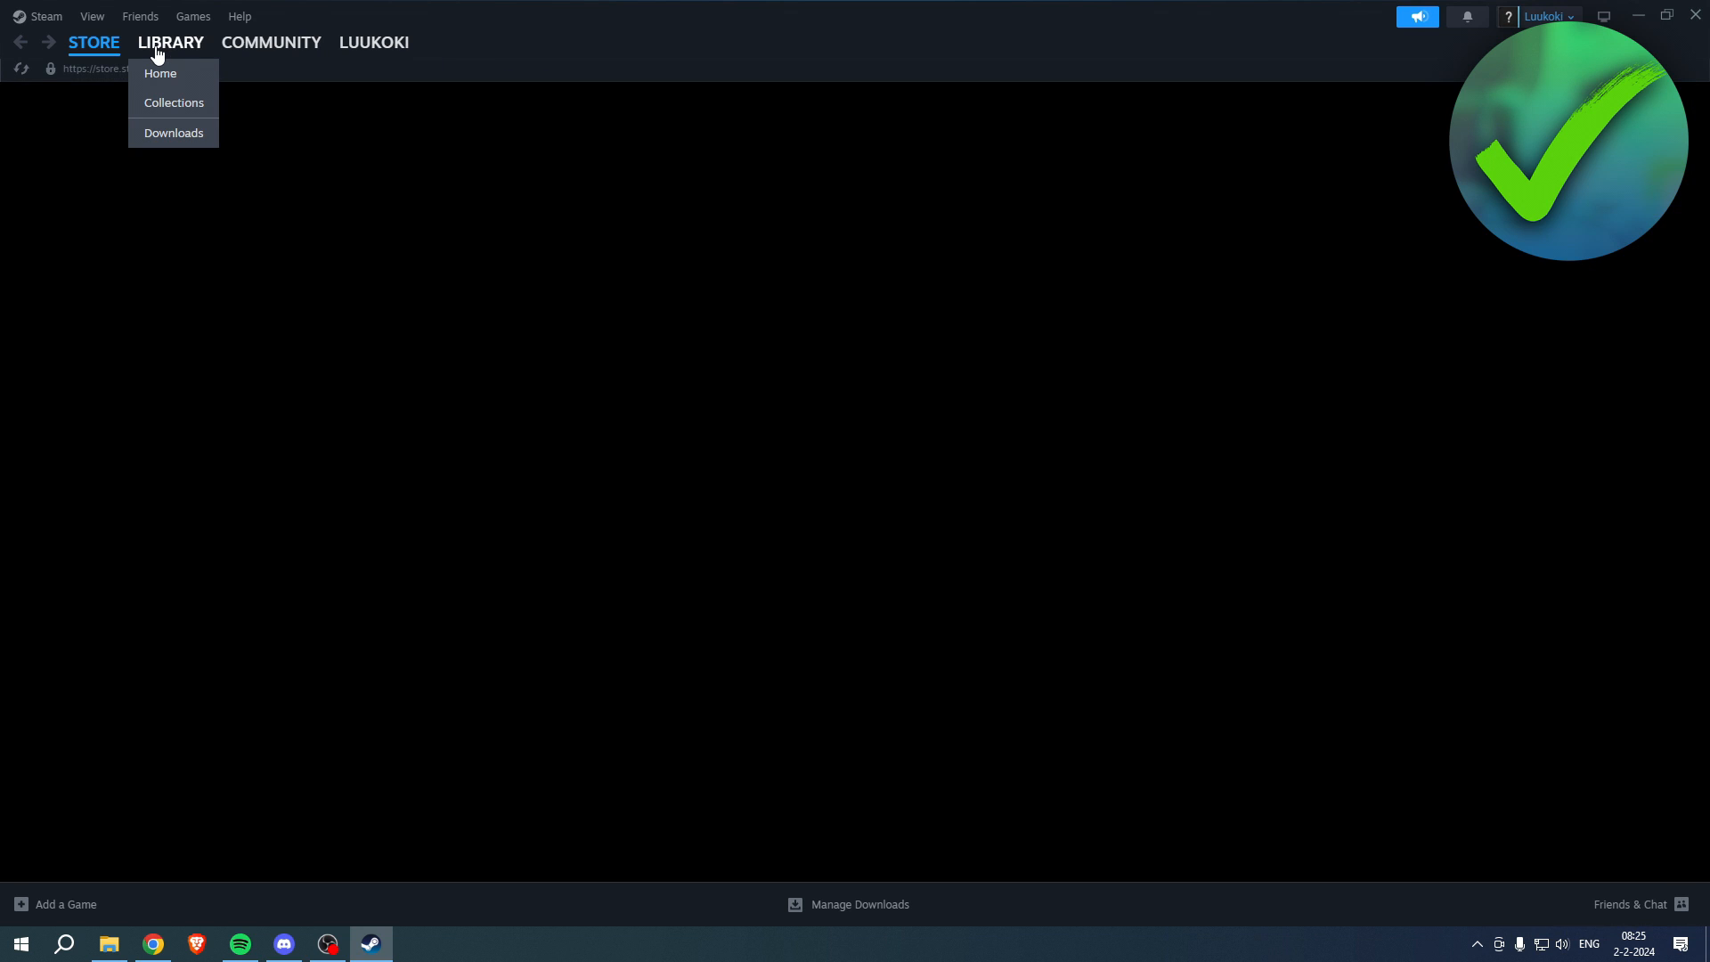
left_click(160, 73)
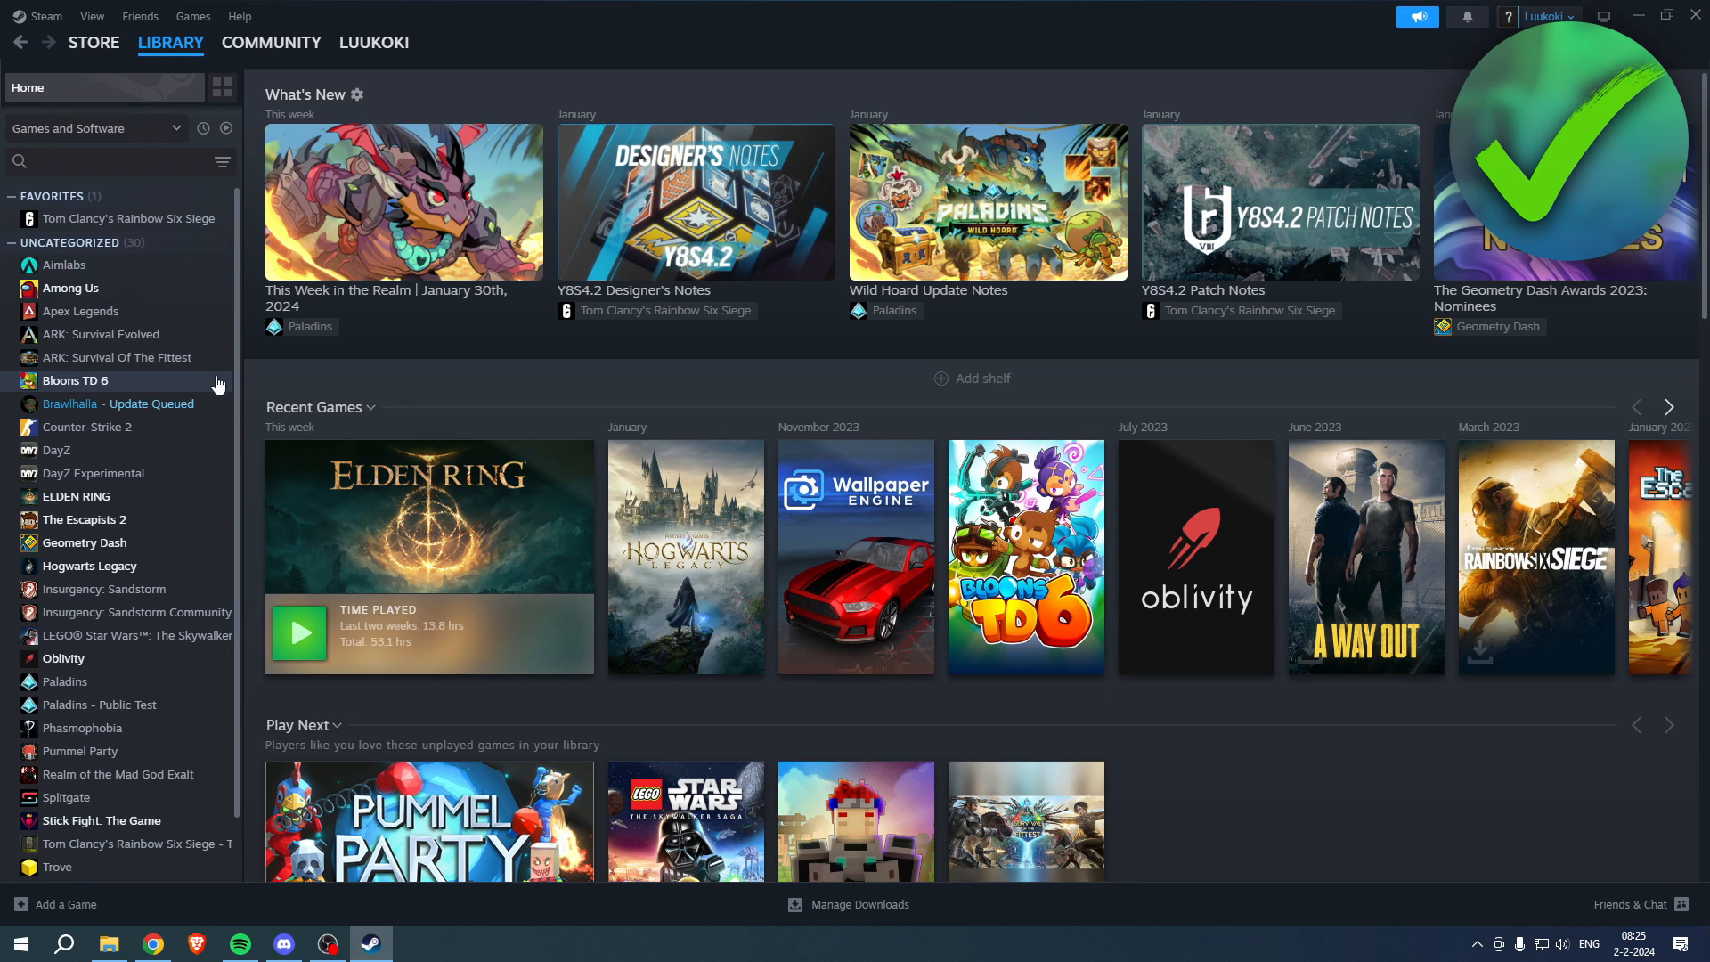
mouse_move(73, 910)
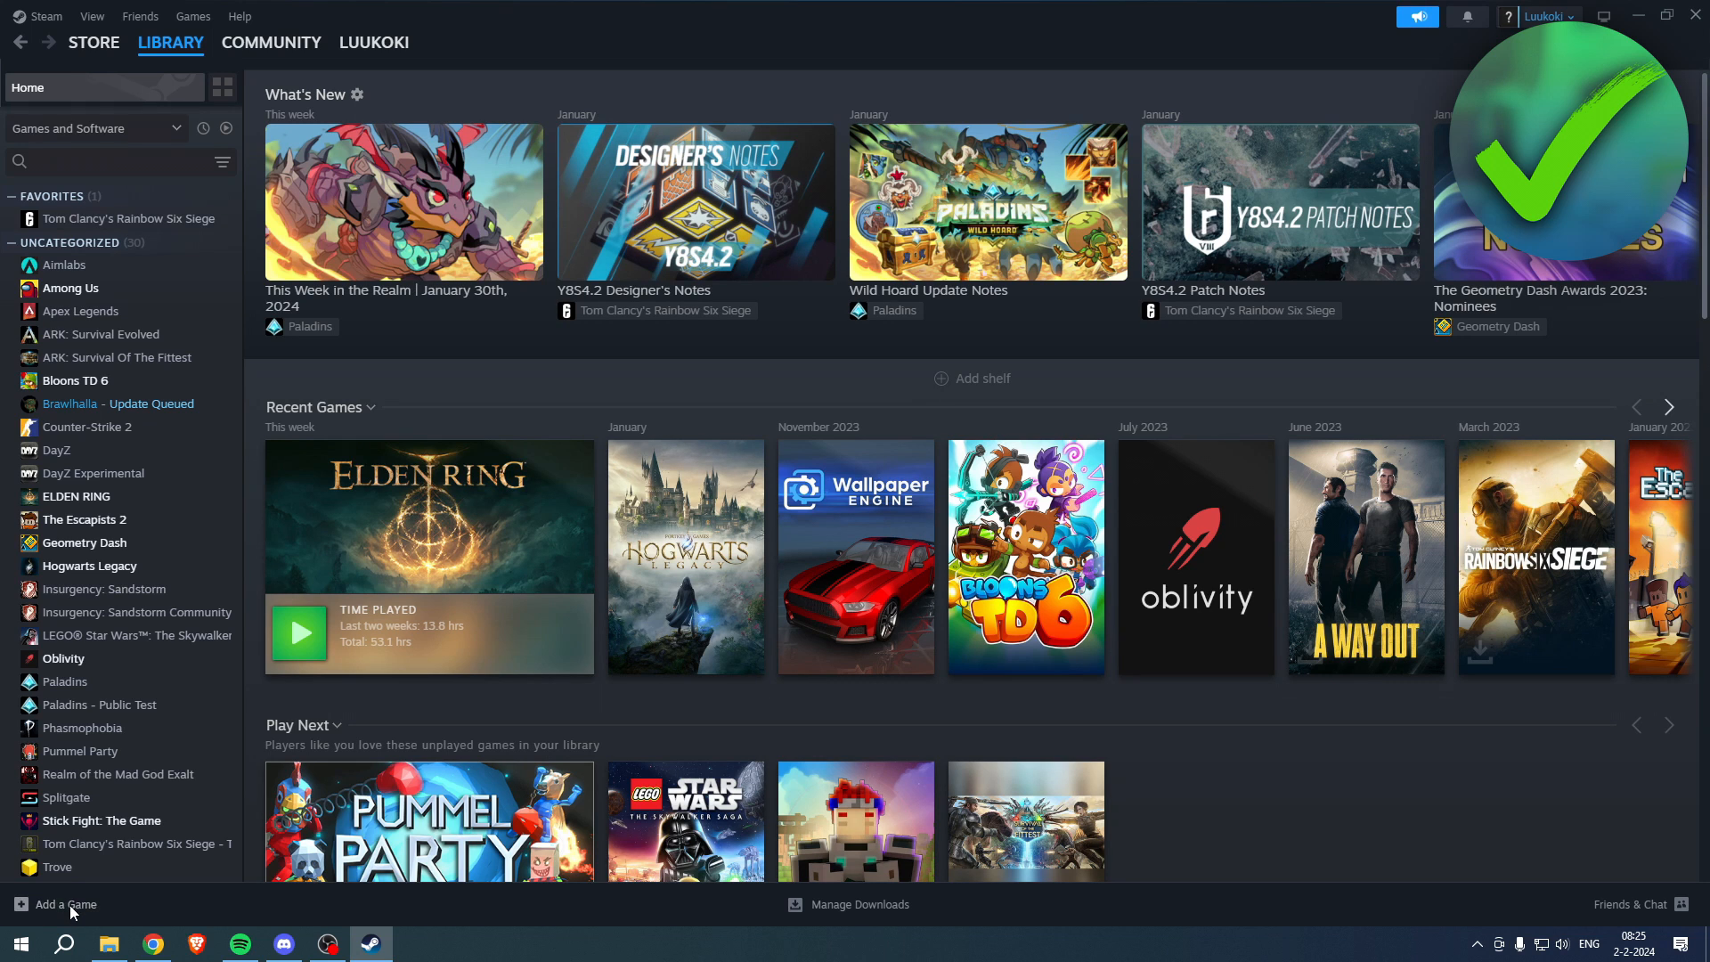
Start adding a non-Steam game and scroll through the installed programs list
left_click(55, 904)
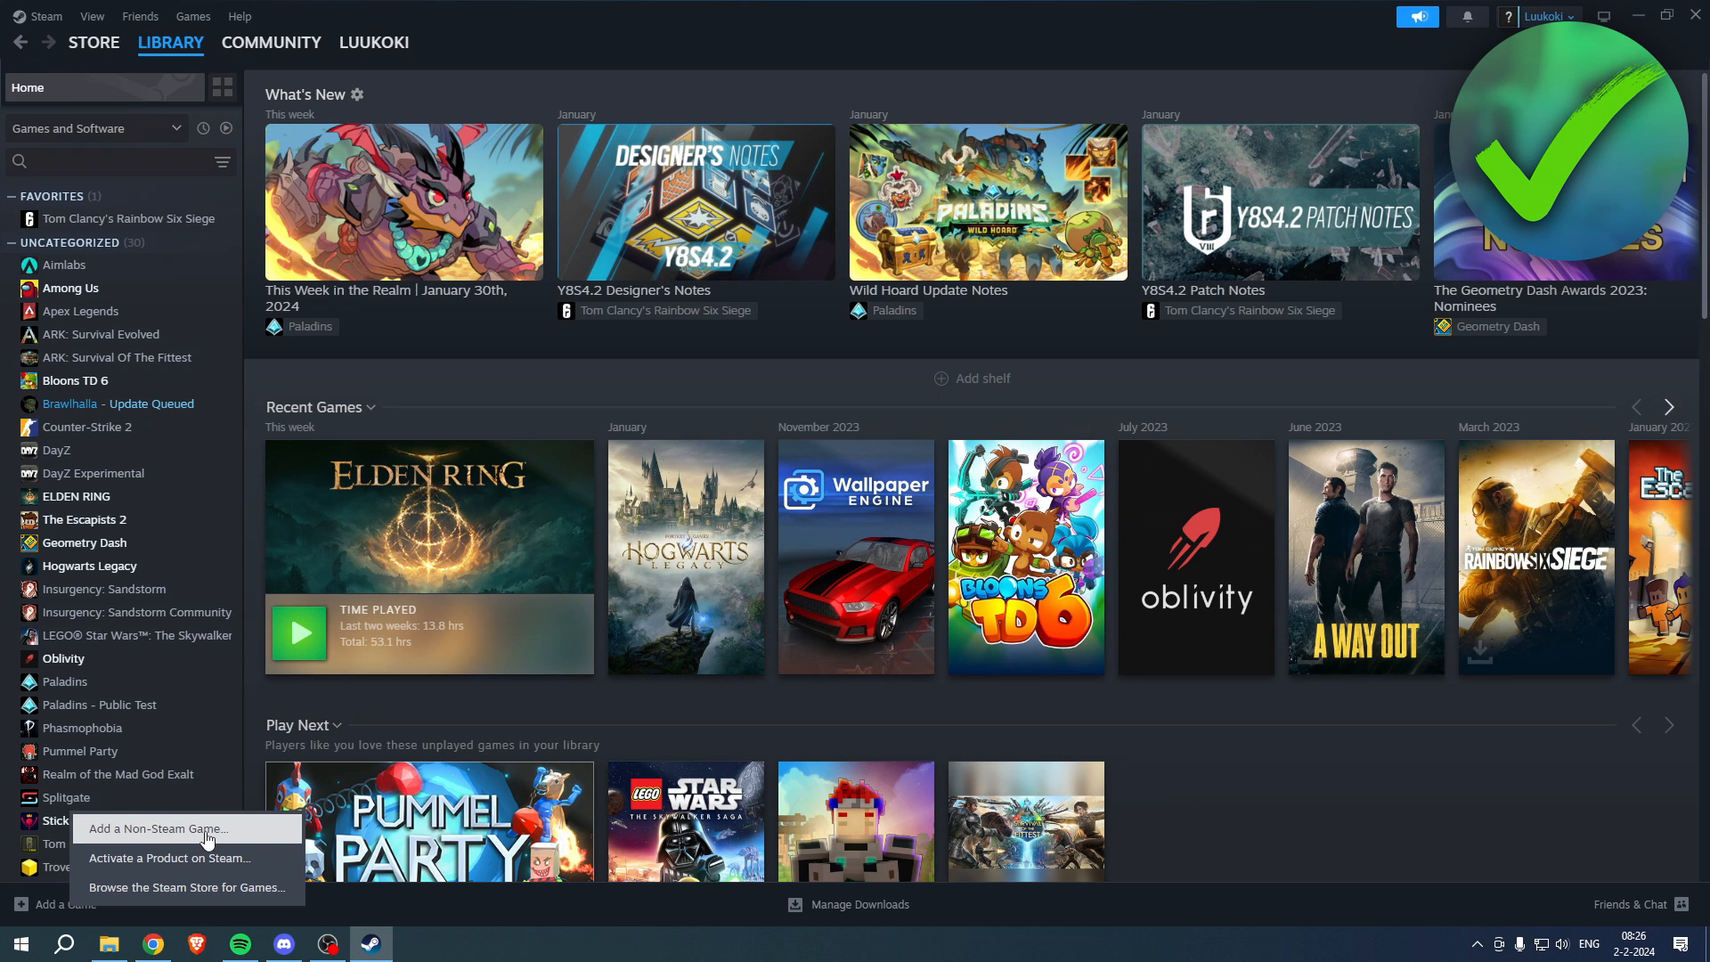
mouse_move(231, 836)
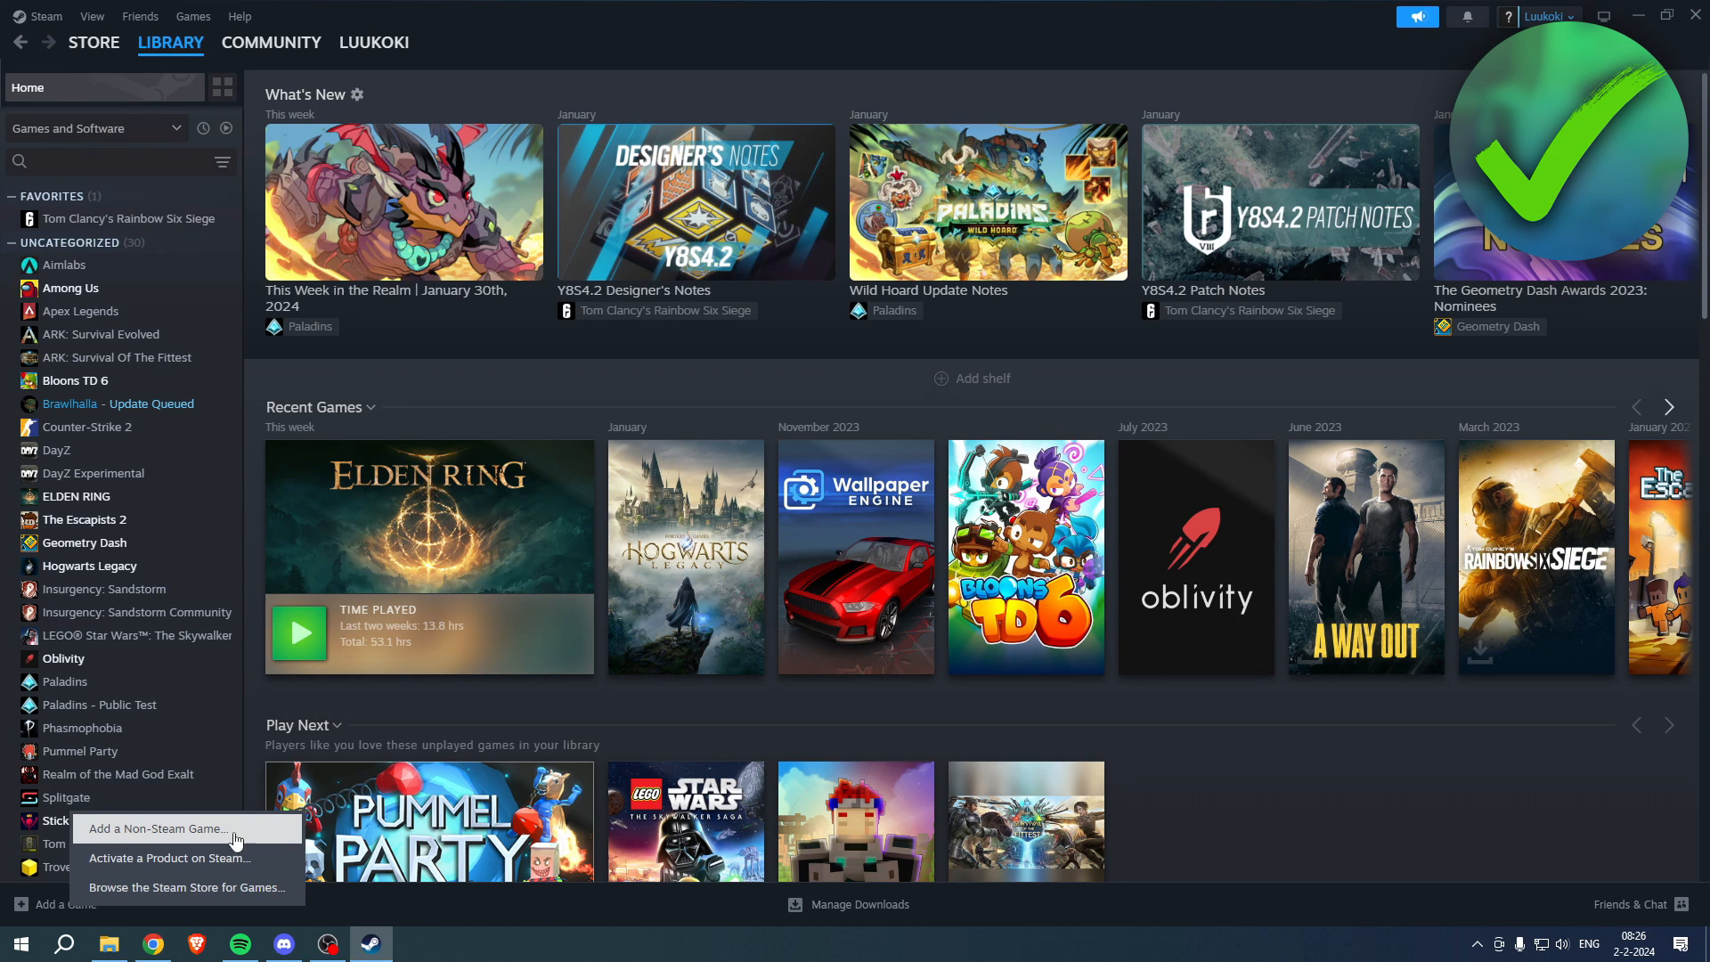
mouse_move(196, 835)
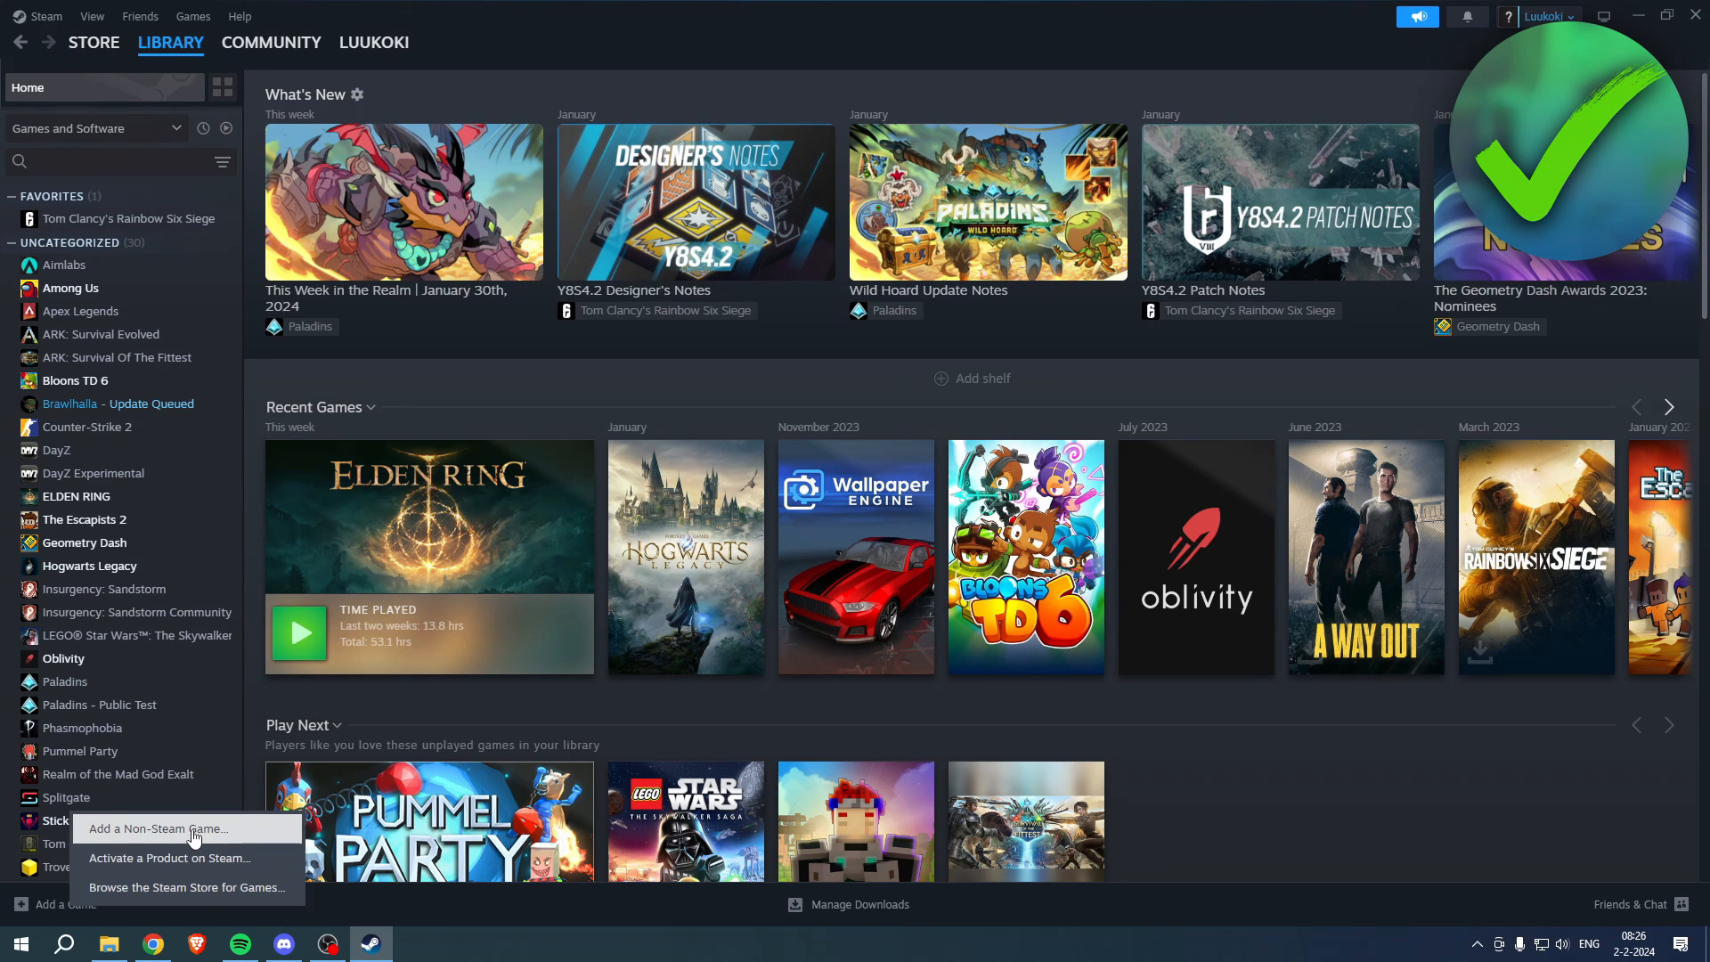
left_click(129, 829)
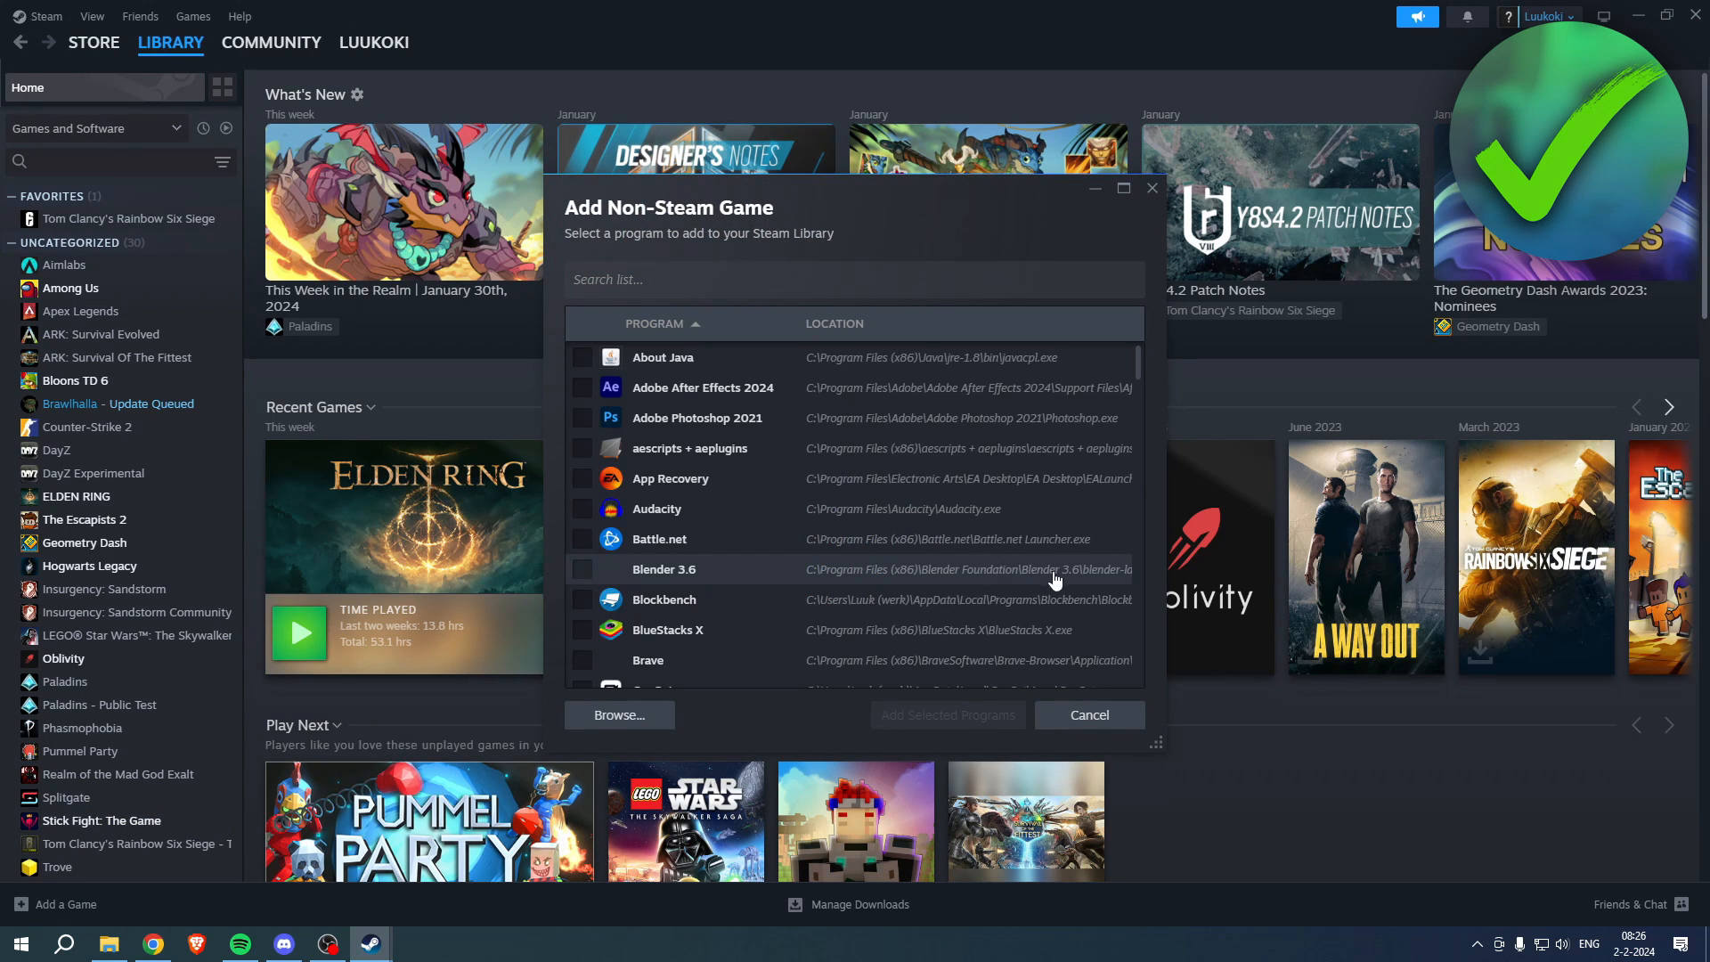
scroll("down", 3)
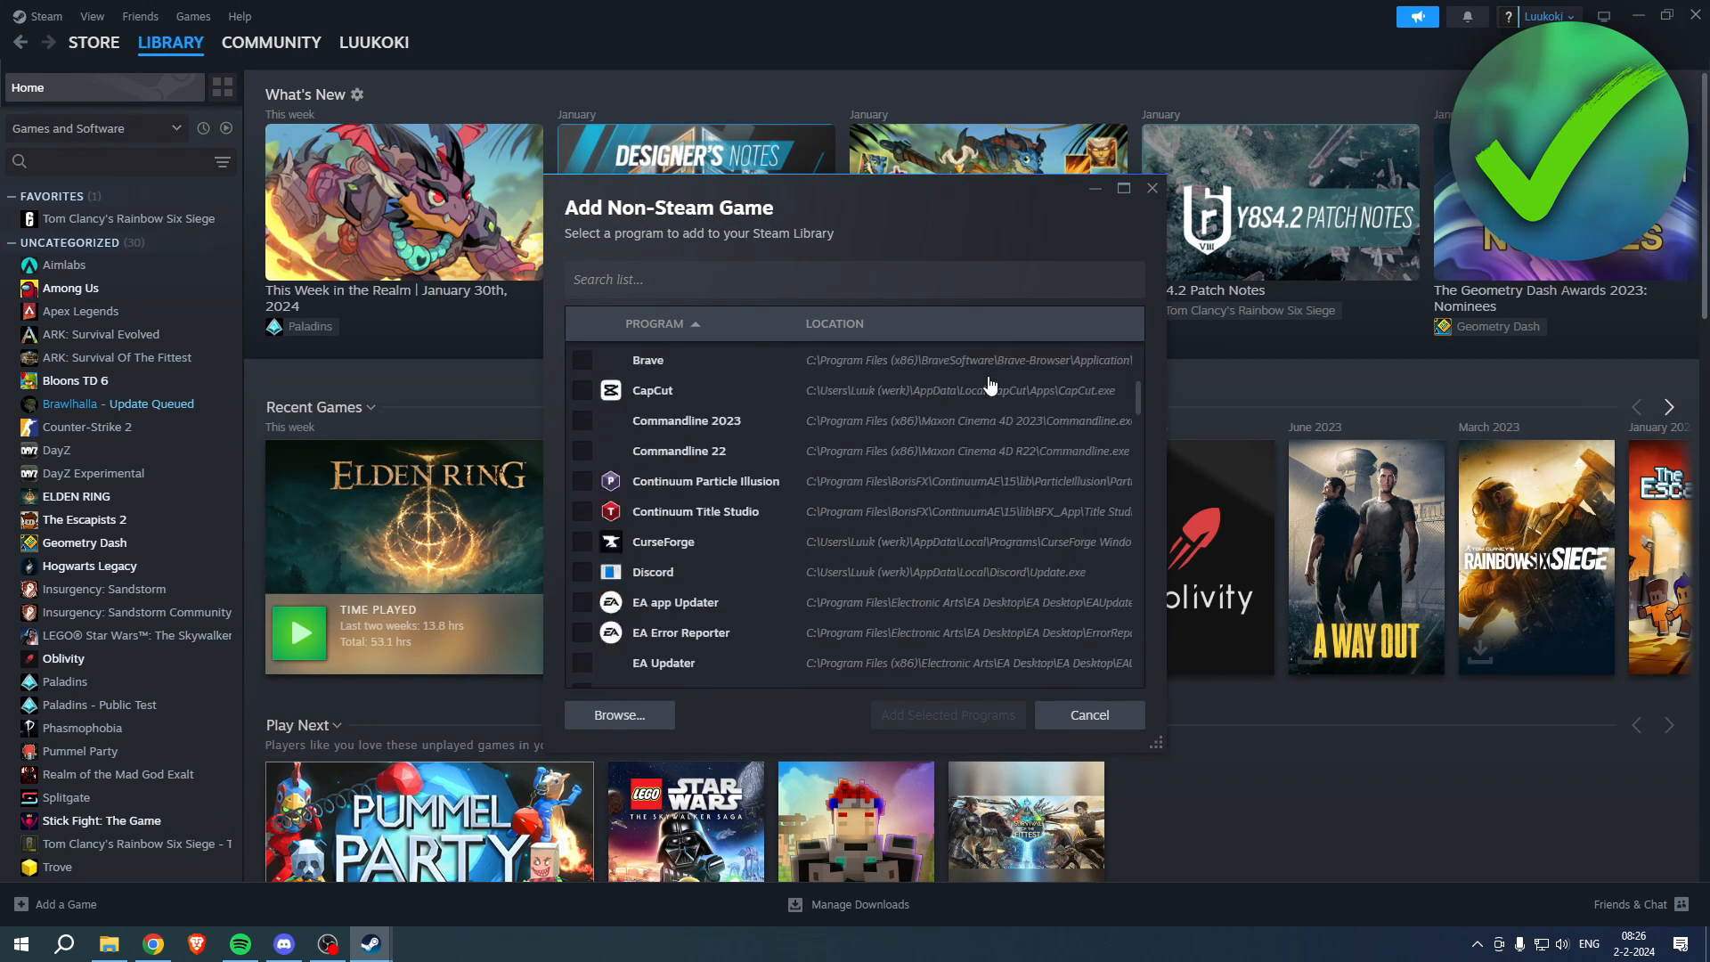
scroll("down", 3)
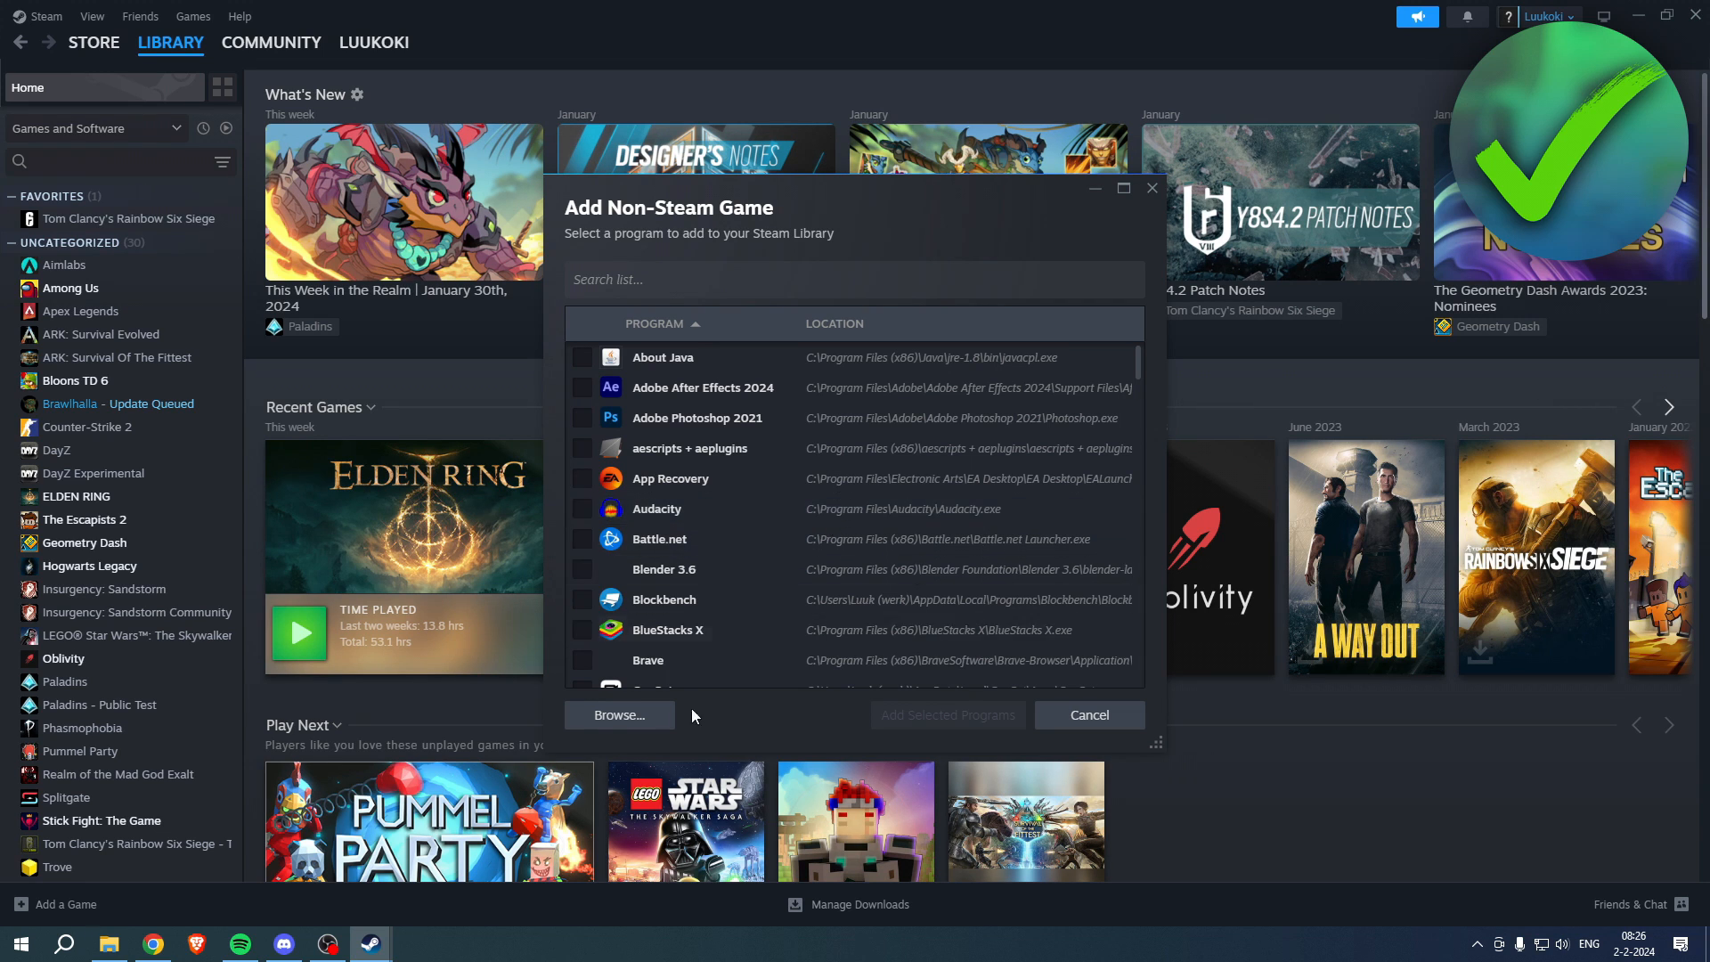
Browse This PC, SSD 1 (C:) and Program Files, then return to This PC
left_click(619, 716)
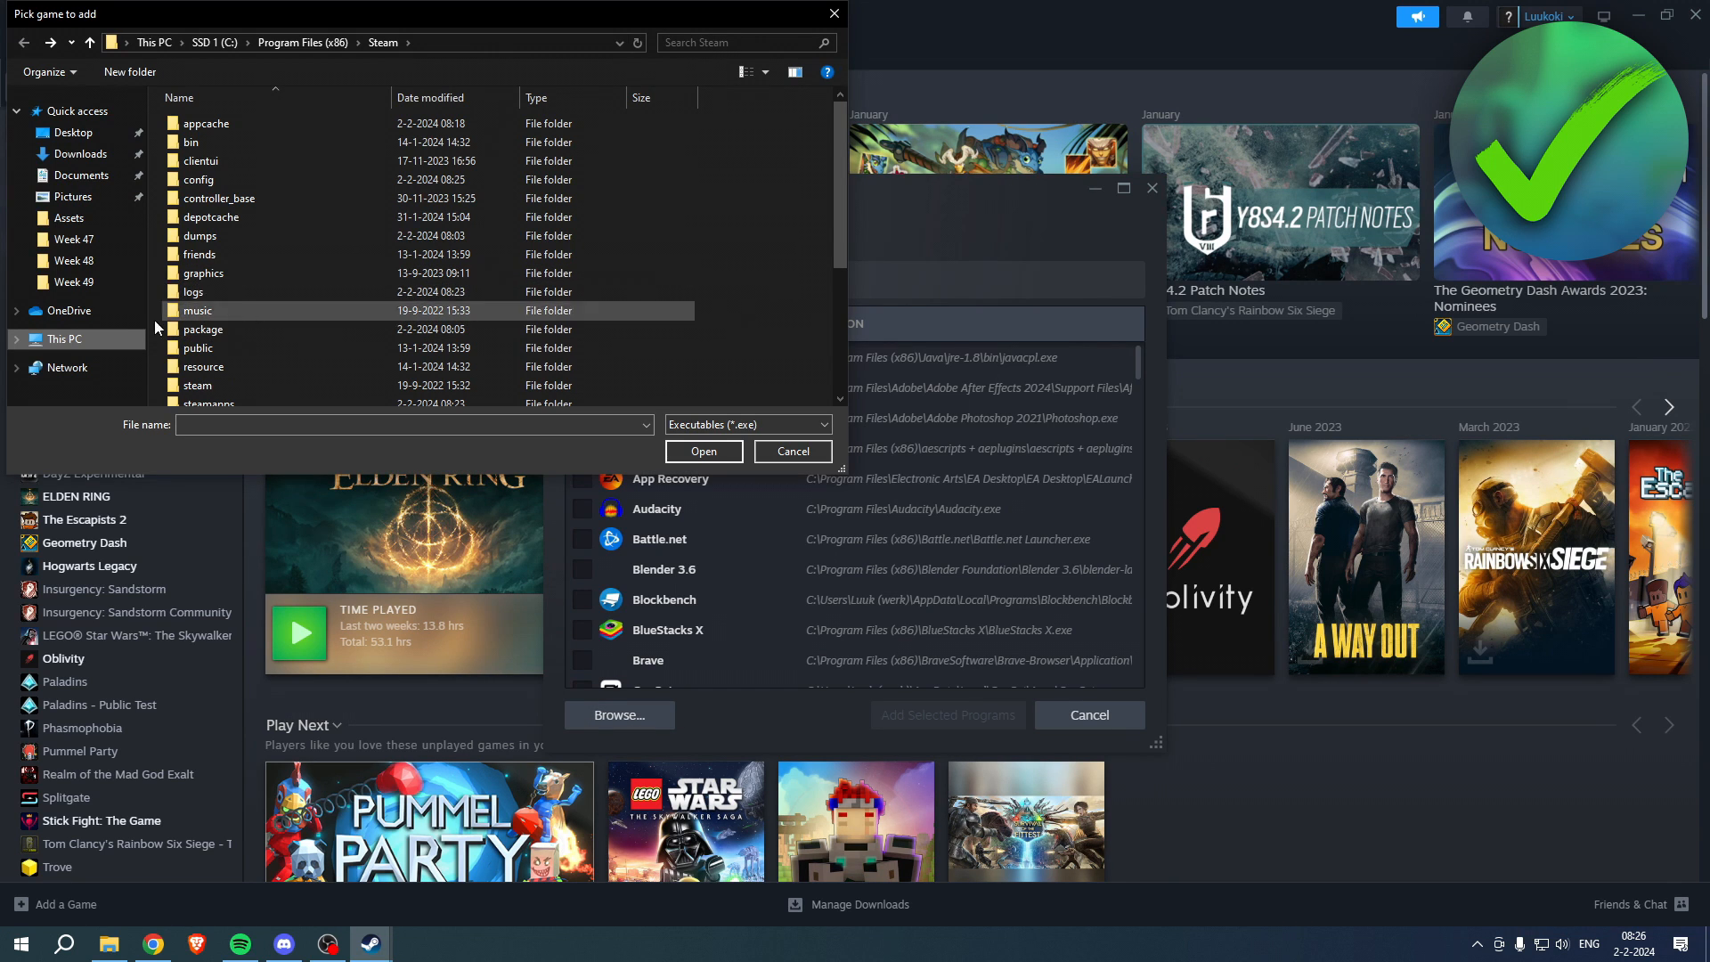
left_click(64, 339)
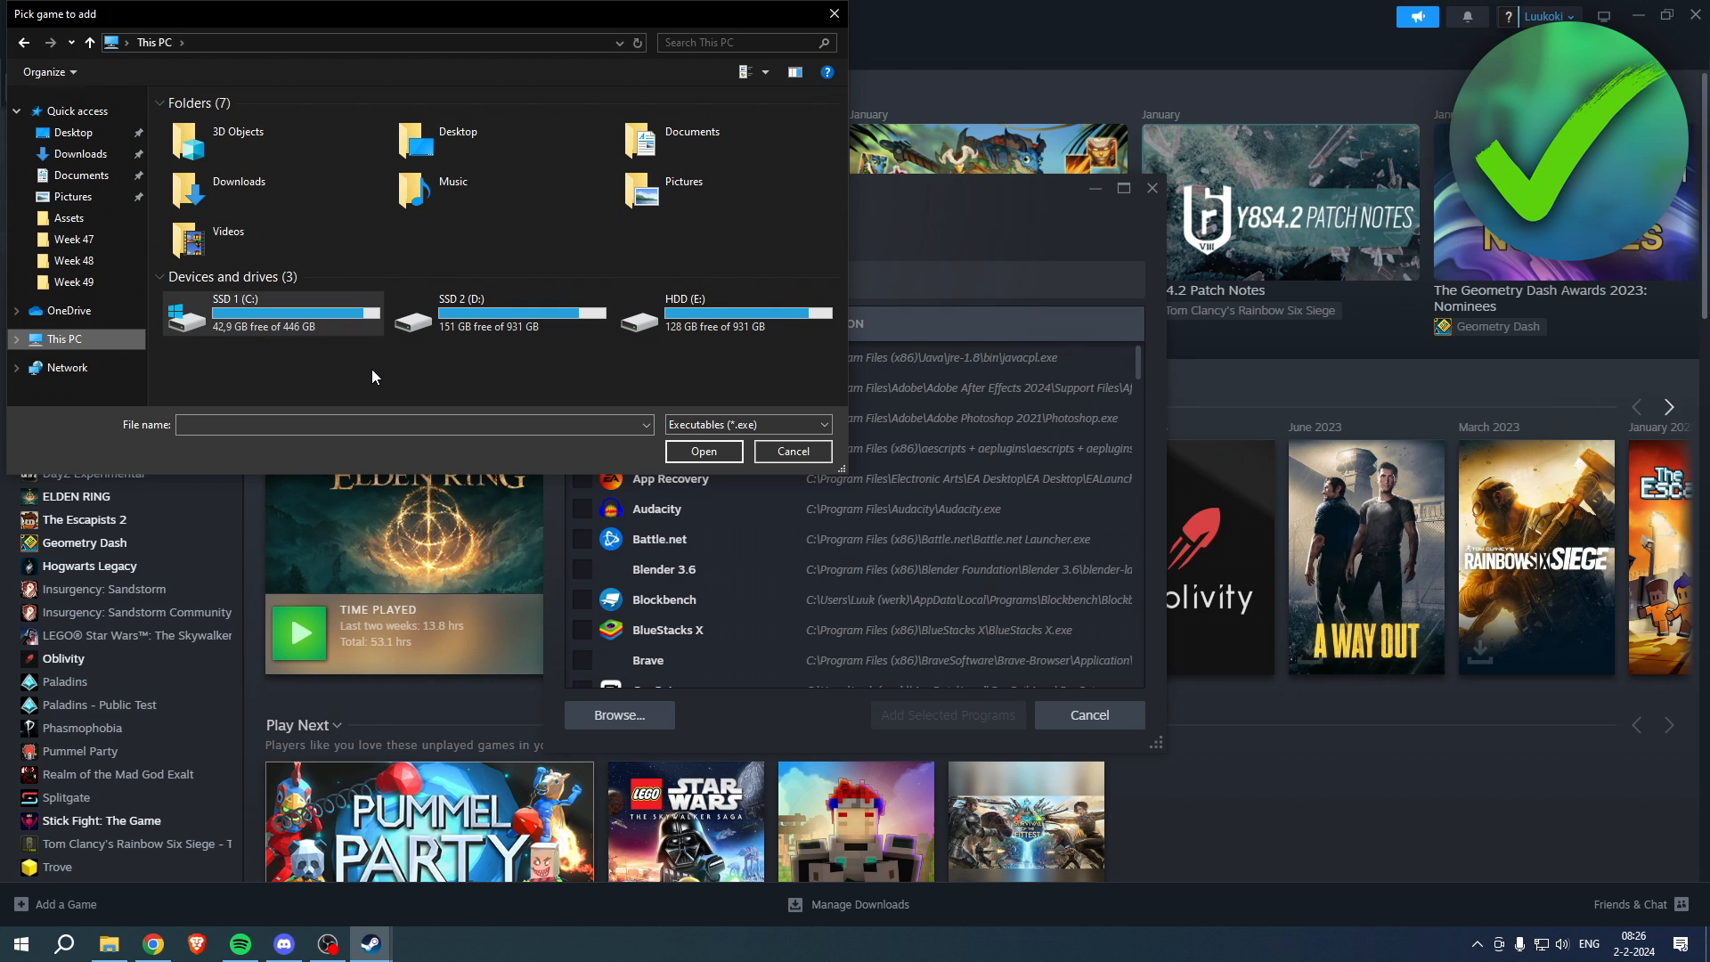
left_click(254, 321)
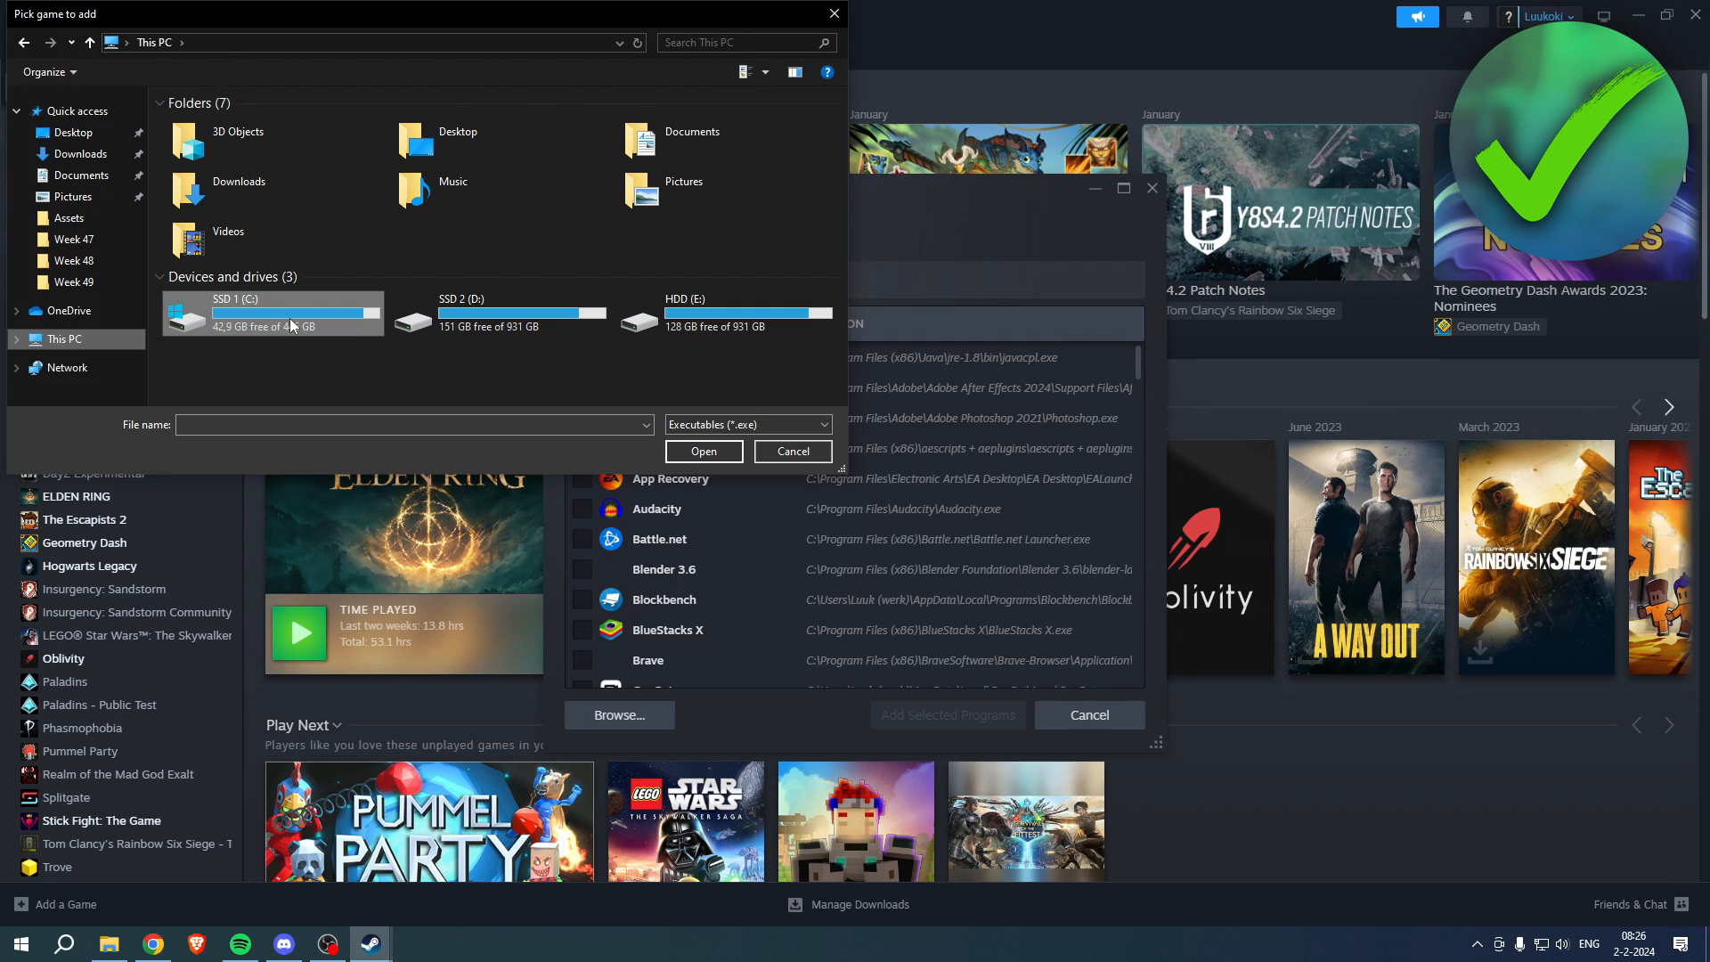
double_click(267, 316)
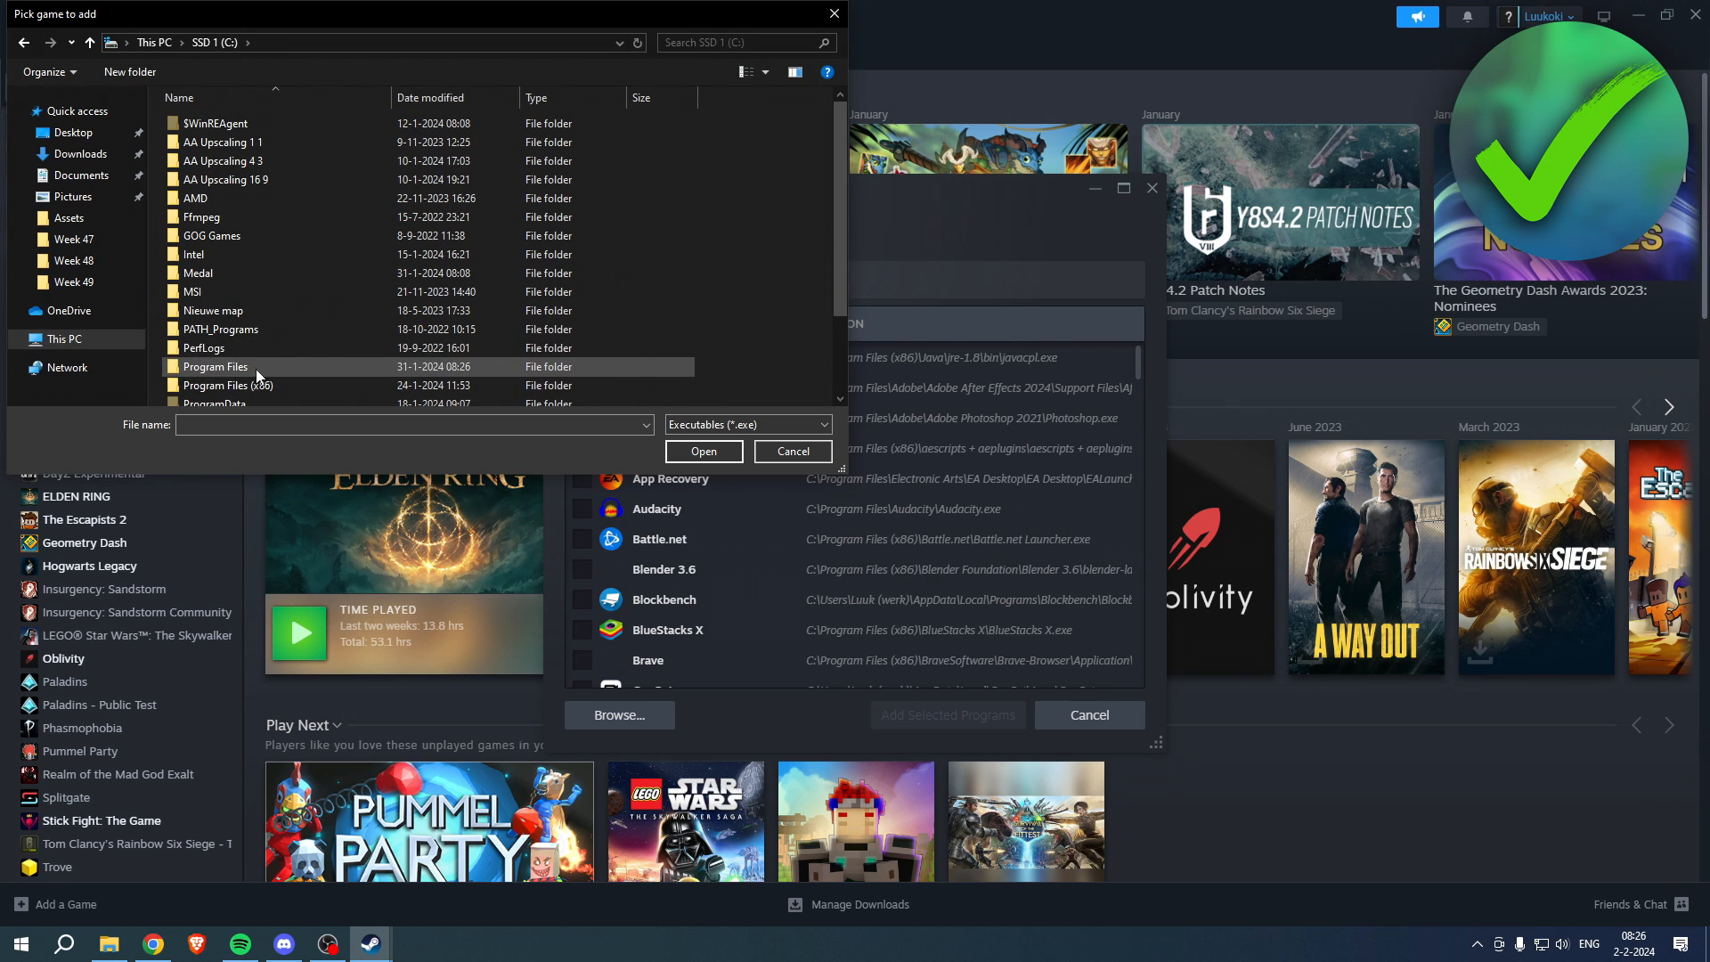
double_click(215, 366)
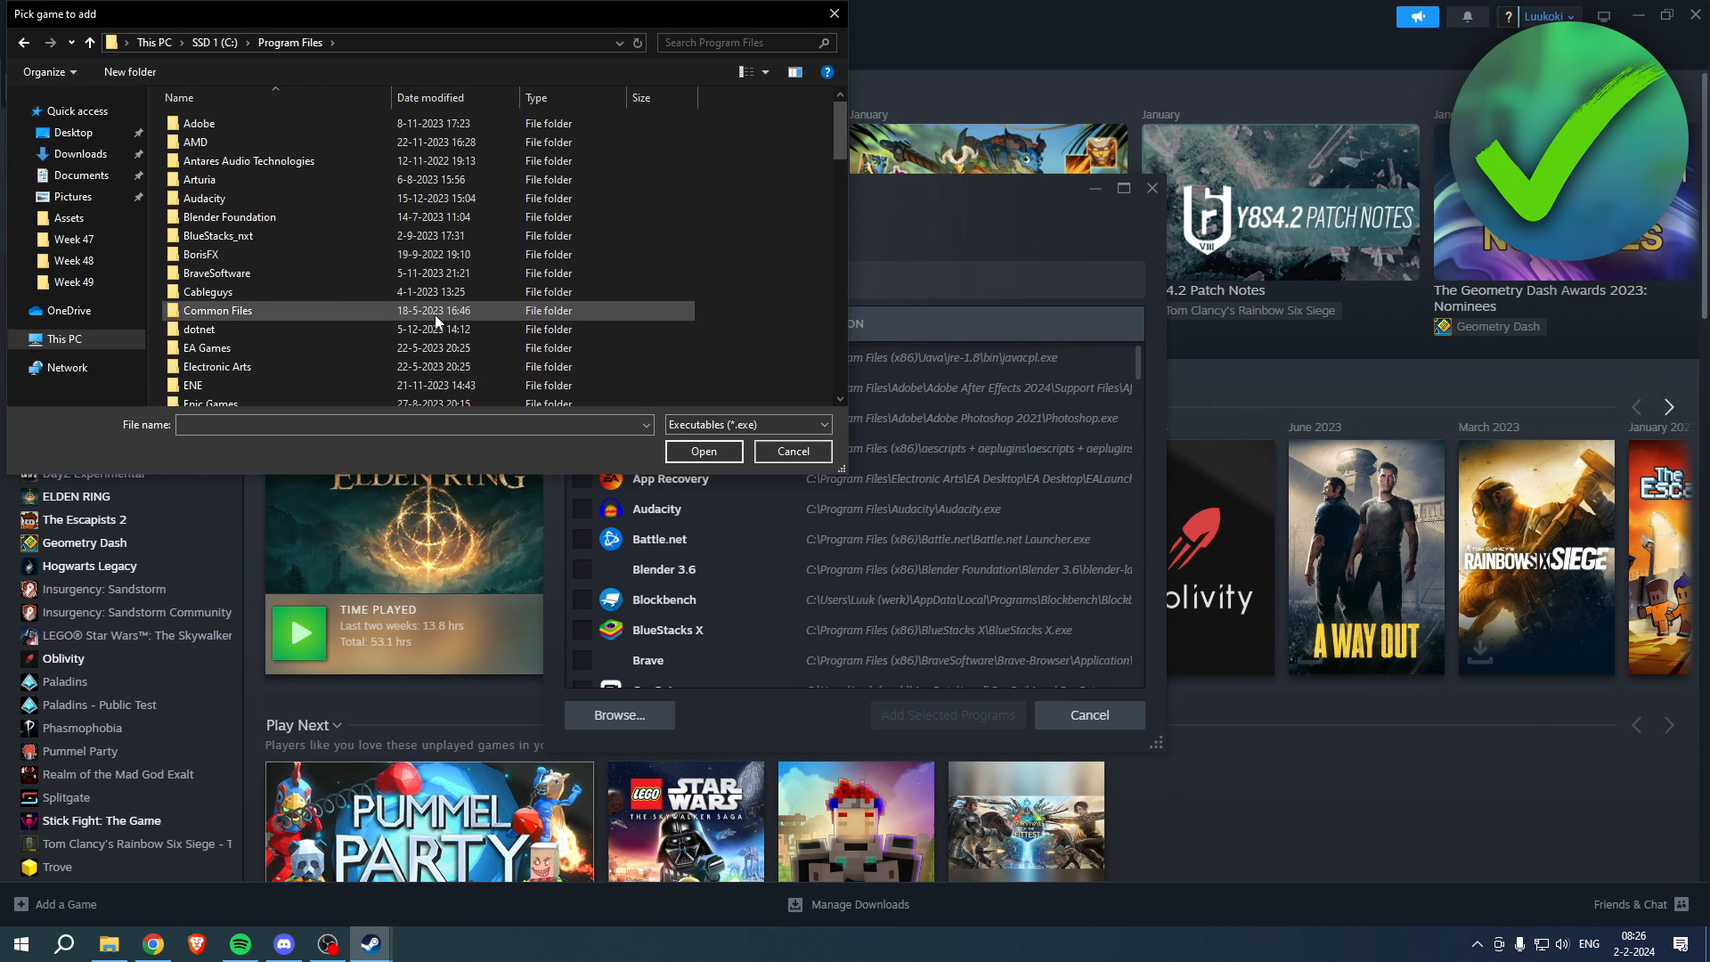
left_click(36, 47)
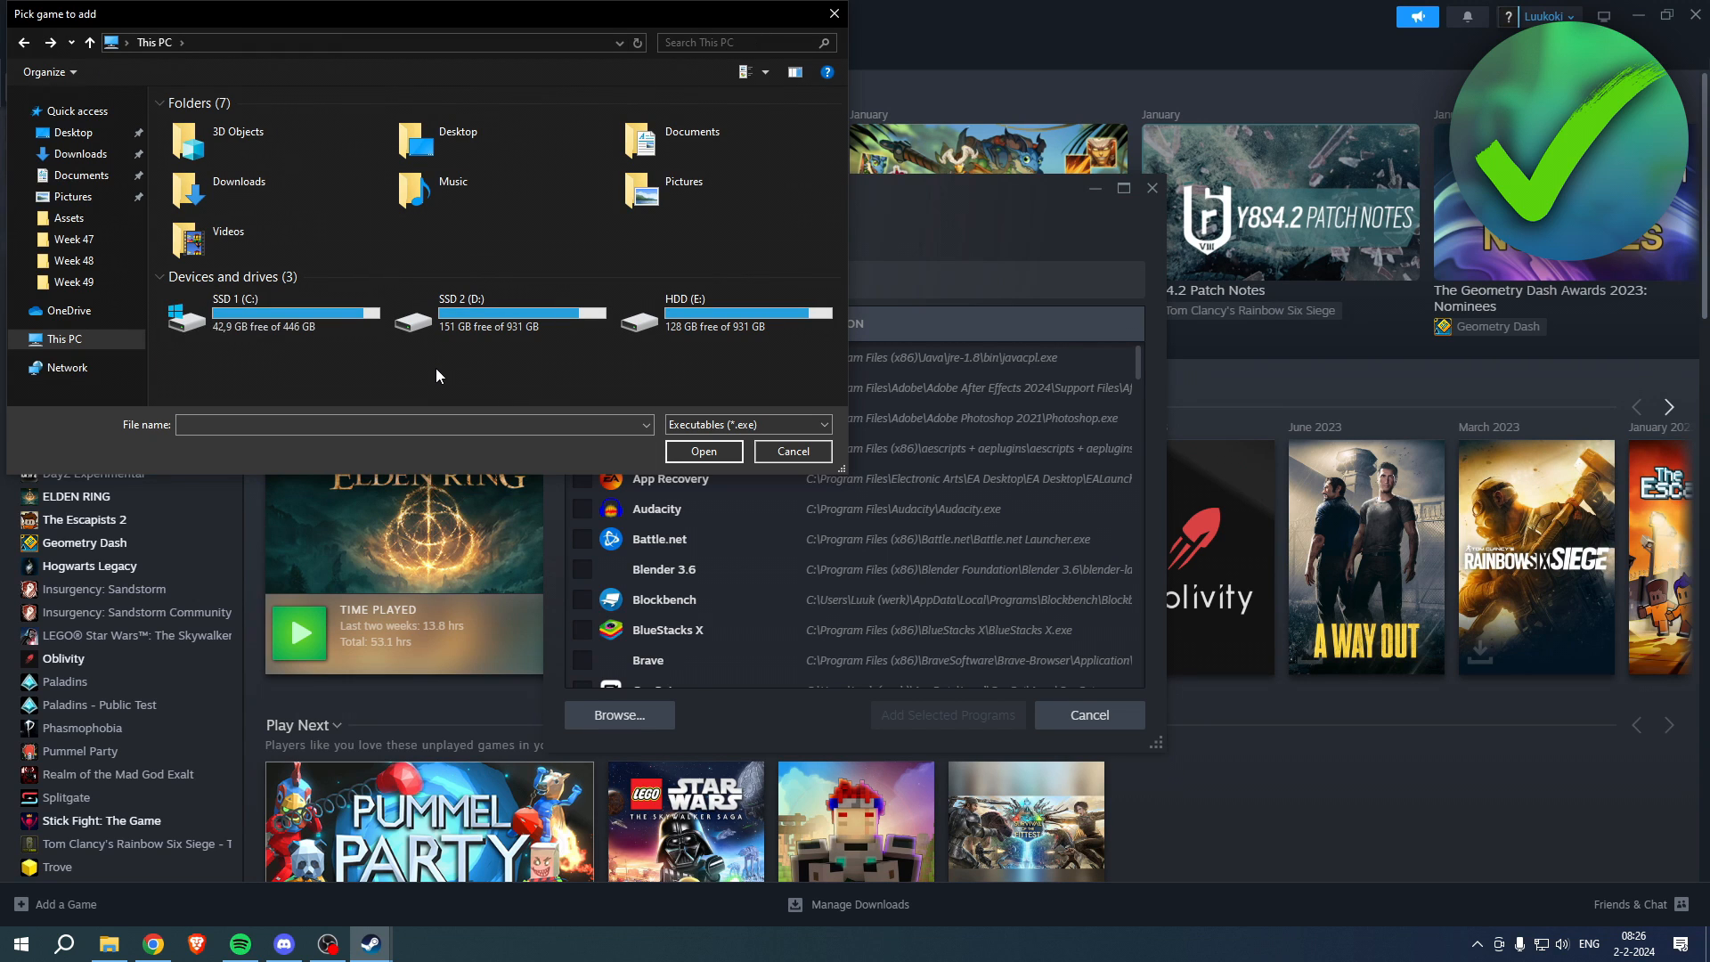
mouse_move(437, 367)
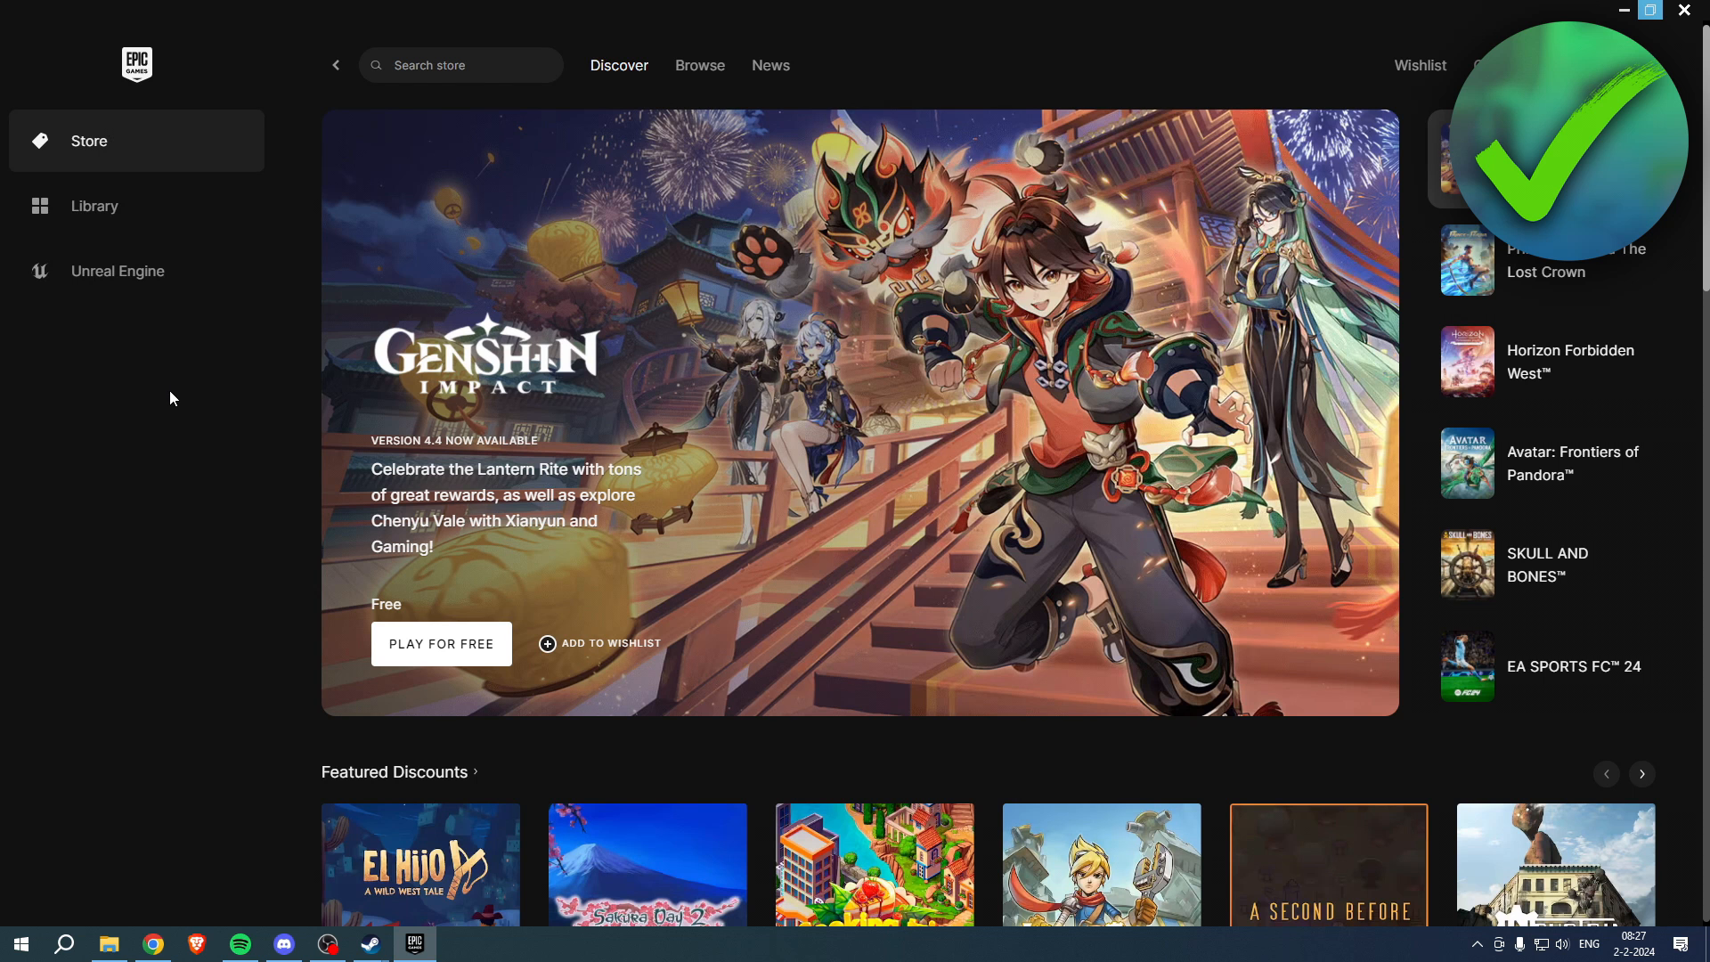
Open Fortnite's install location from its Manage settings in the Epic Games Launcher library
left_click(94, 205)
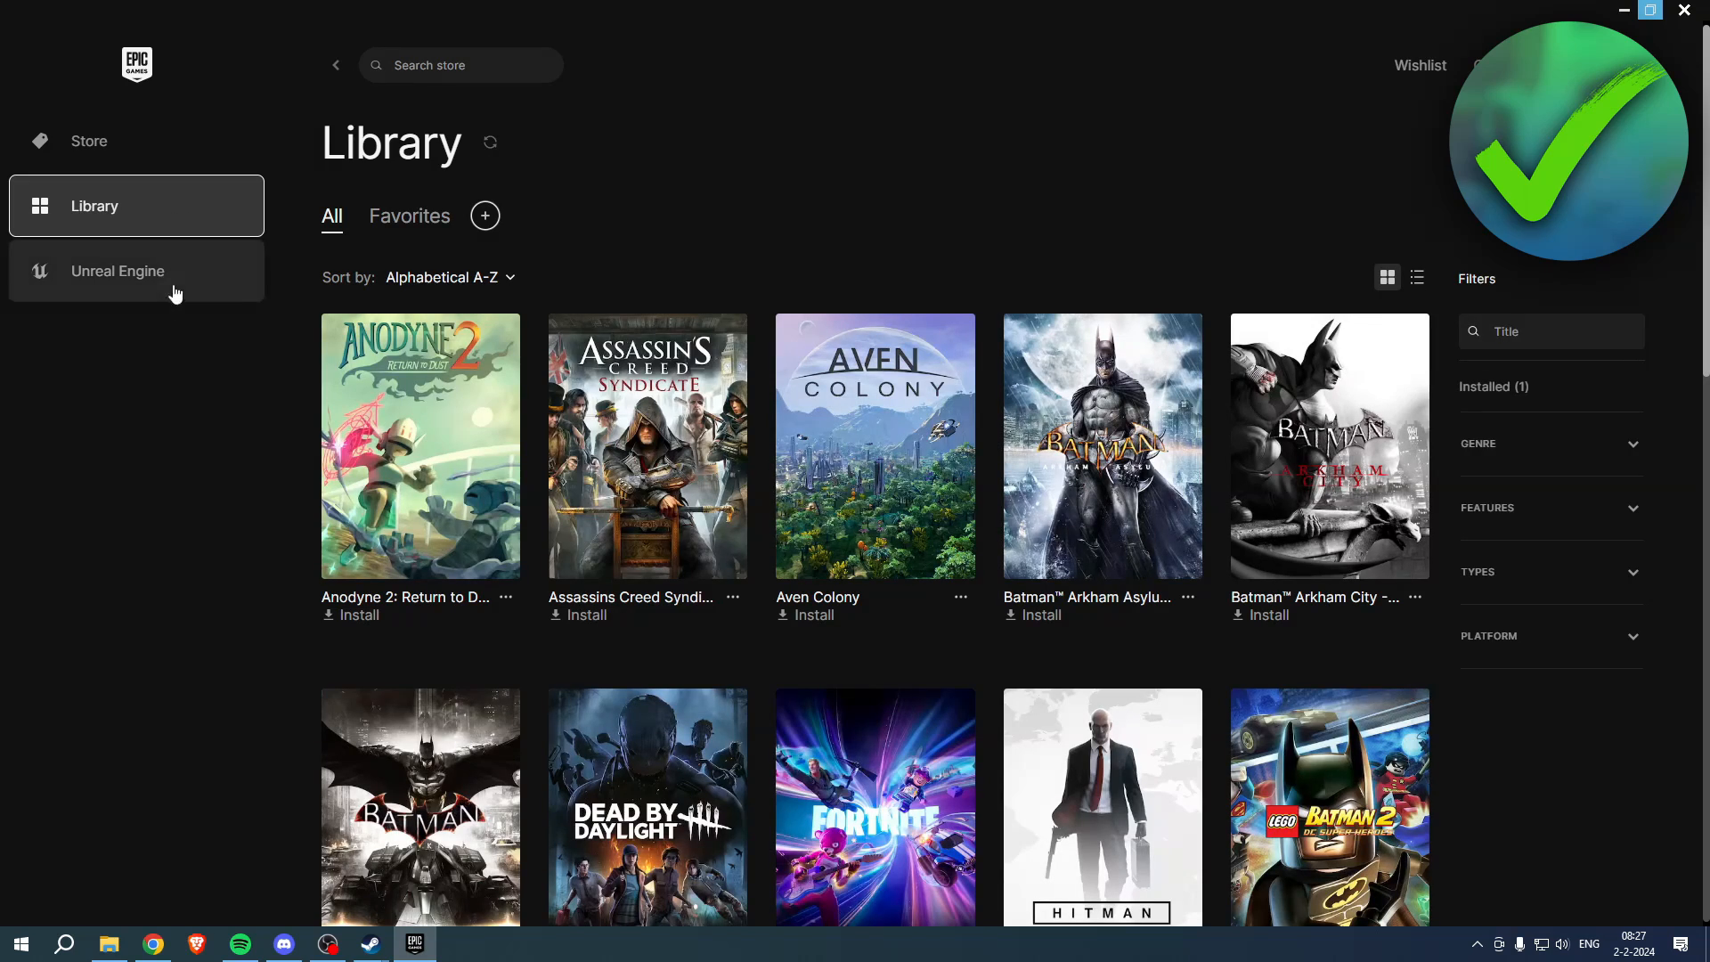
scroll("down", 3)
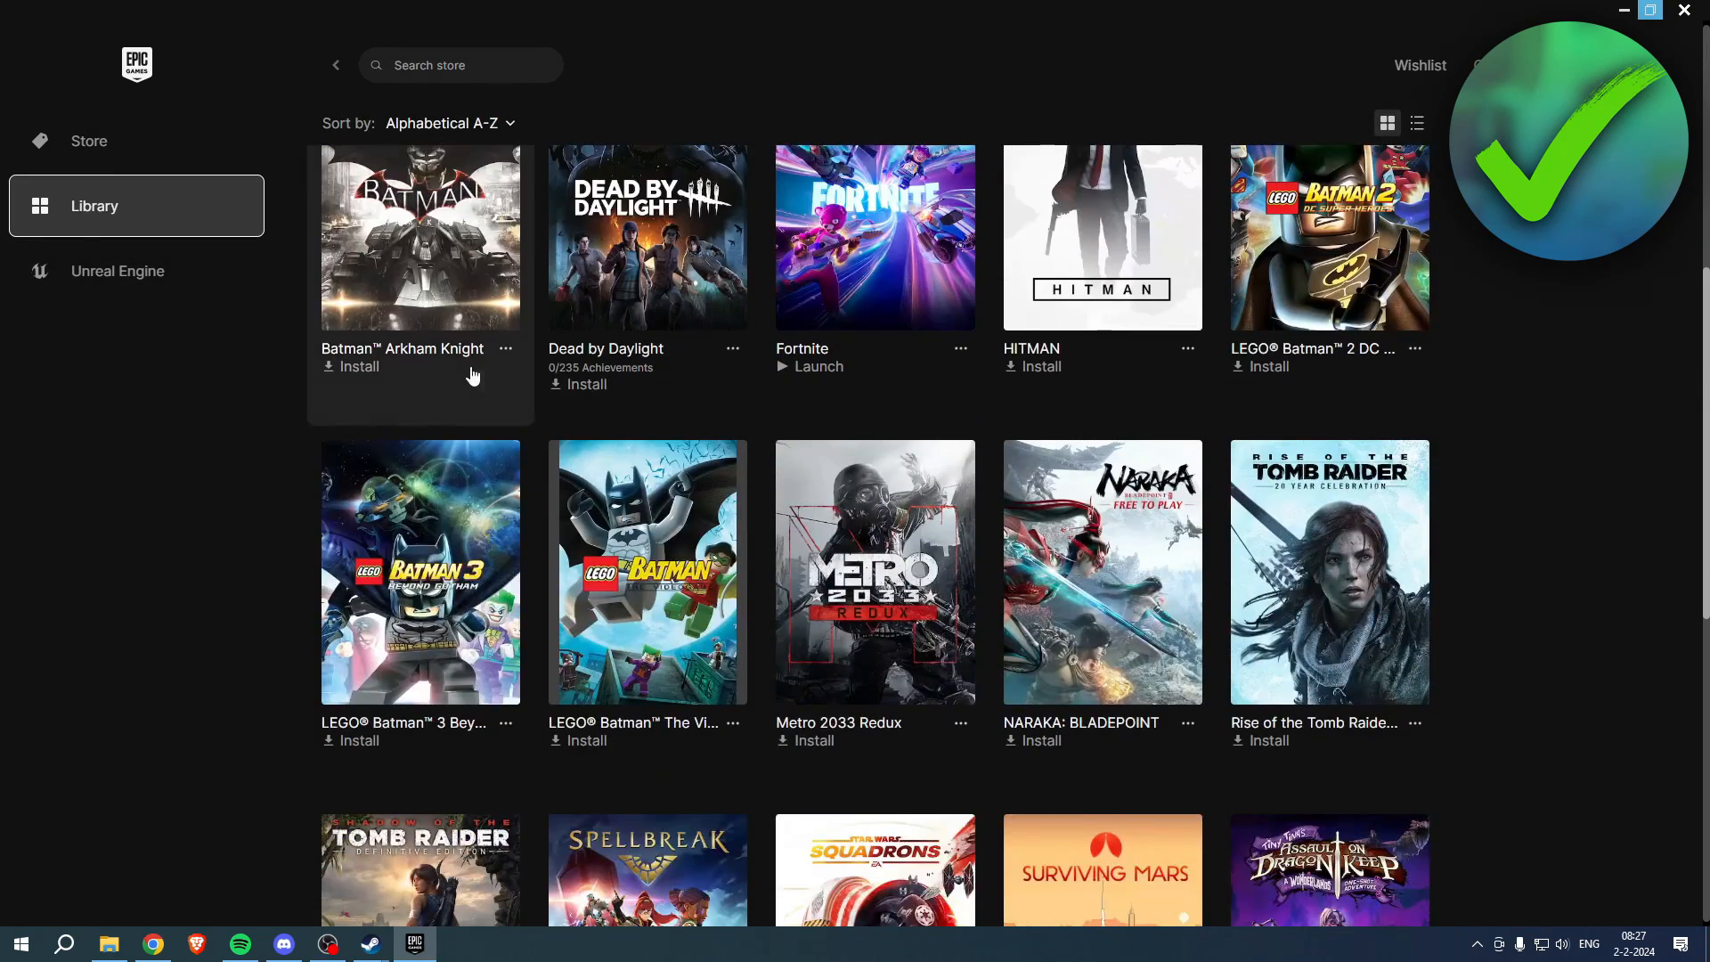
left_click(961, 615)
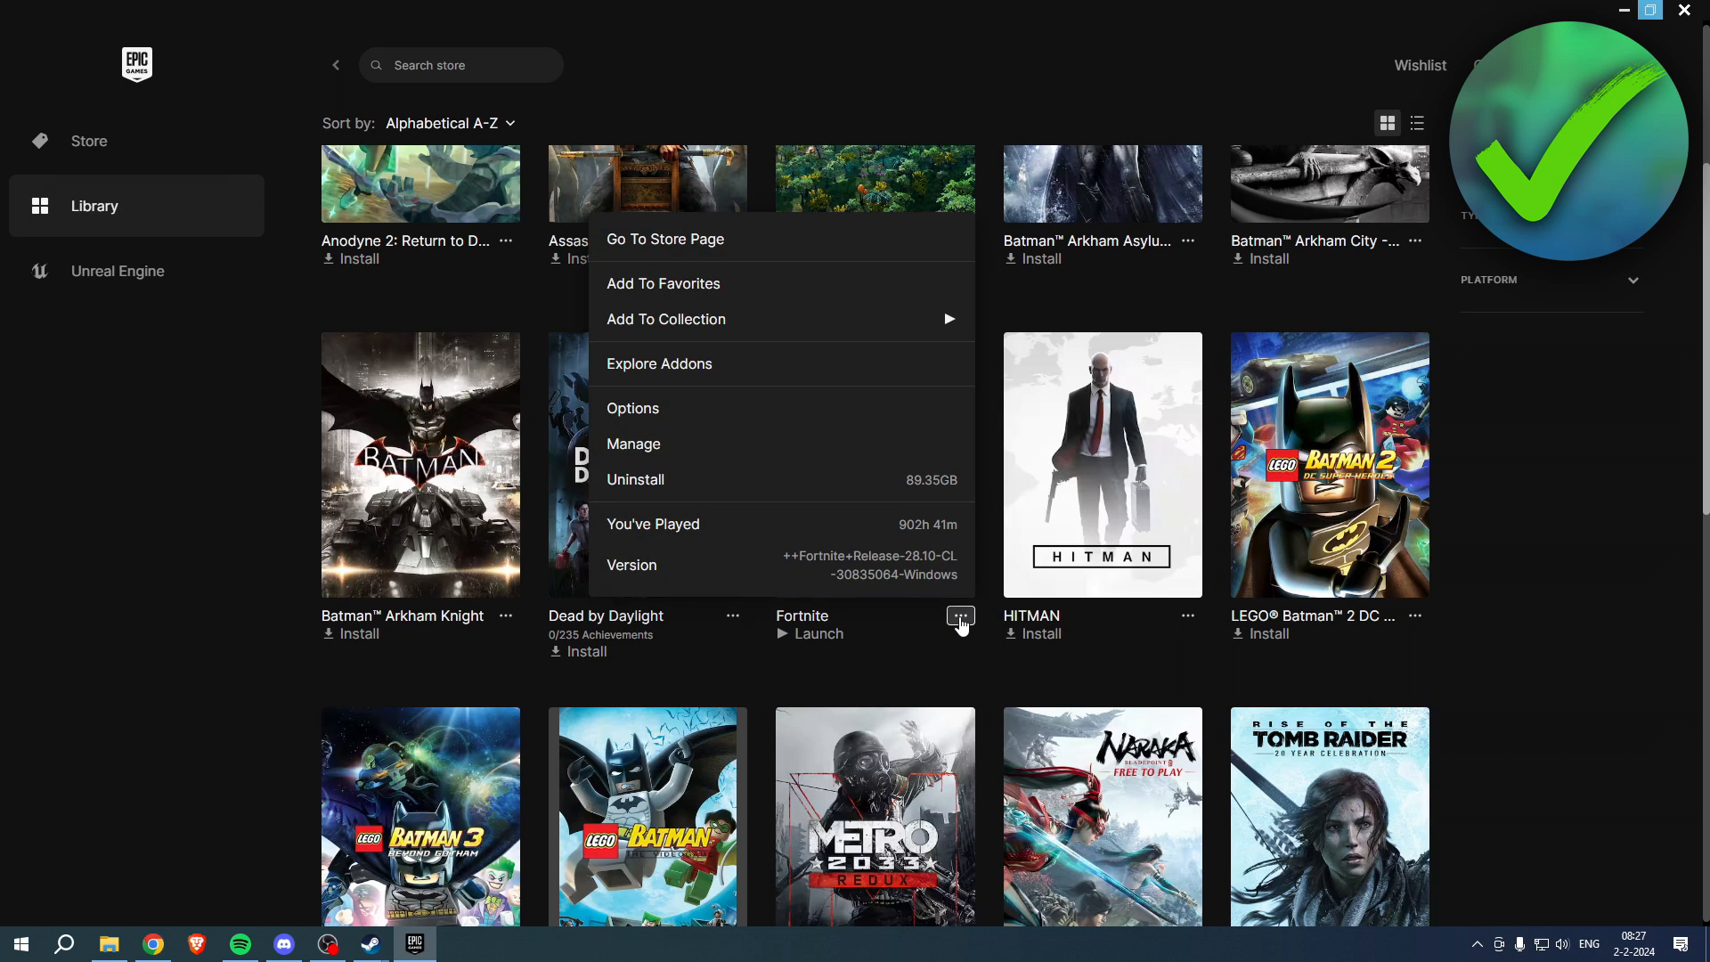
mouse_move(697, 456)
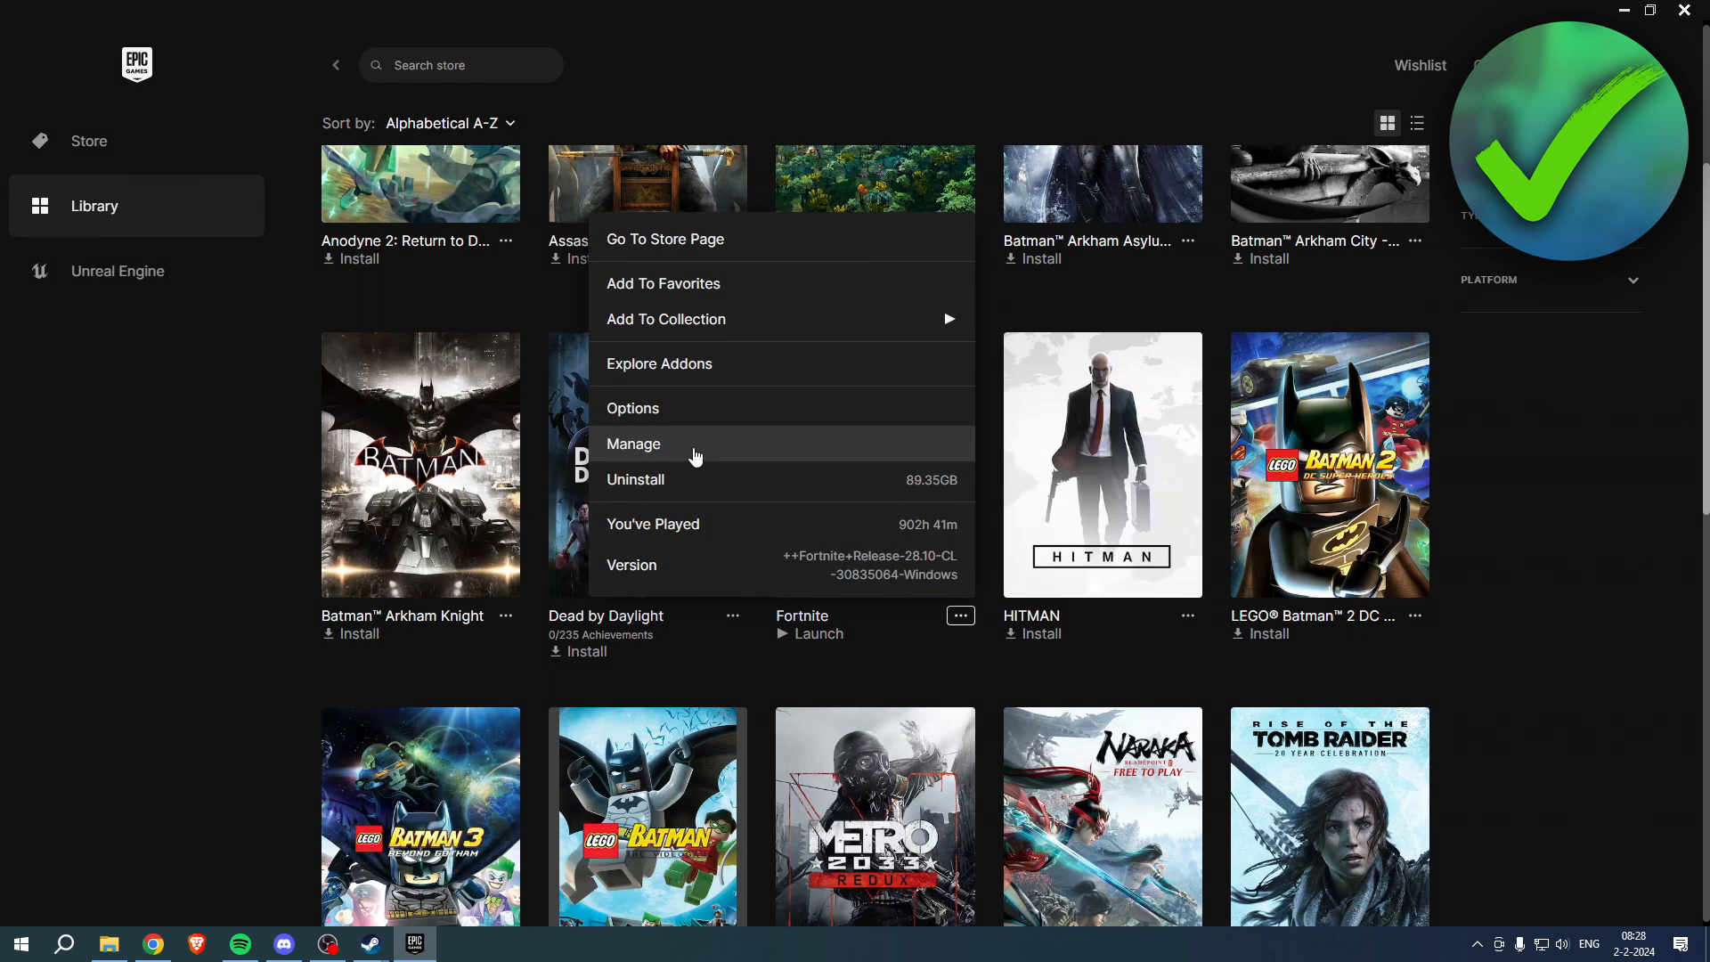
left_click(634, 443)
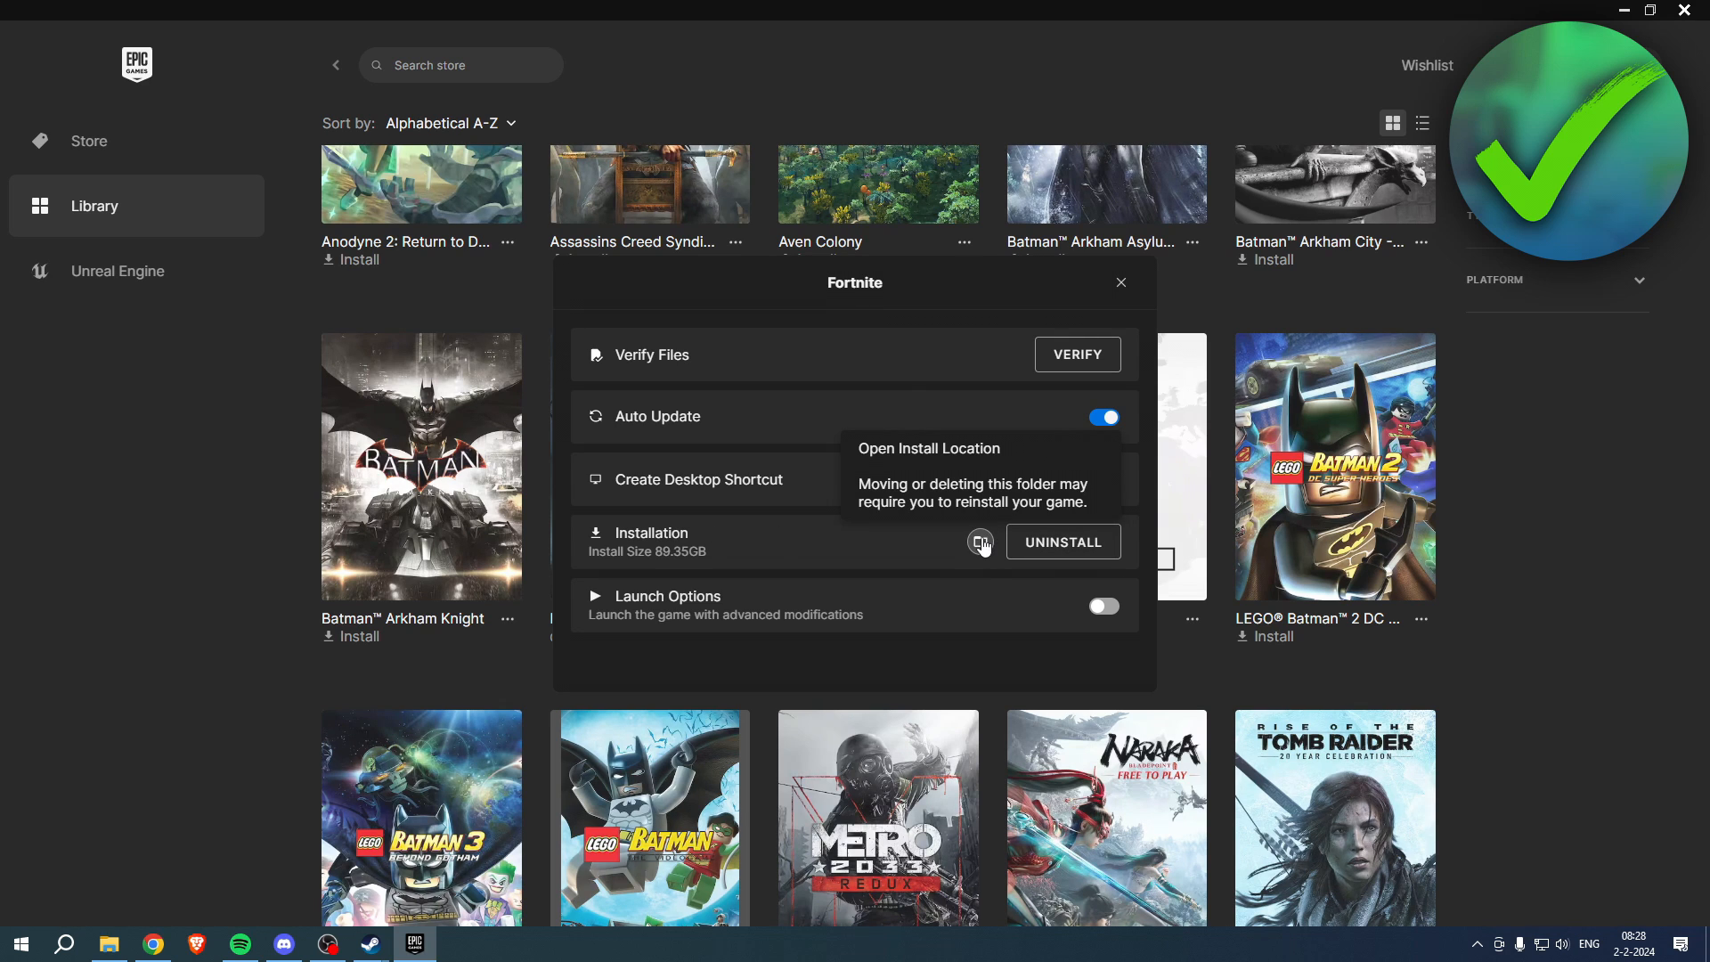
left_click(980, 542)
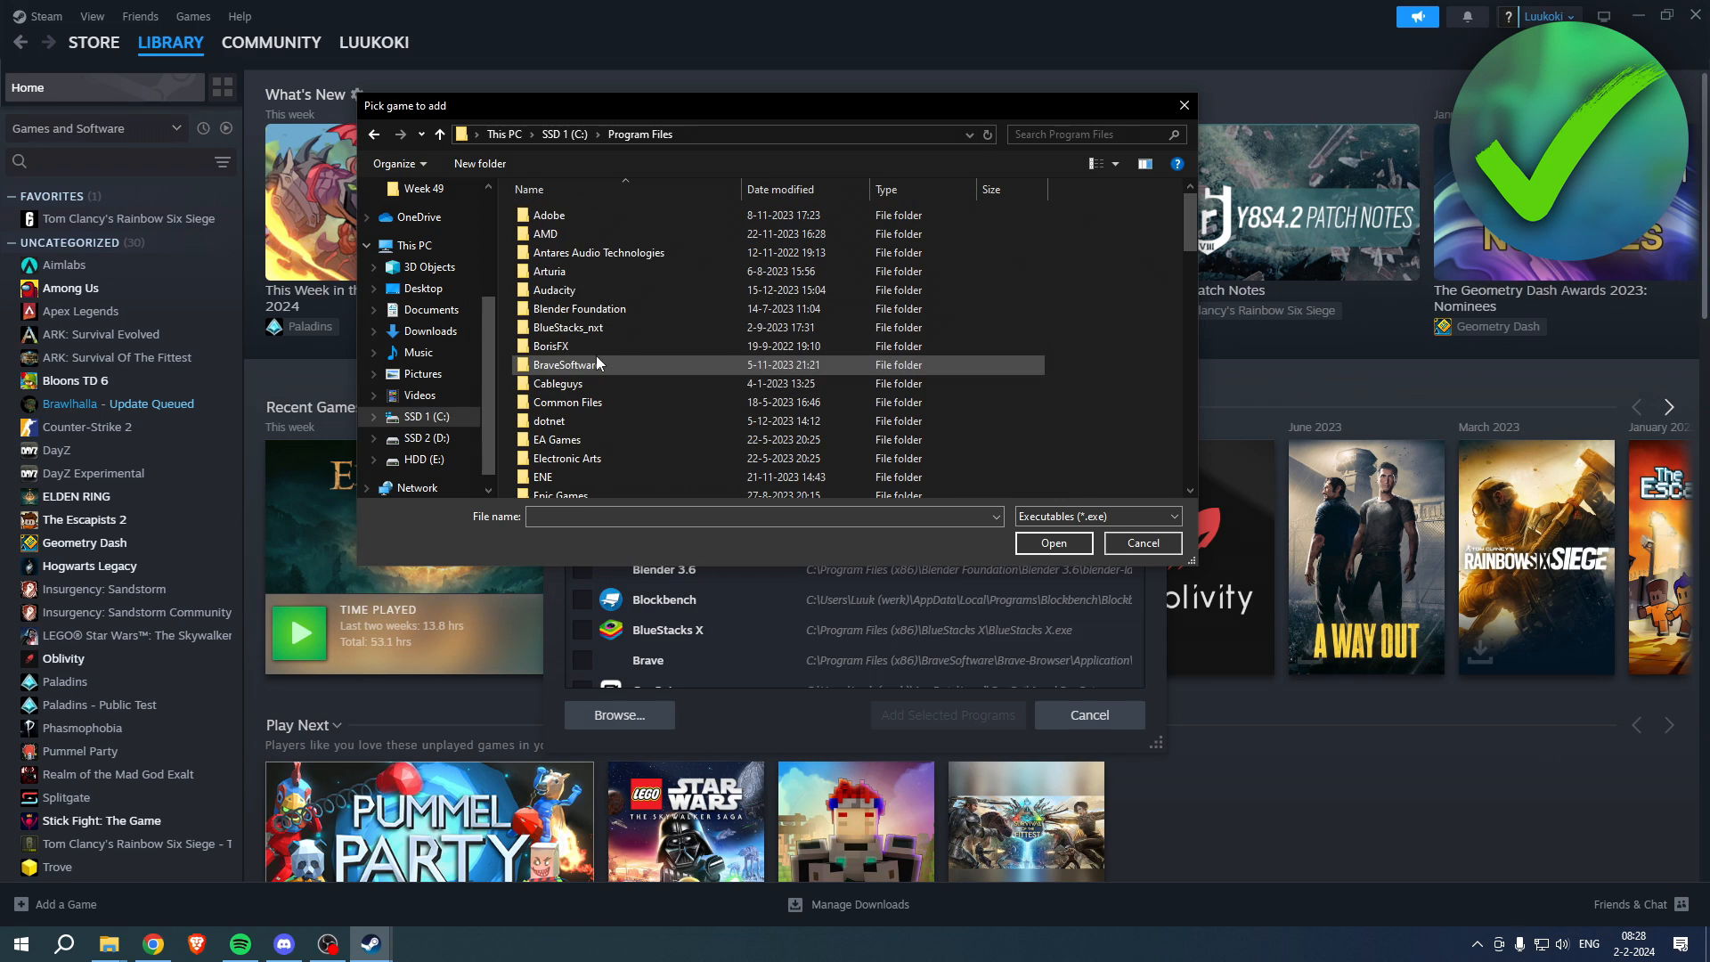
Select FortniteClient-Win64-Shipping in Epic Games > Fortnite > FortniteGame > Binaries > Win64
scroll("down", 3)
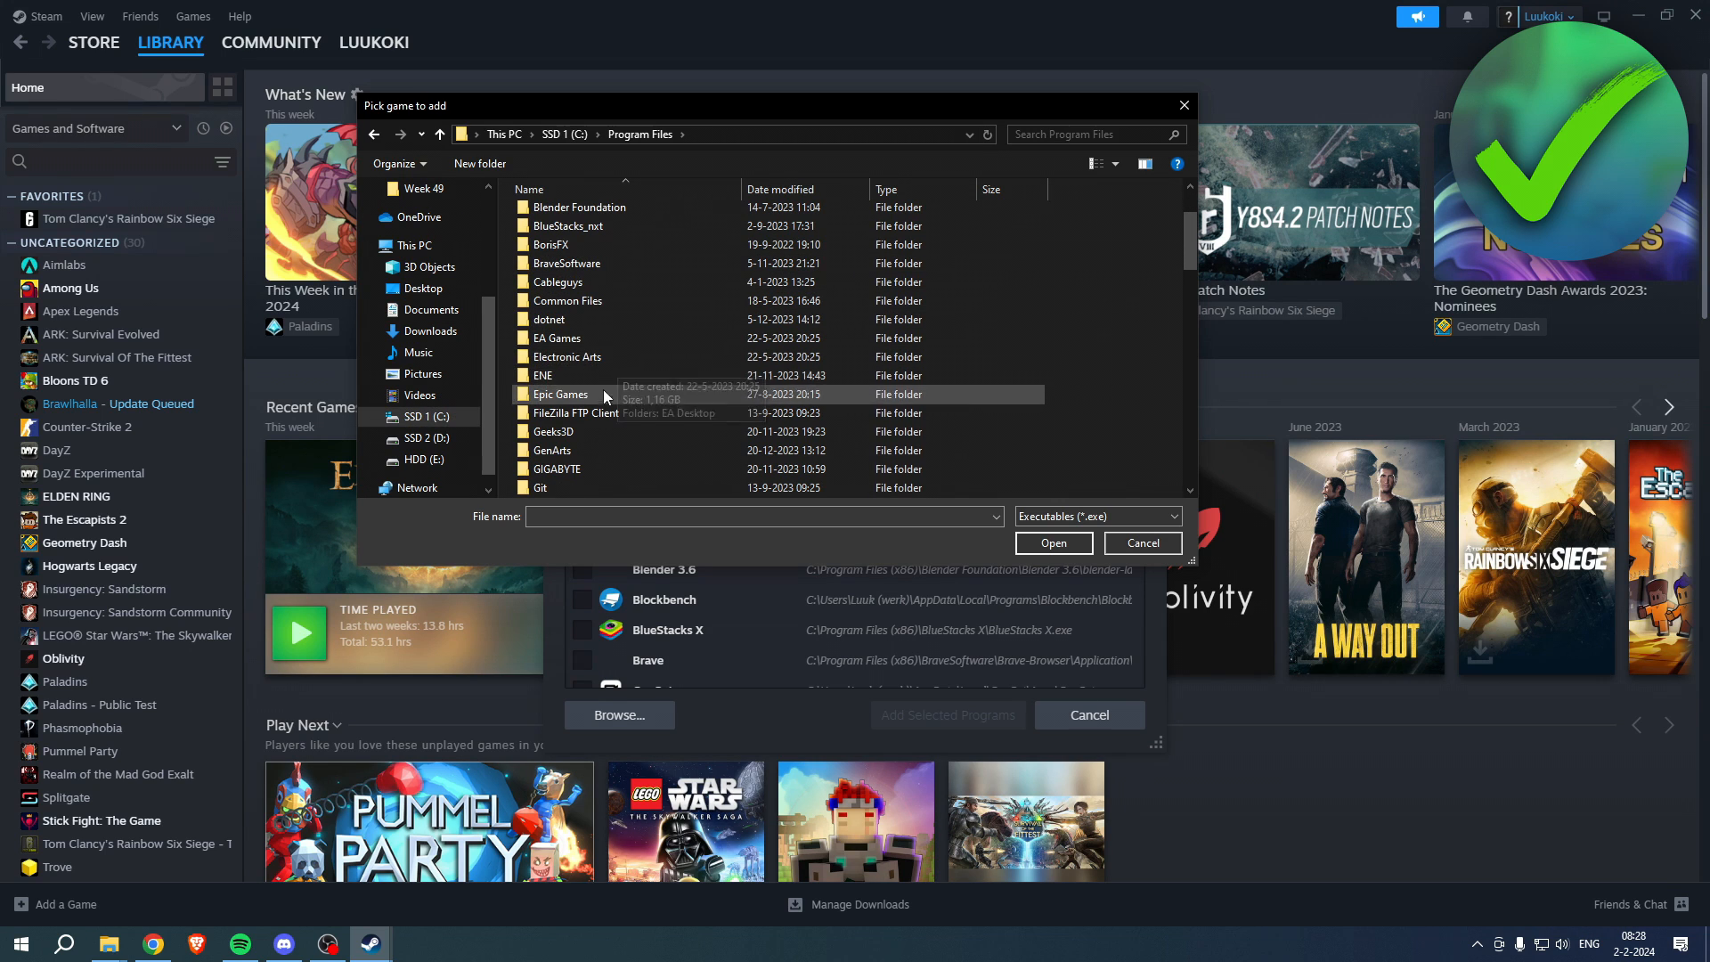
double_click(560, 395)
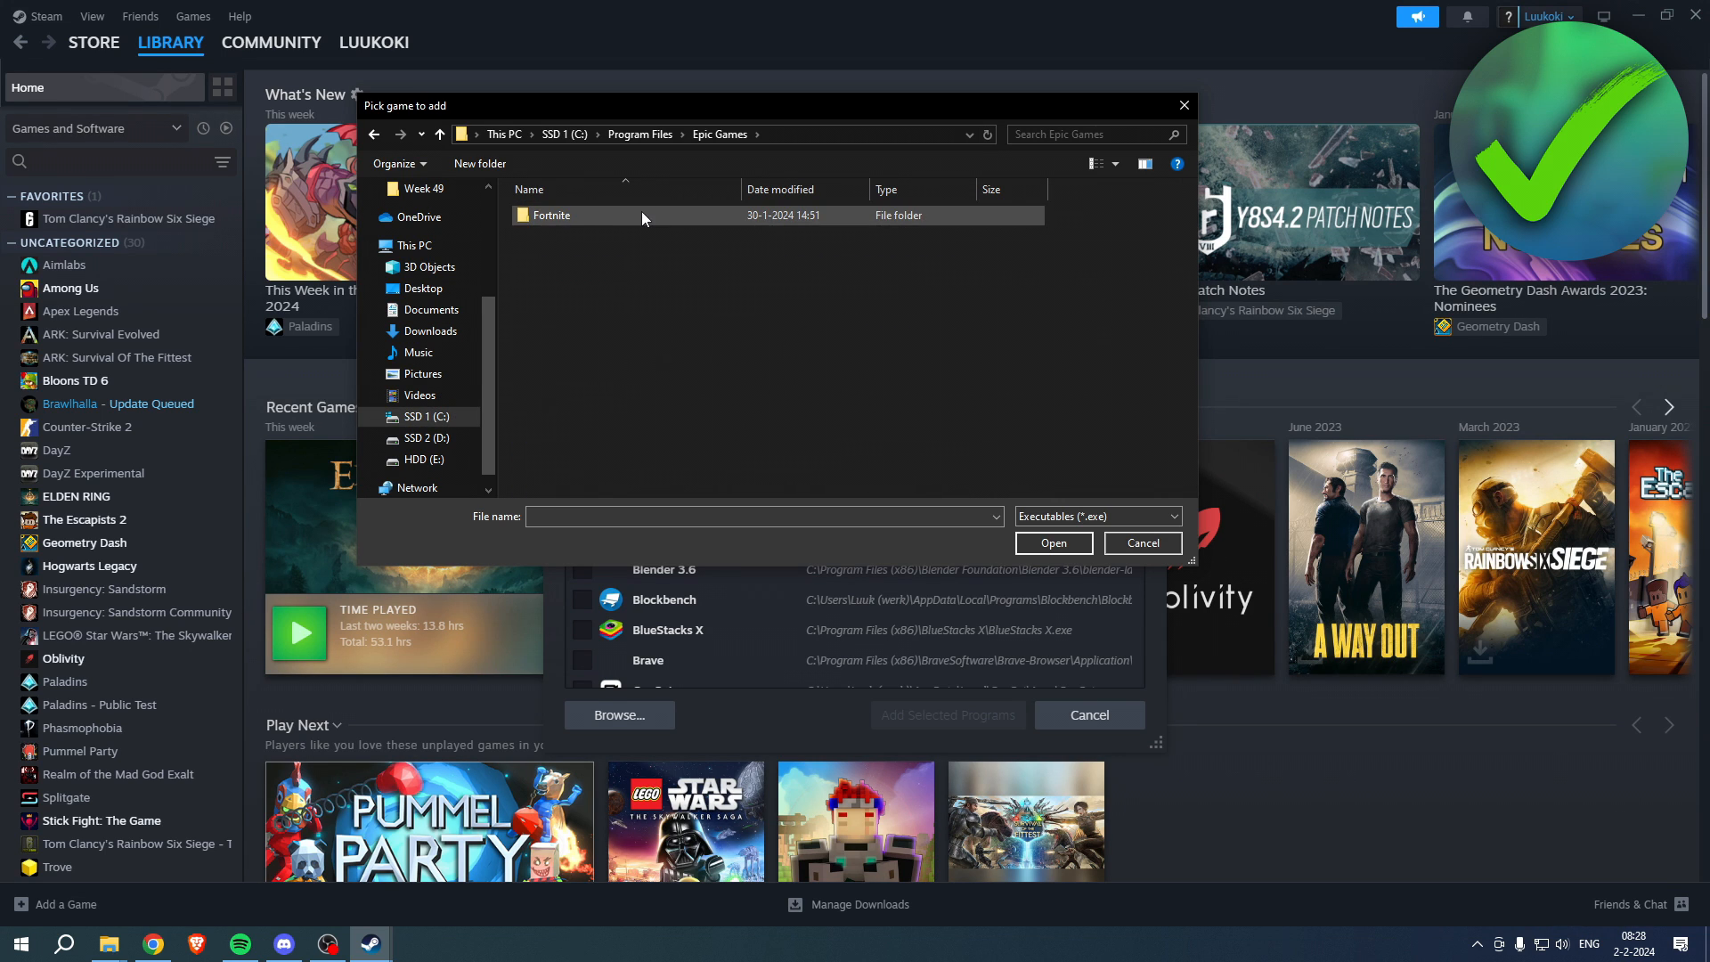
double_click(552, 216)
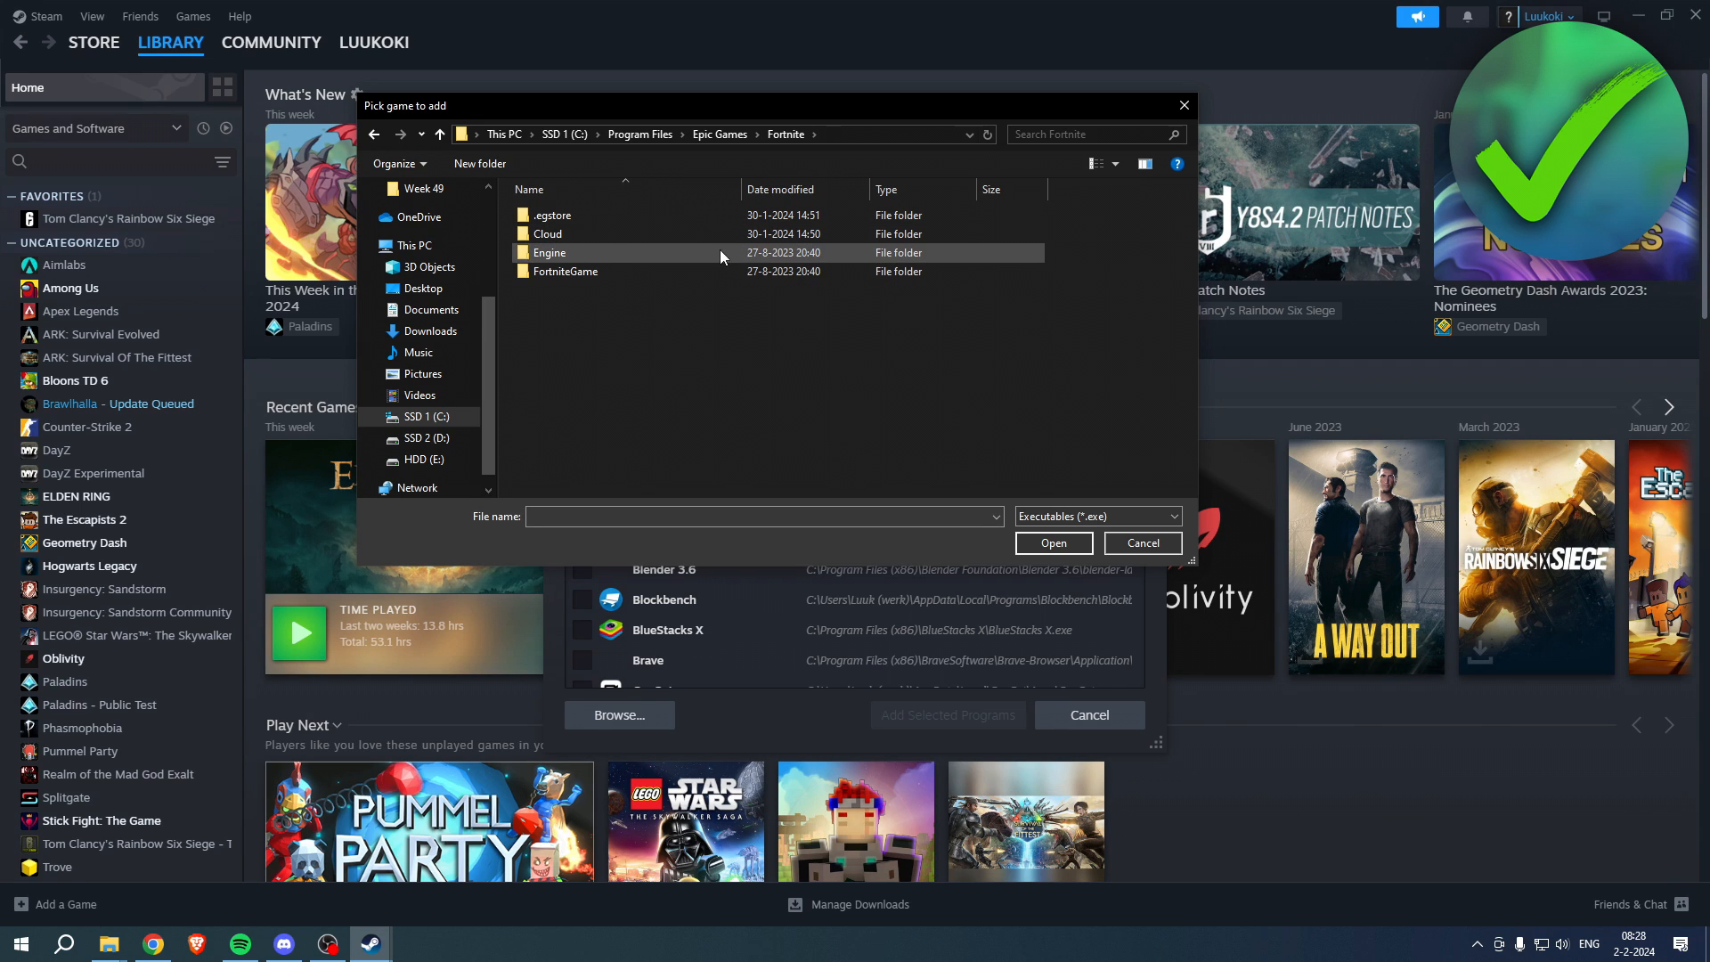
double_click(566, 270)
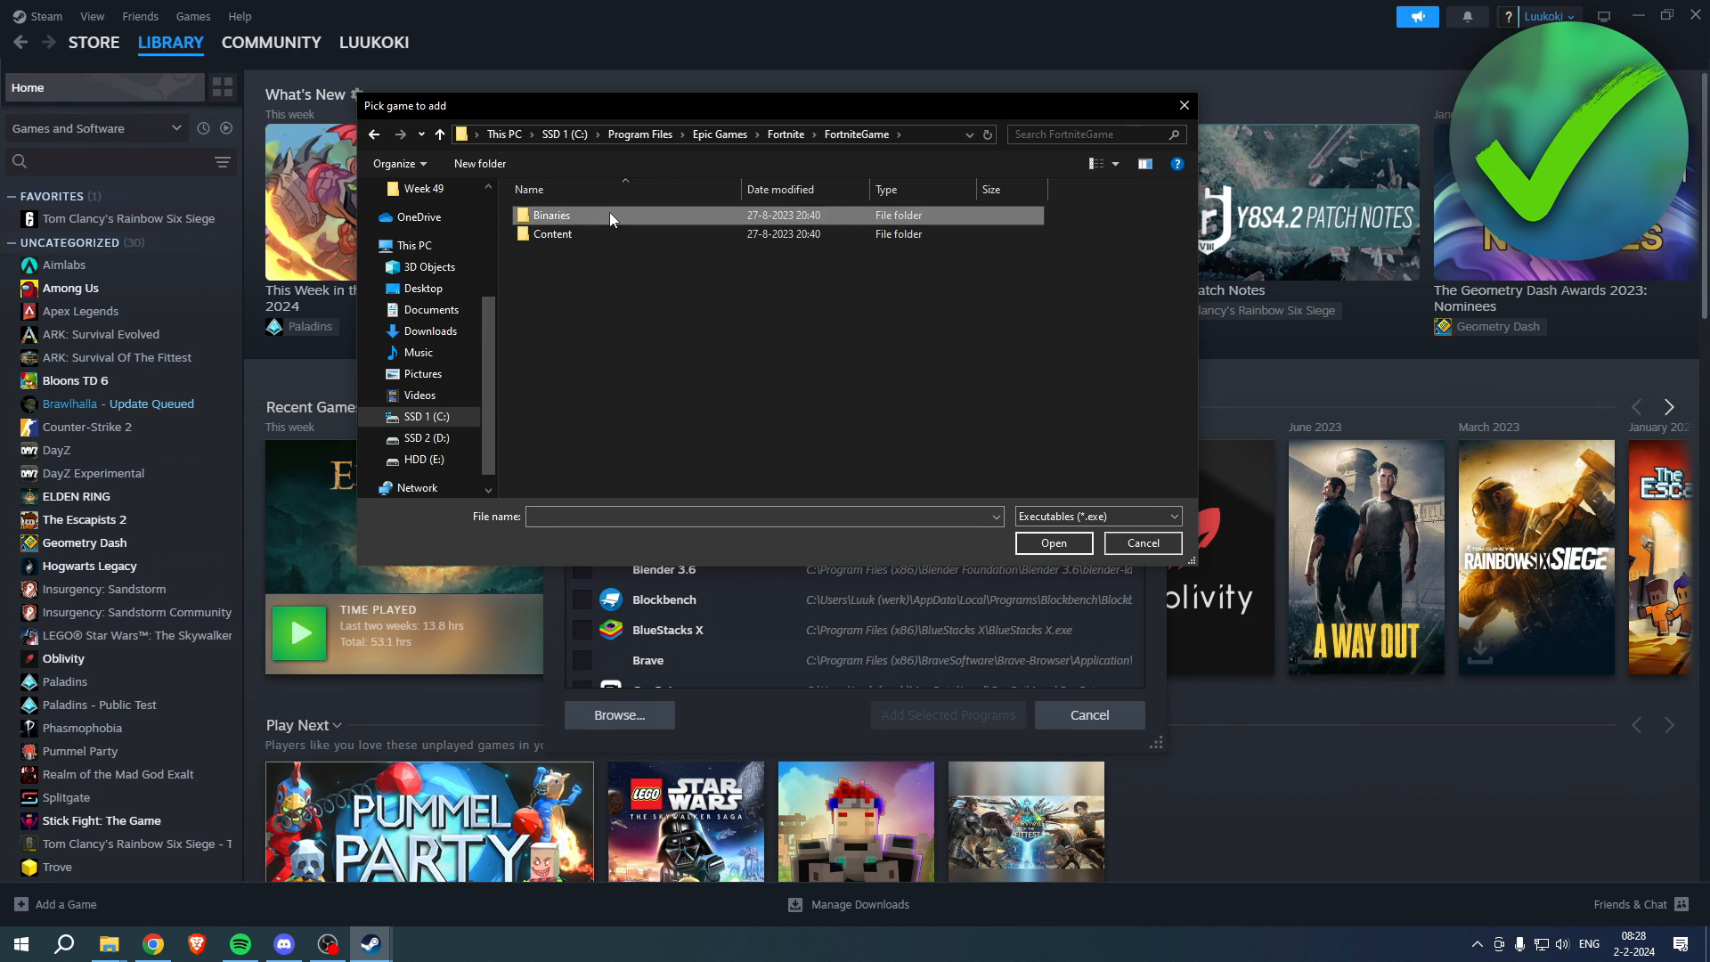
double_click(552, 215)
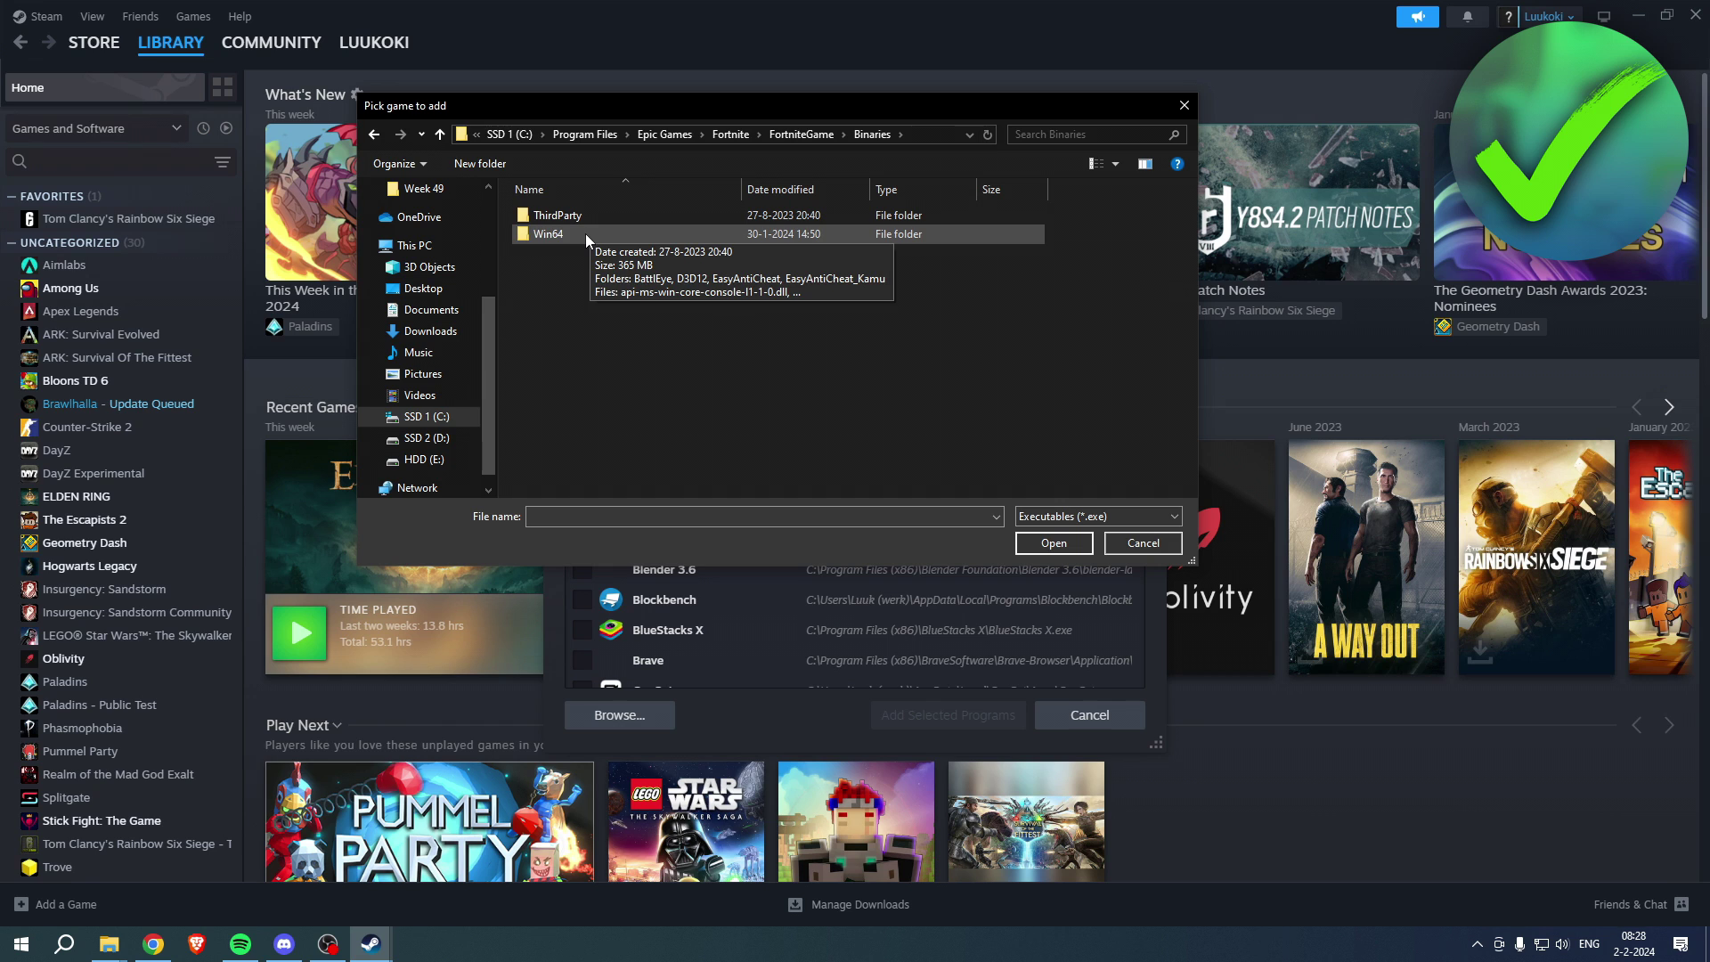
double_click(548, 233)
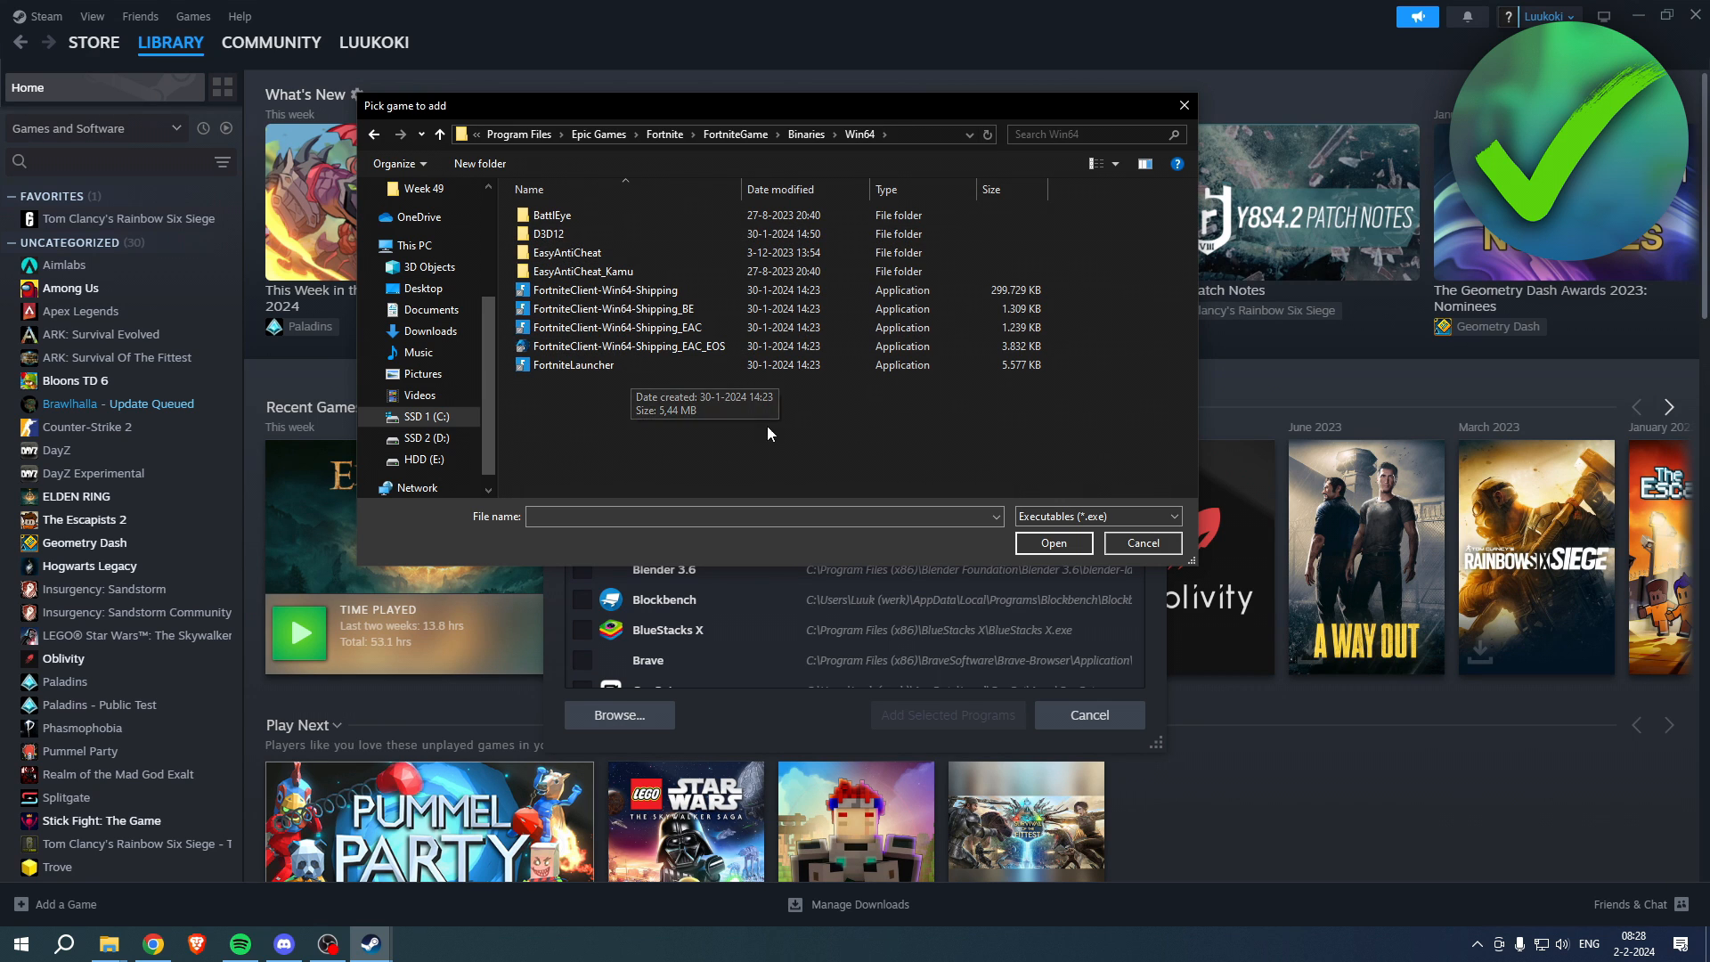
mouse_move(620, 365)
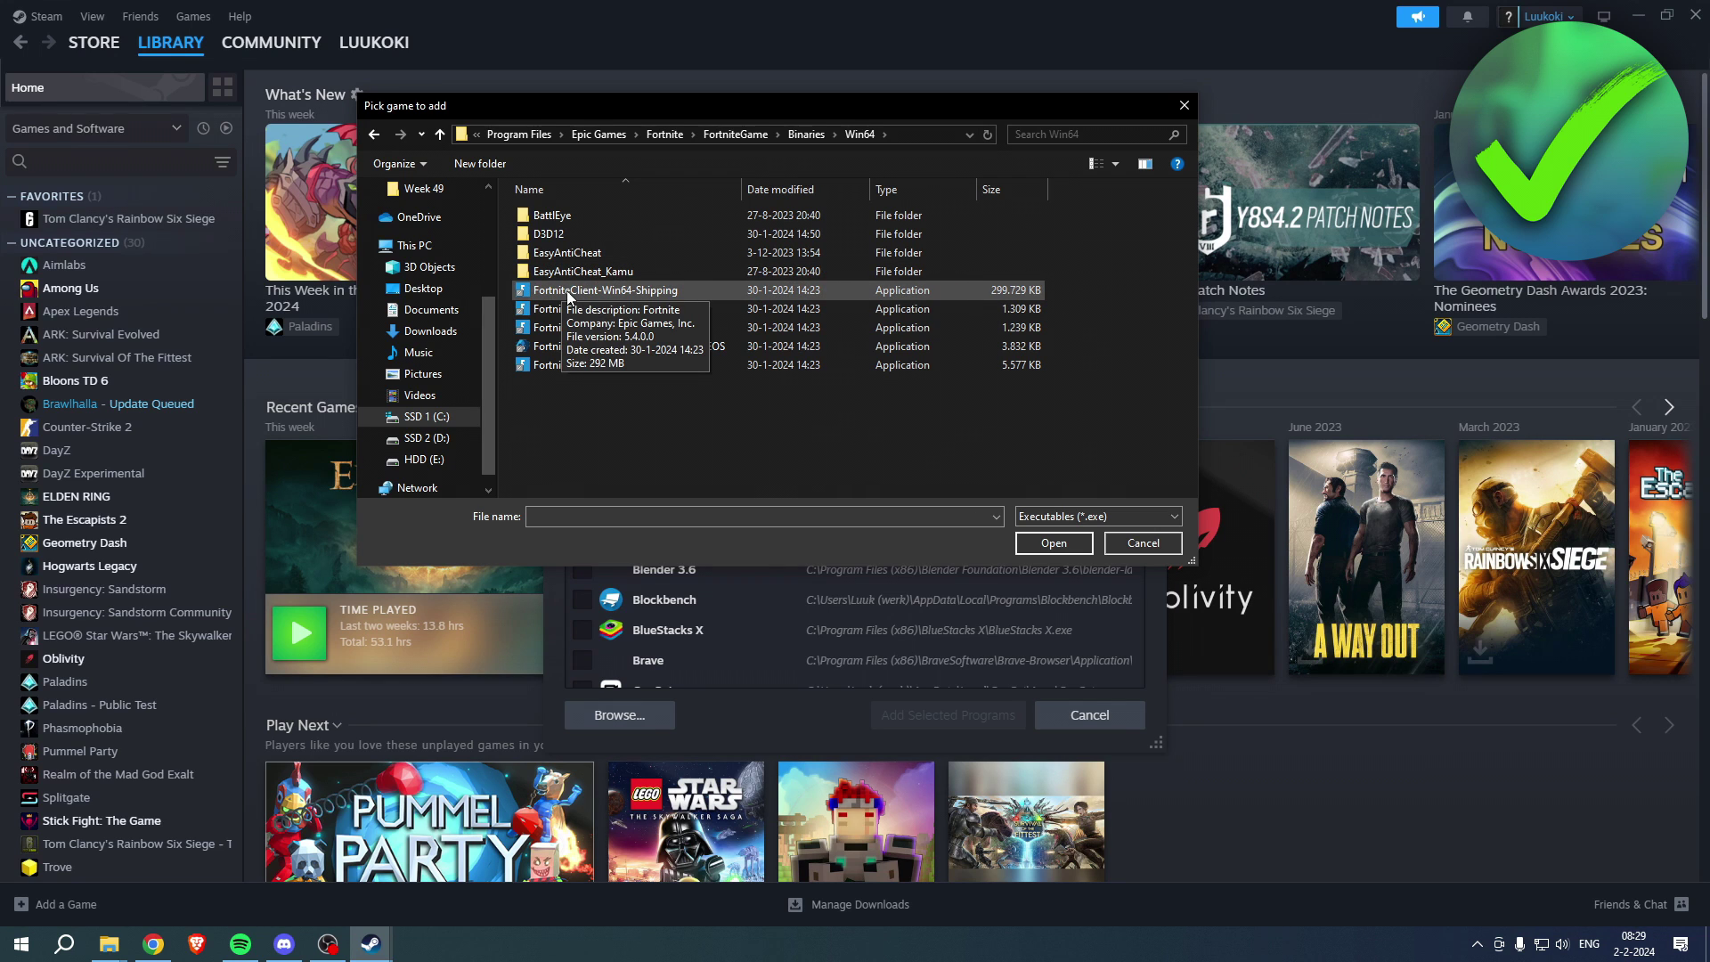
left_click(605, 289)
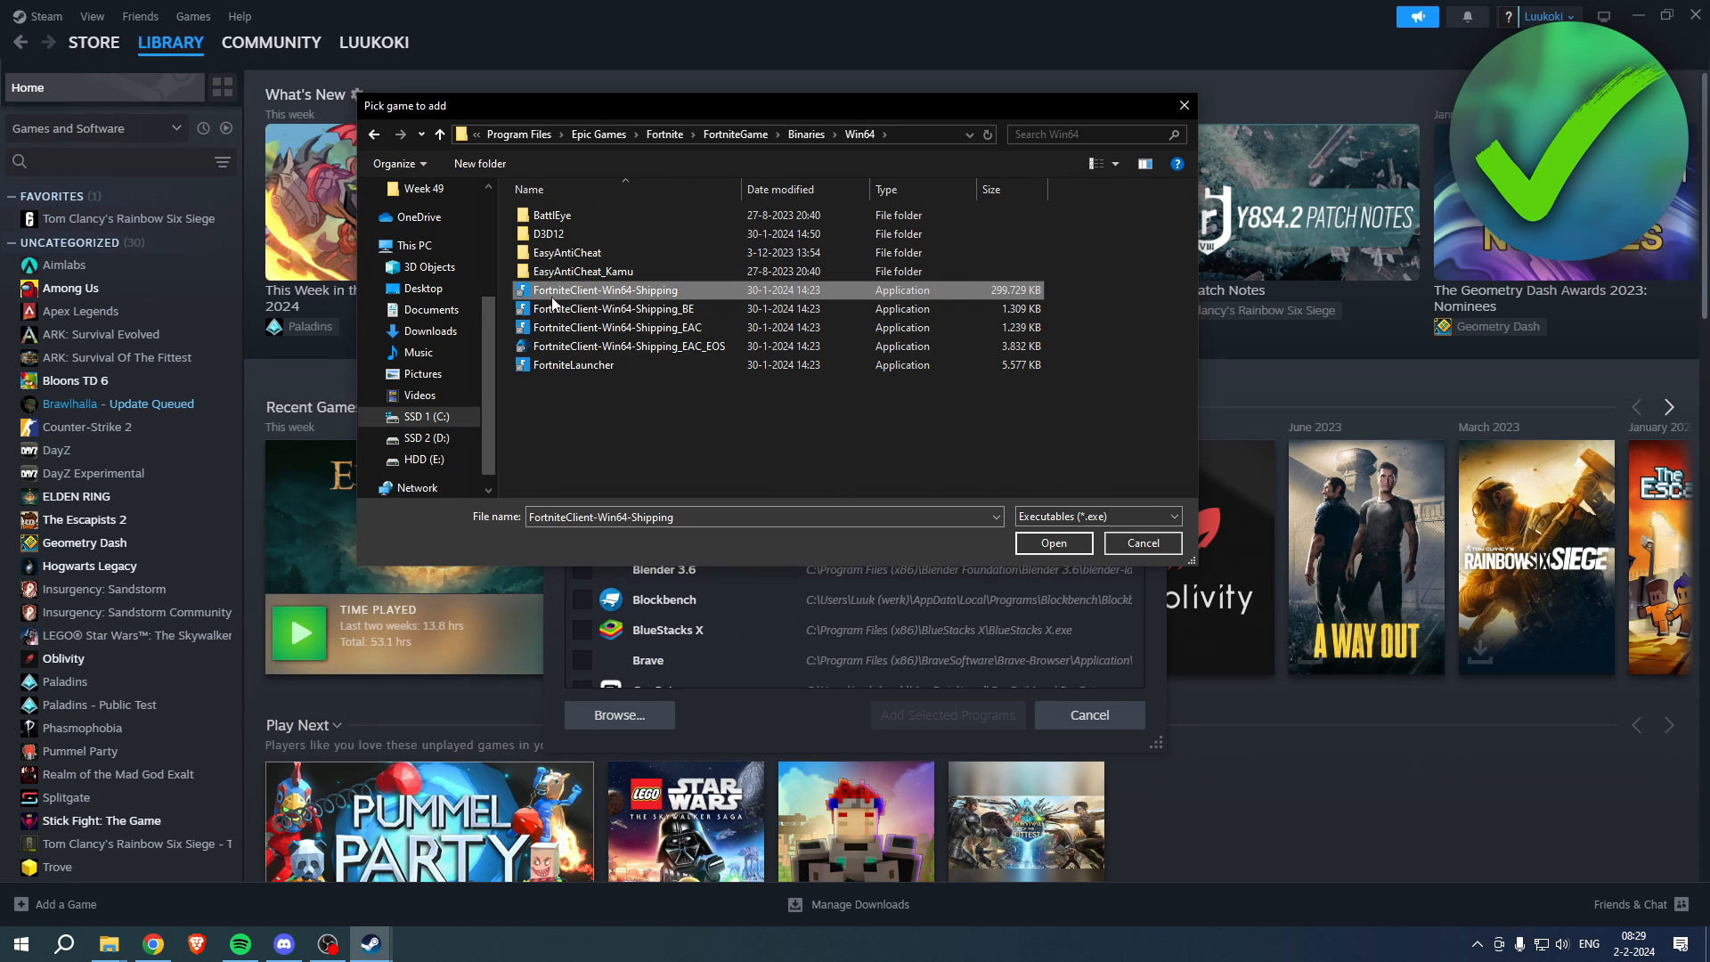
mouse_move(648, 301)
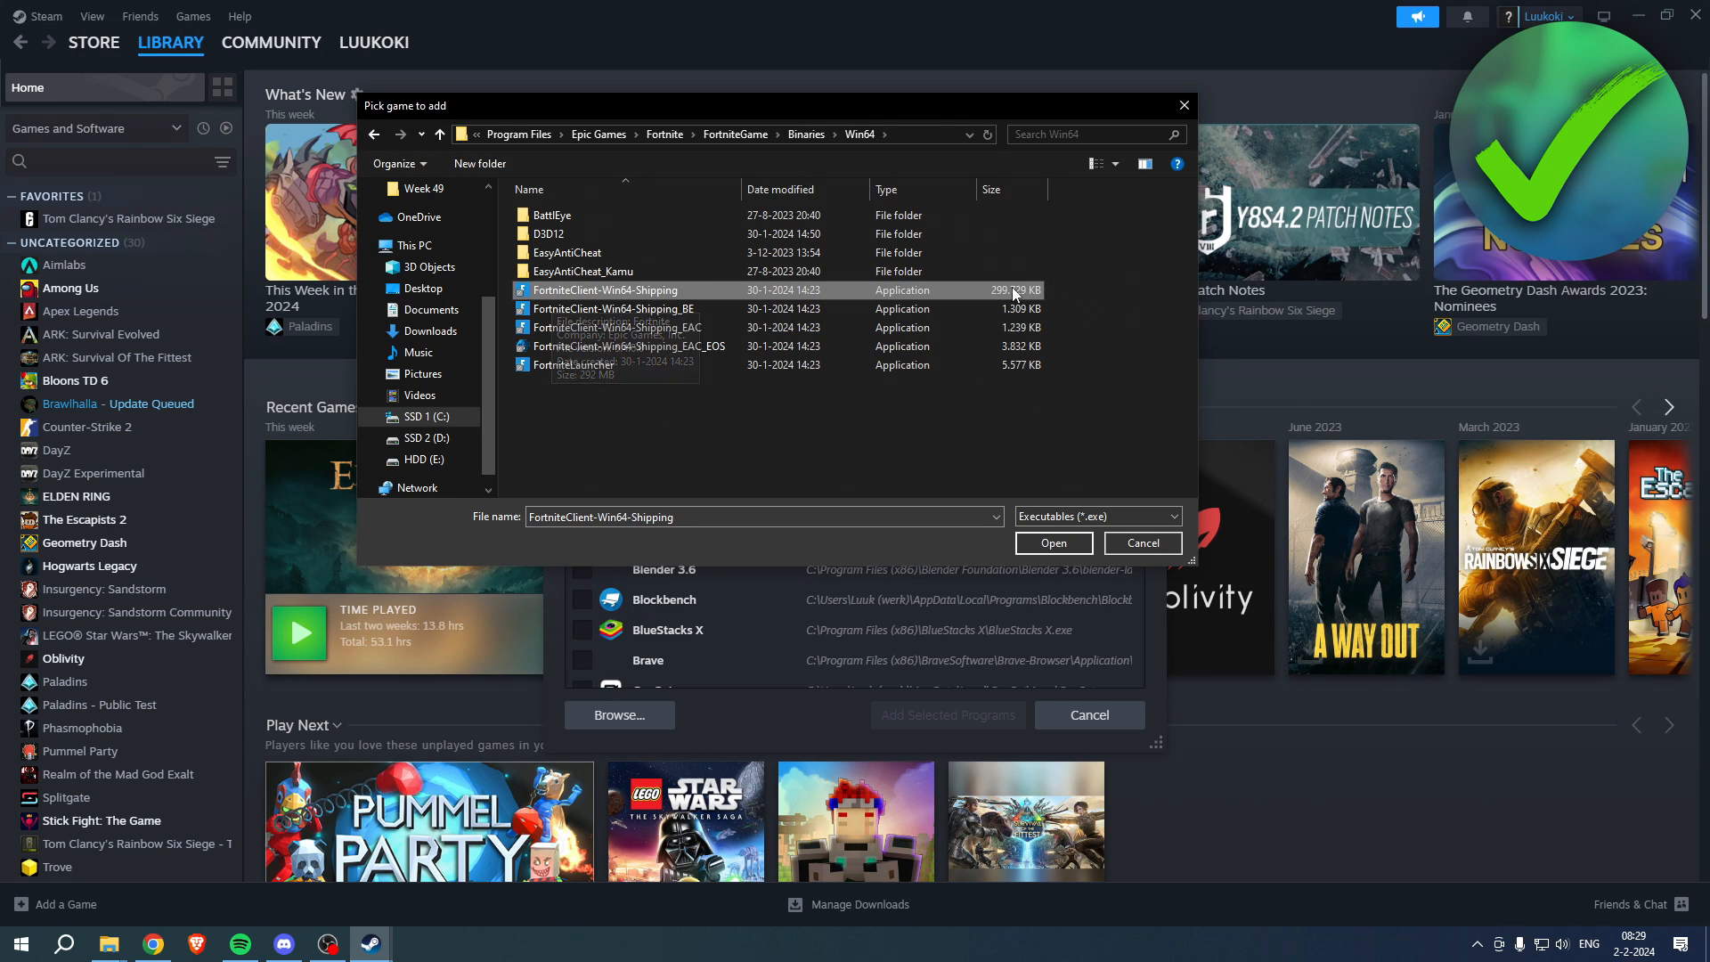
mouse_move(574, 300)
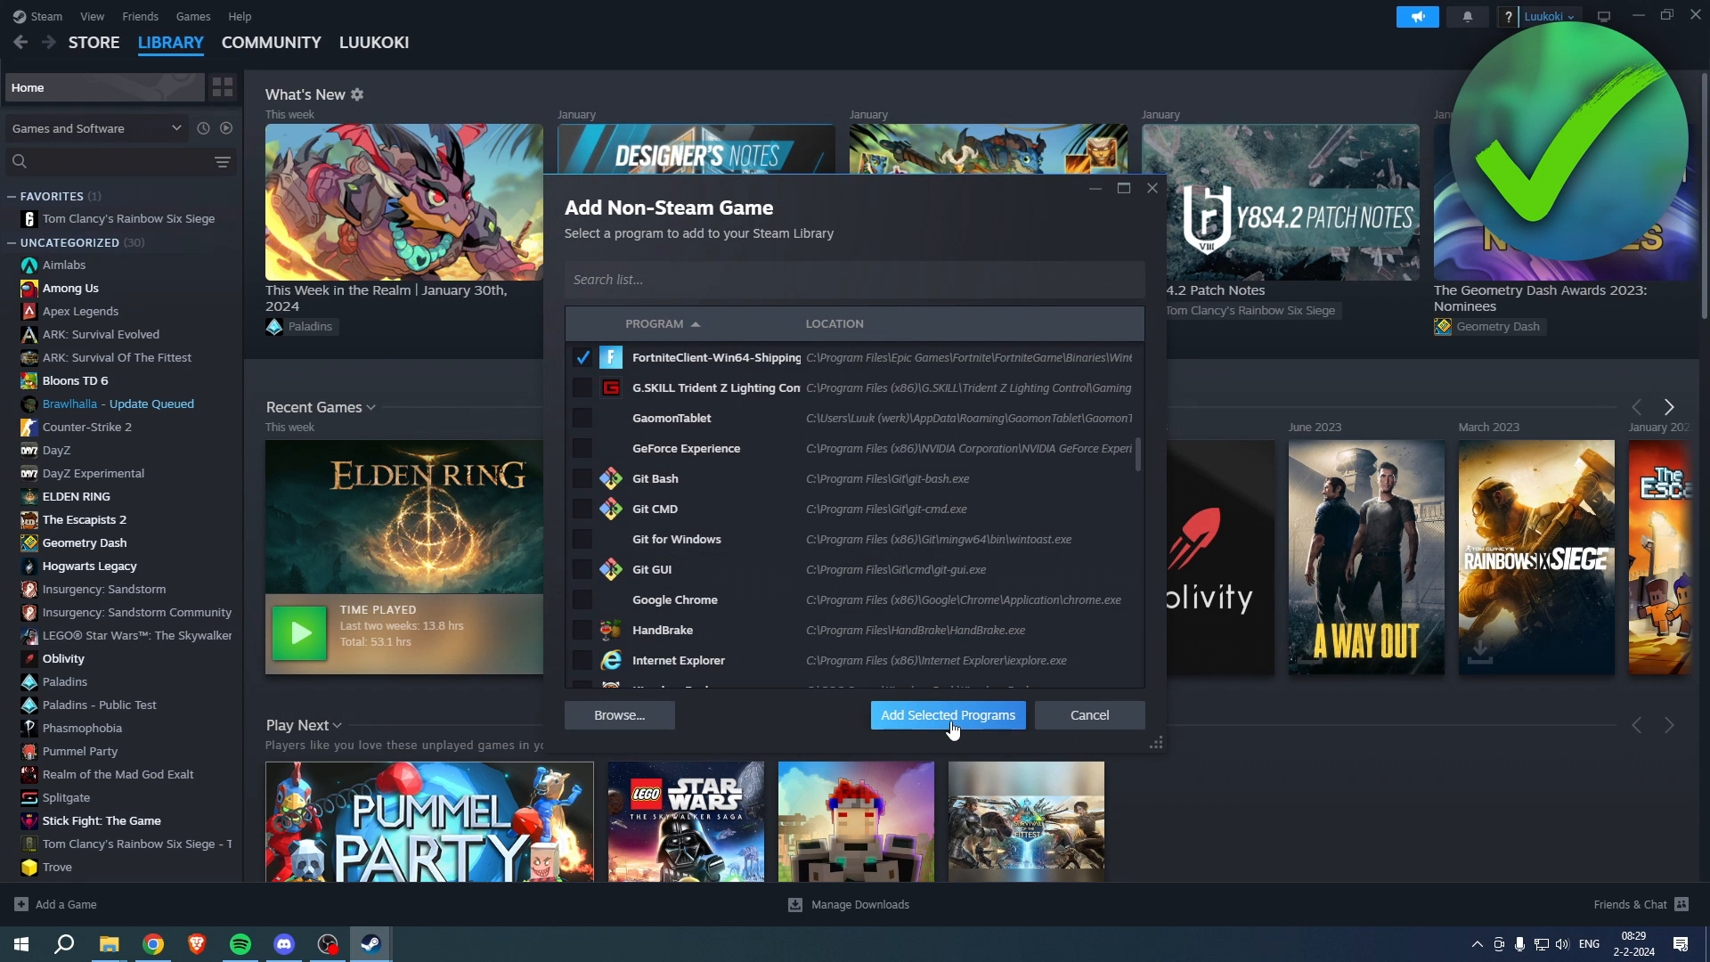
Add FortniteClient-Win64-Shipping to the library and open its game page
left_click(948, 715)
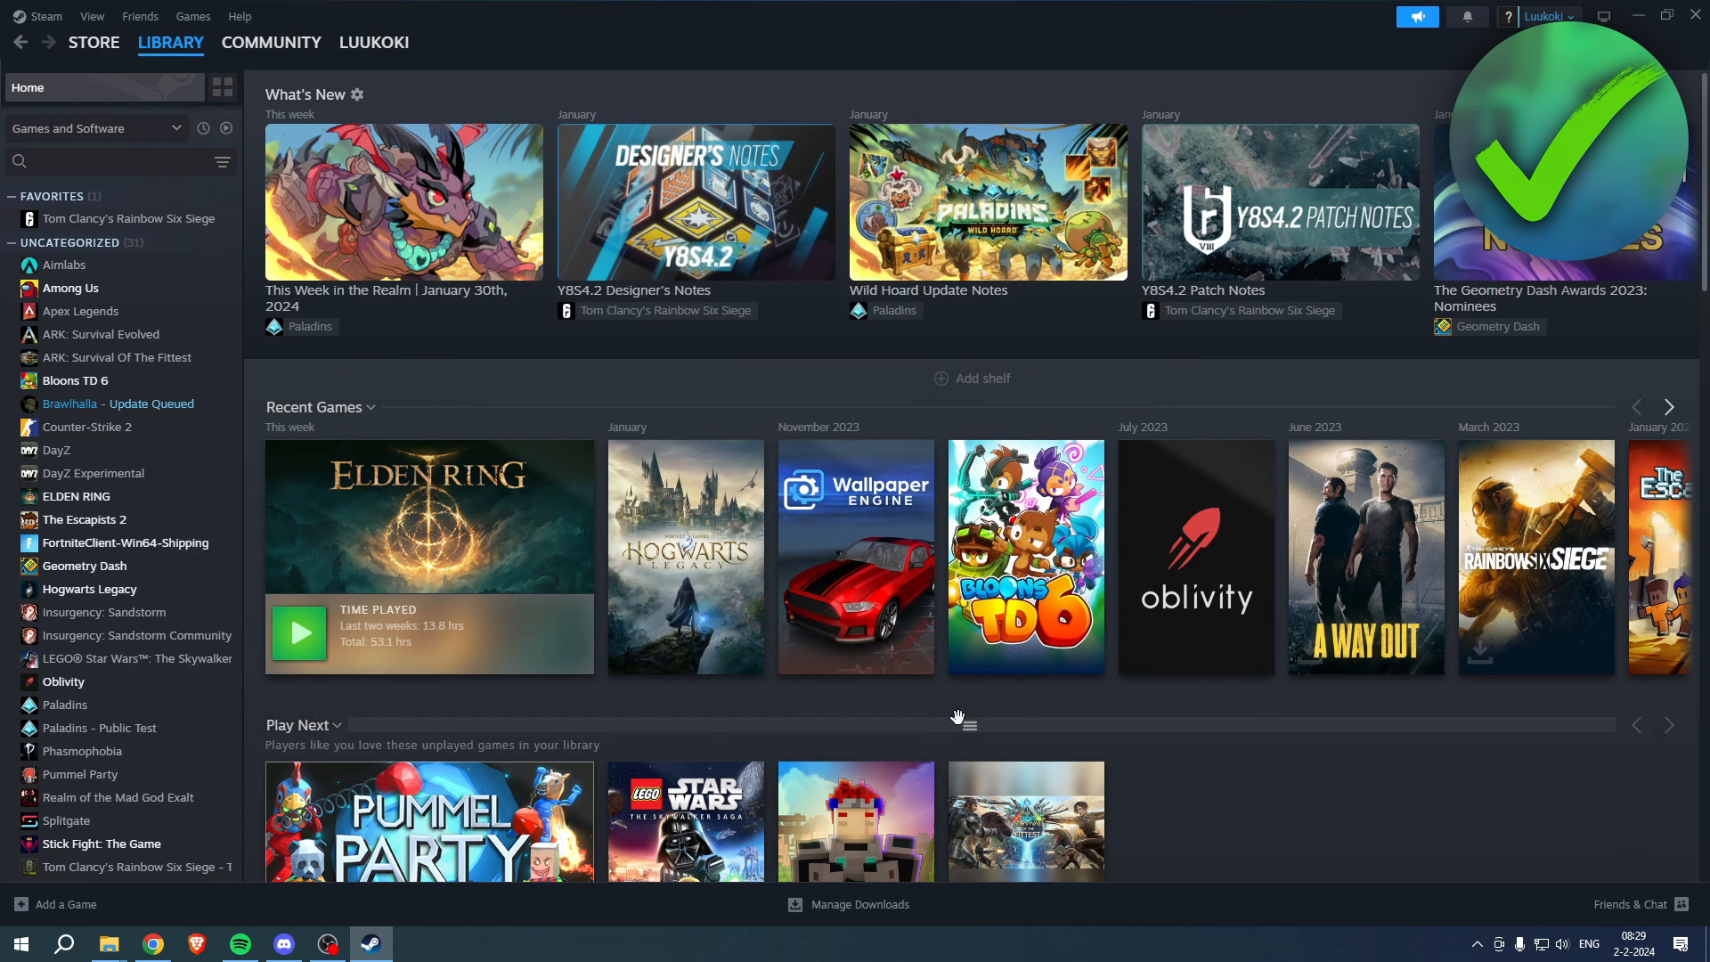
mouse_move(96, 554)
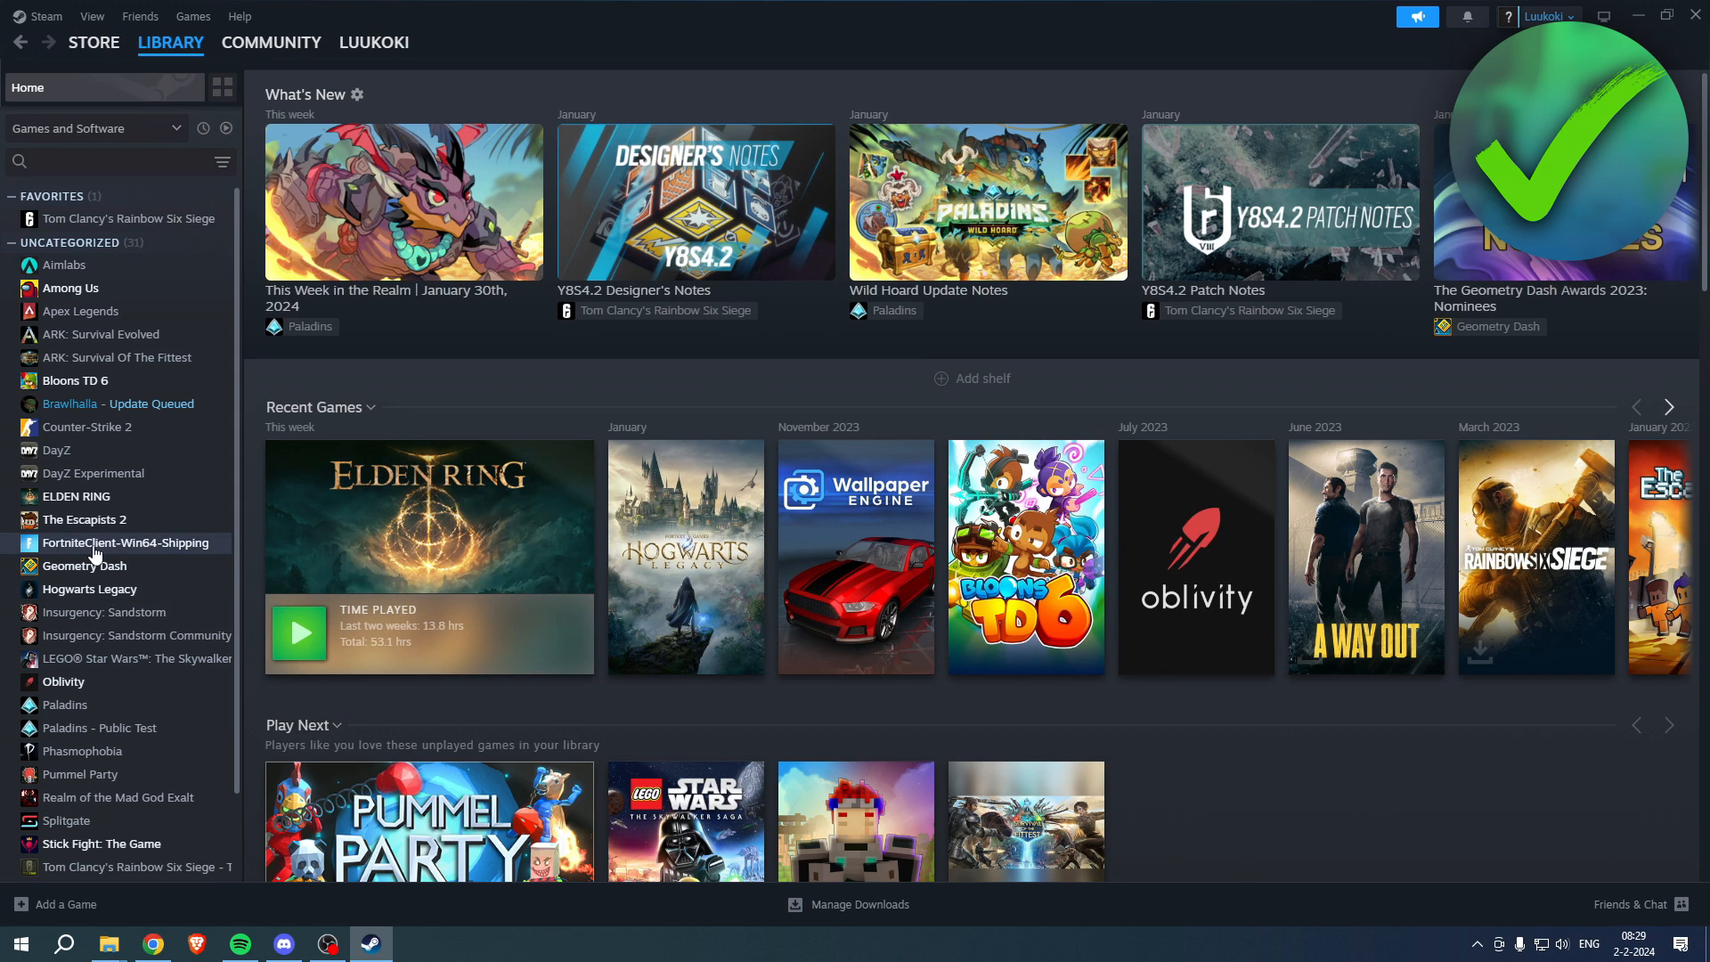
left_click(125, 542)
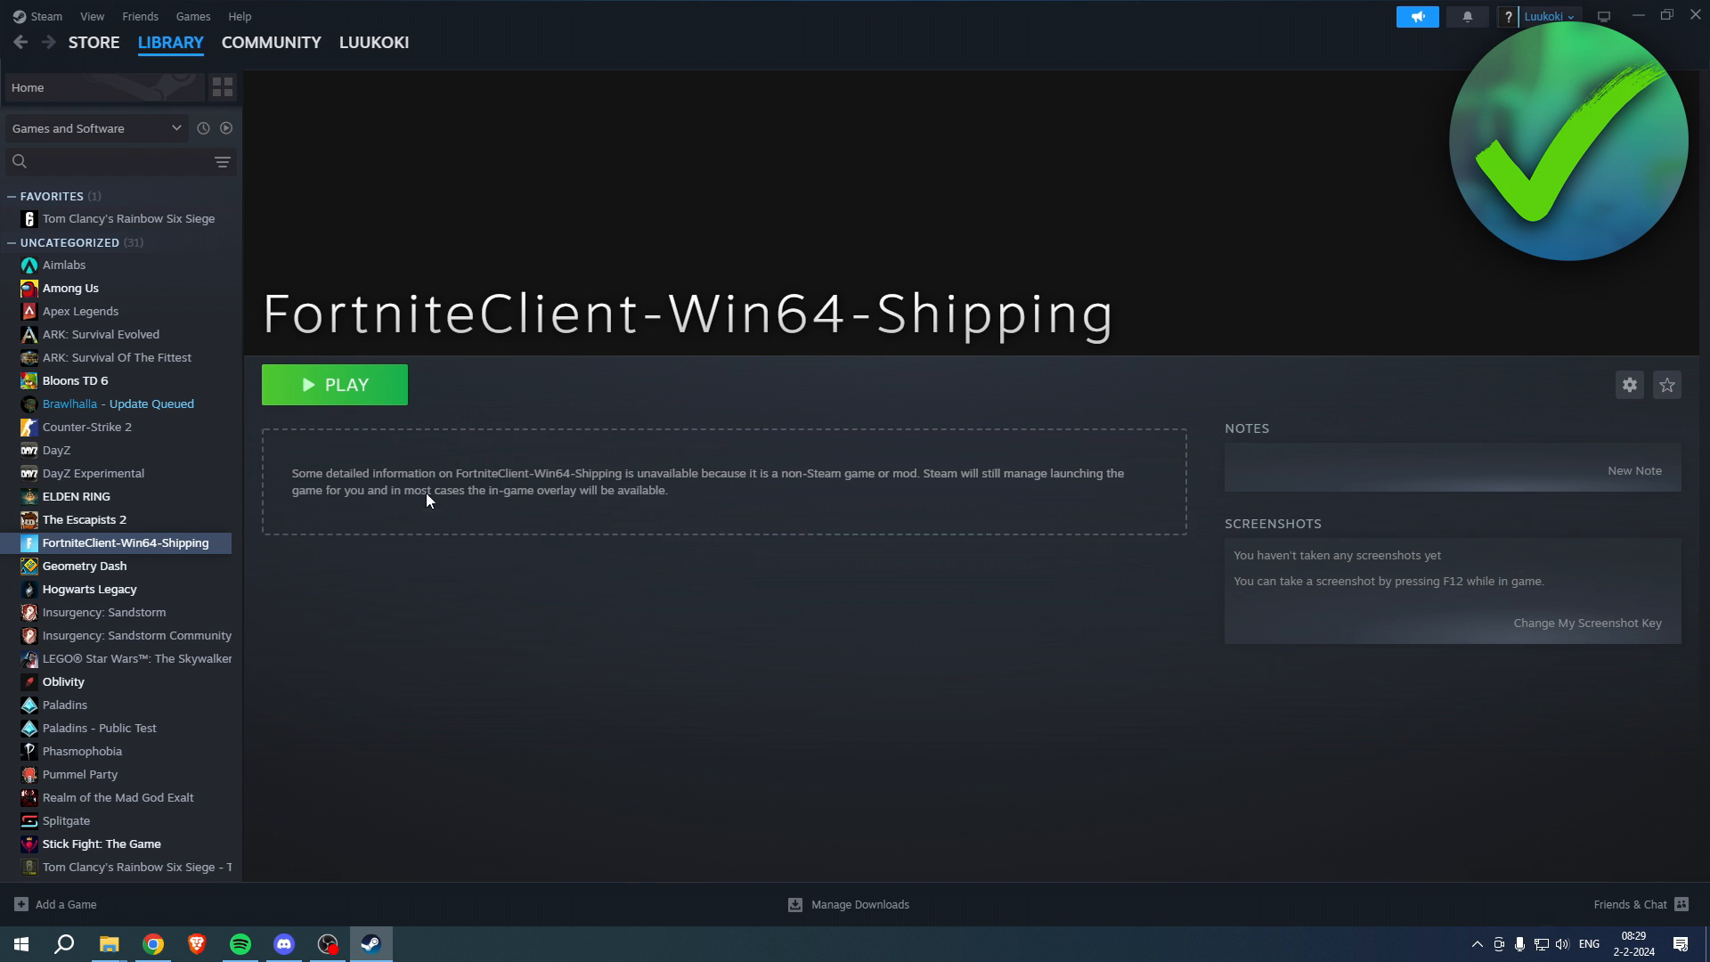
Rename the FortniteClient-Win64-Shipping shortcut to 'Fortnite' through its Properties window
right_click(125, 543)
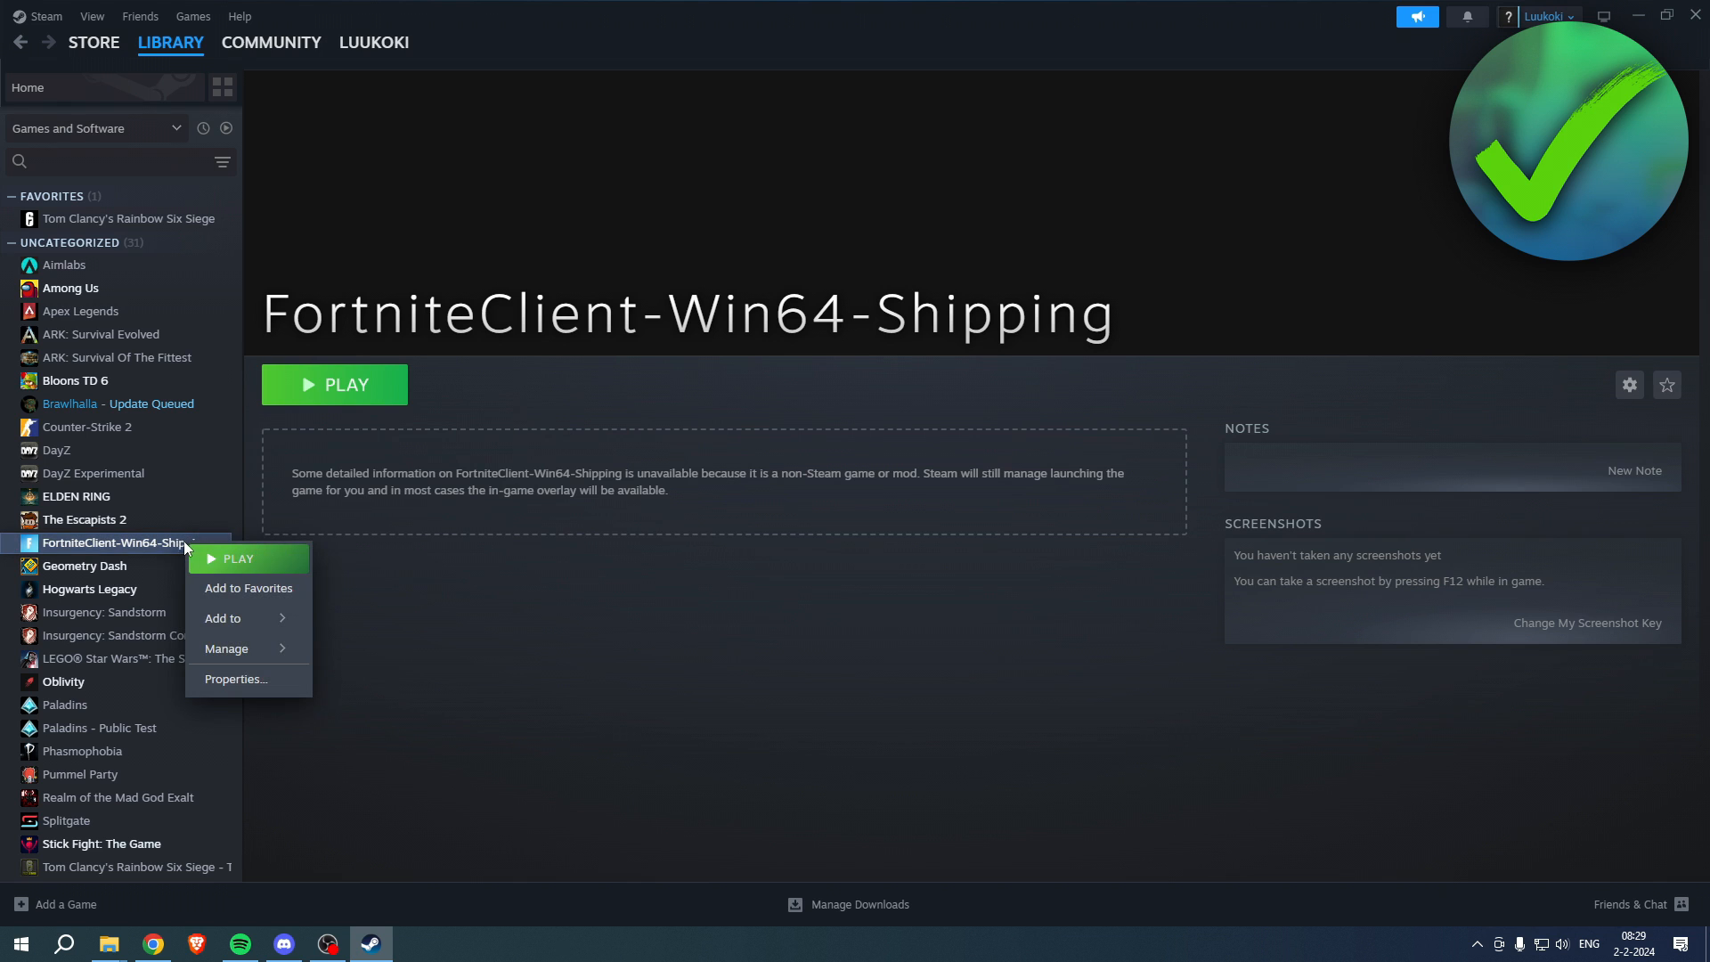
left_click(273, 683)
type("Fortnite")
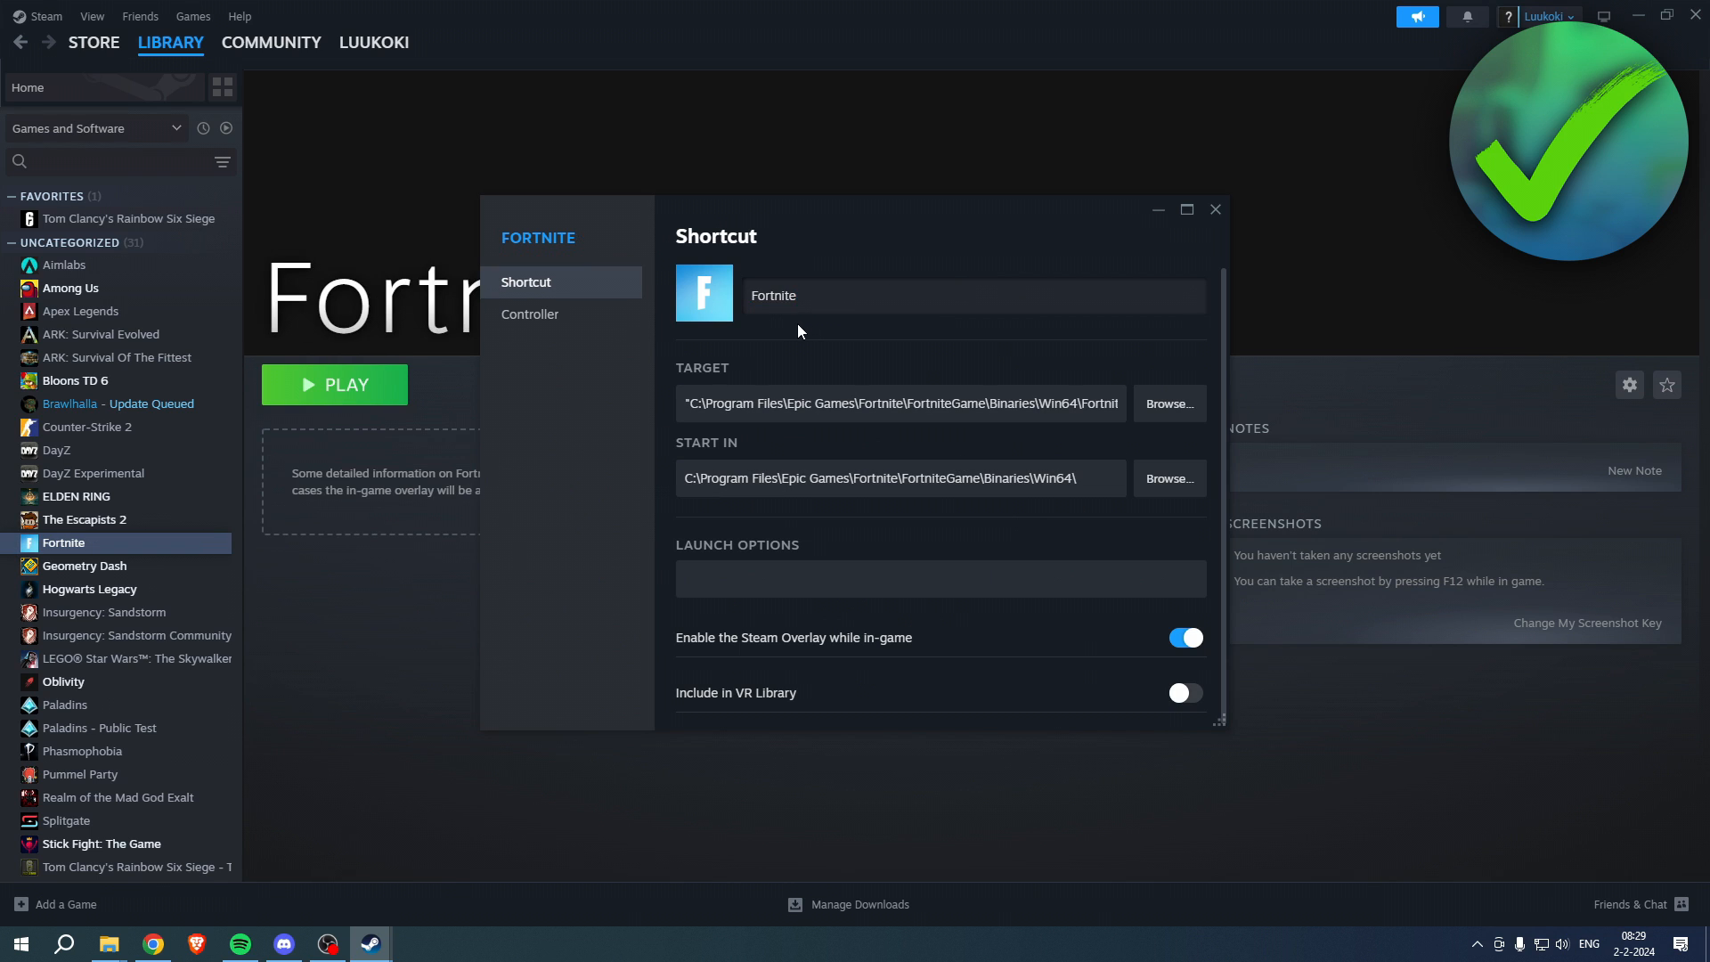
mouse_move(1192, 259)
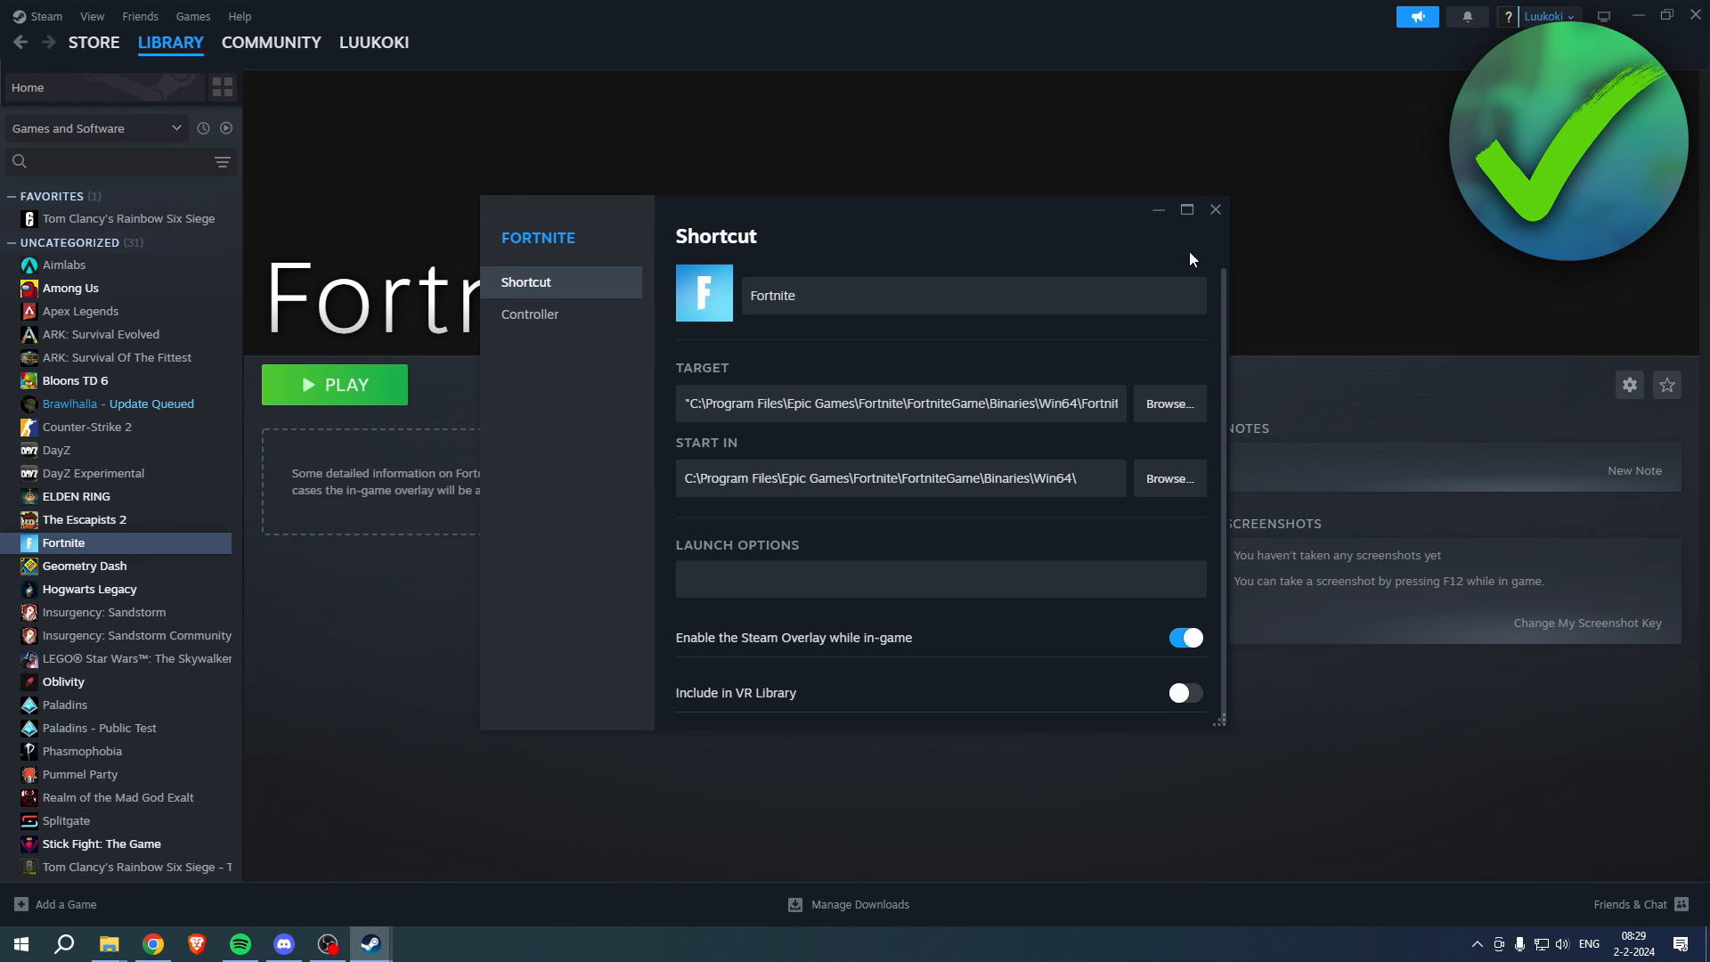
mouse_move(1223, 240)
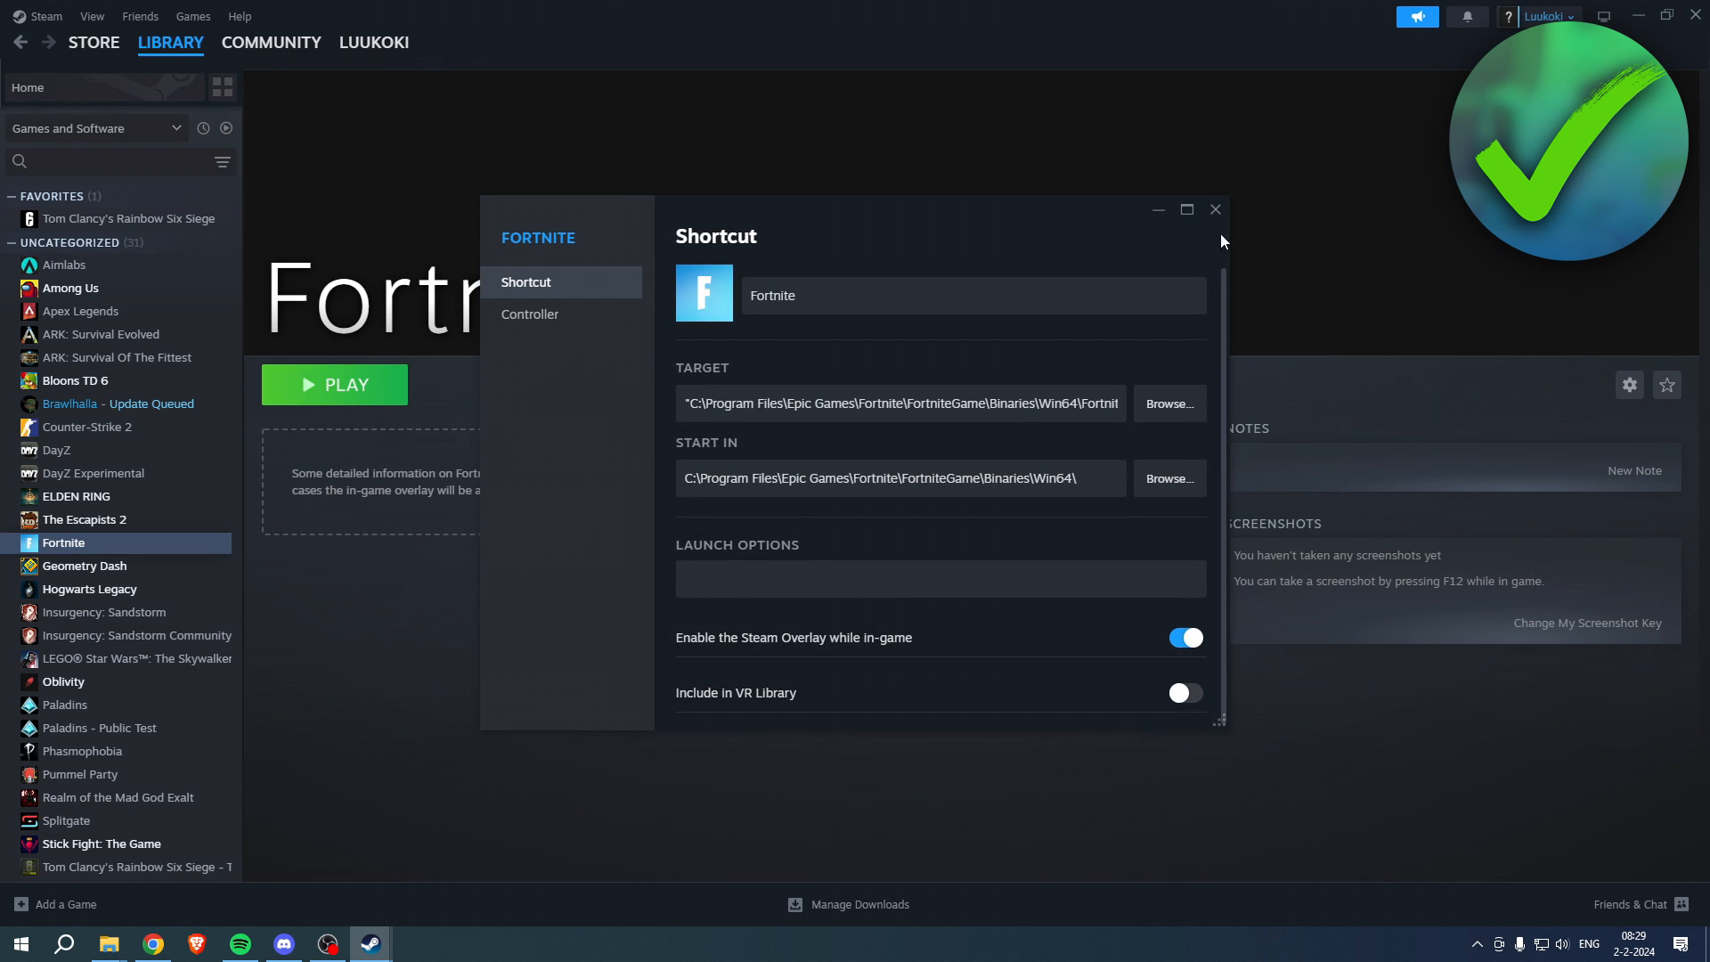
left_click(1215, 210)
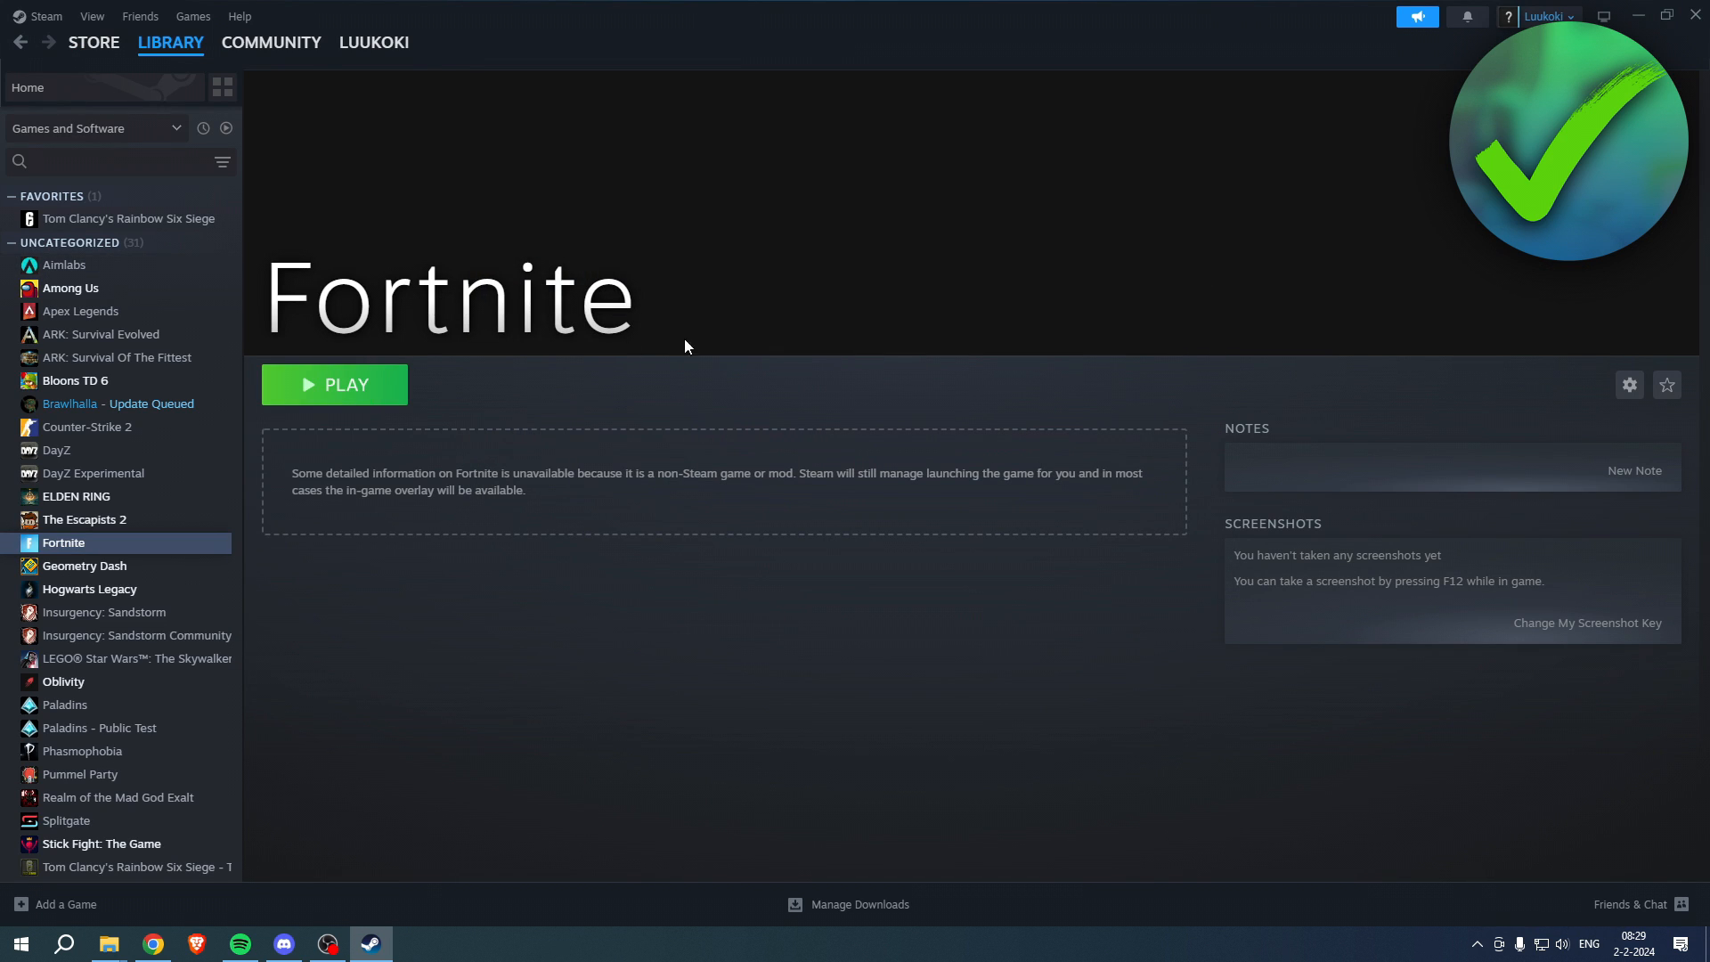
mouse_move(568, 414)
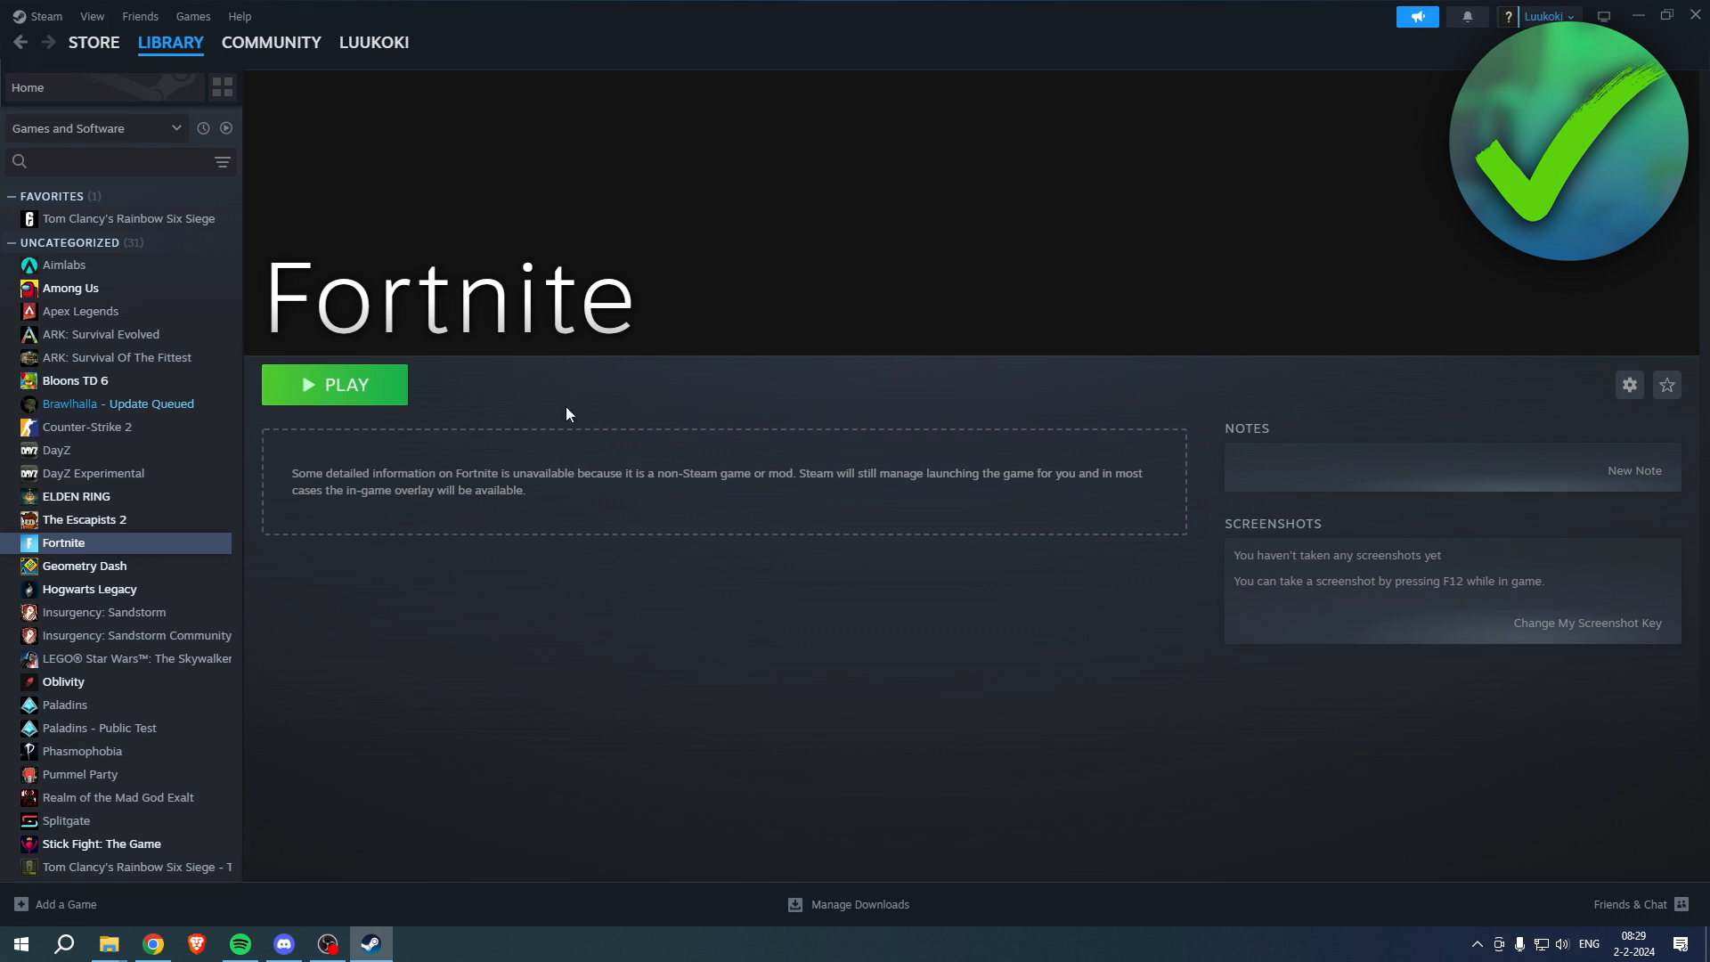
mouse_move(553, 430)
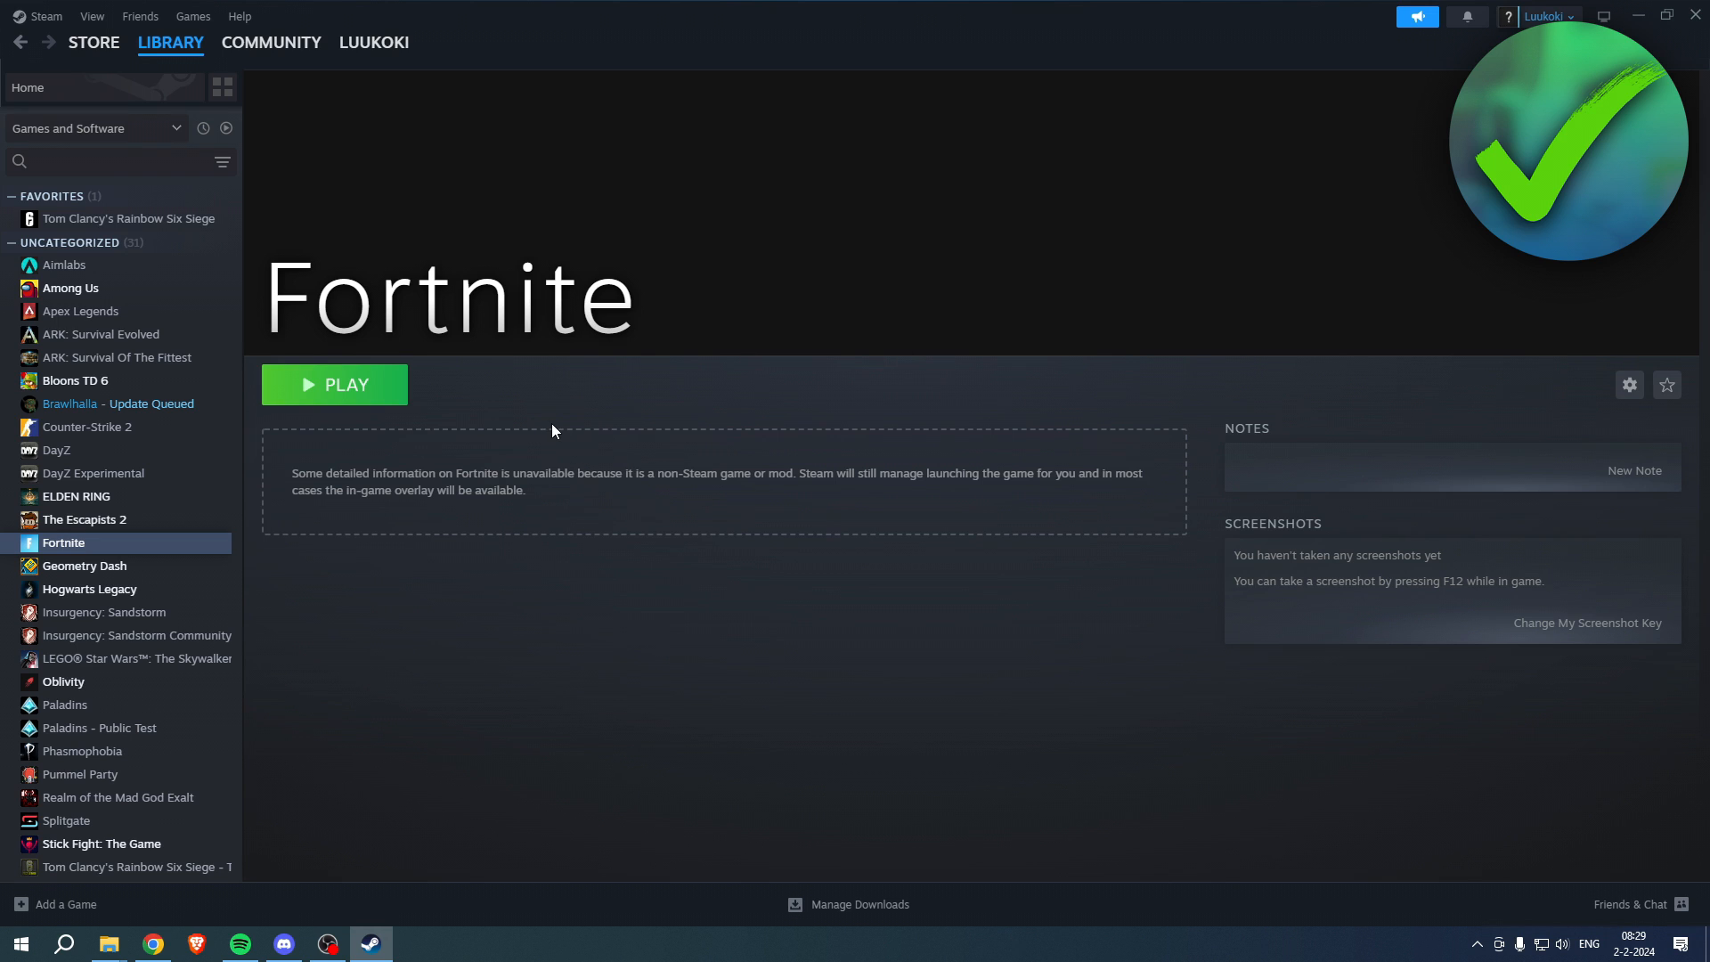
mouse_move(548, 433)
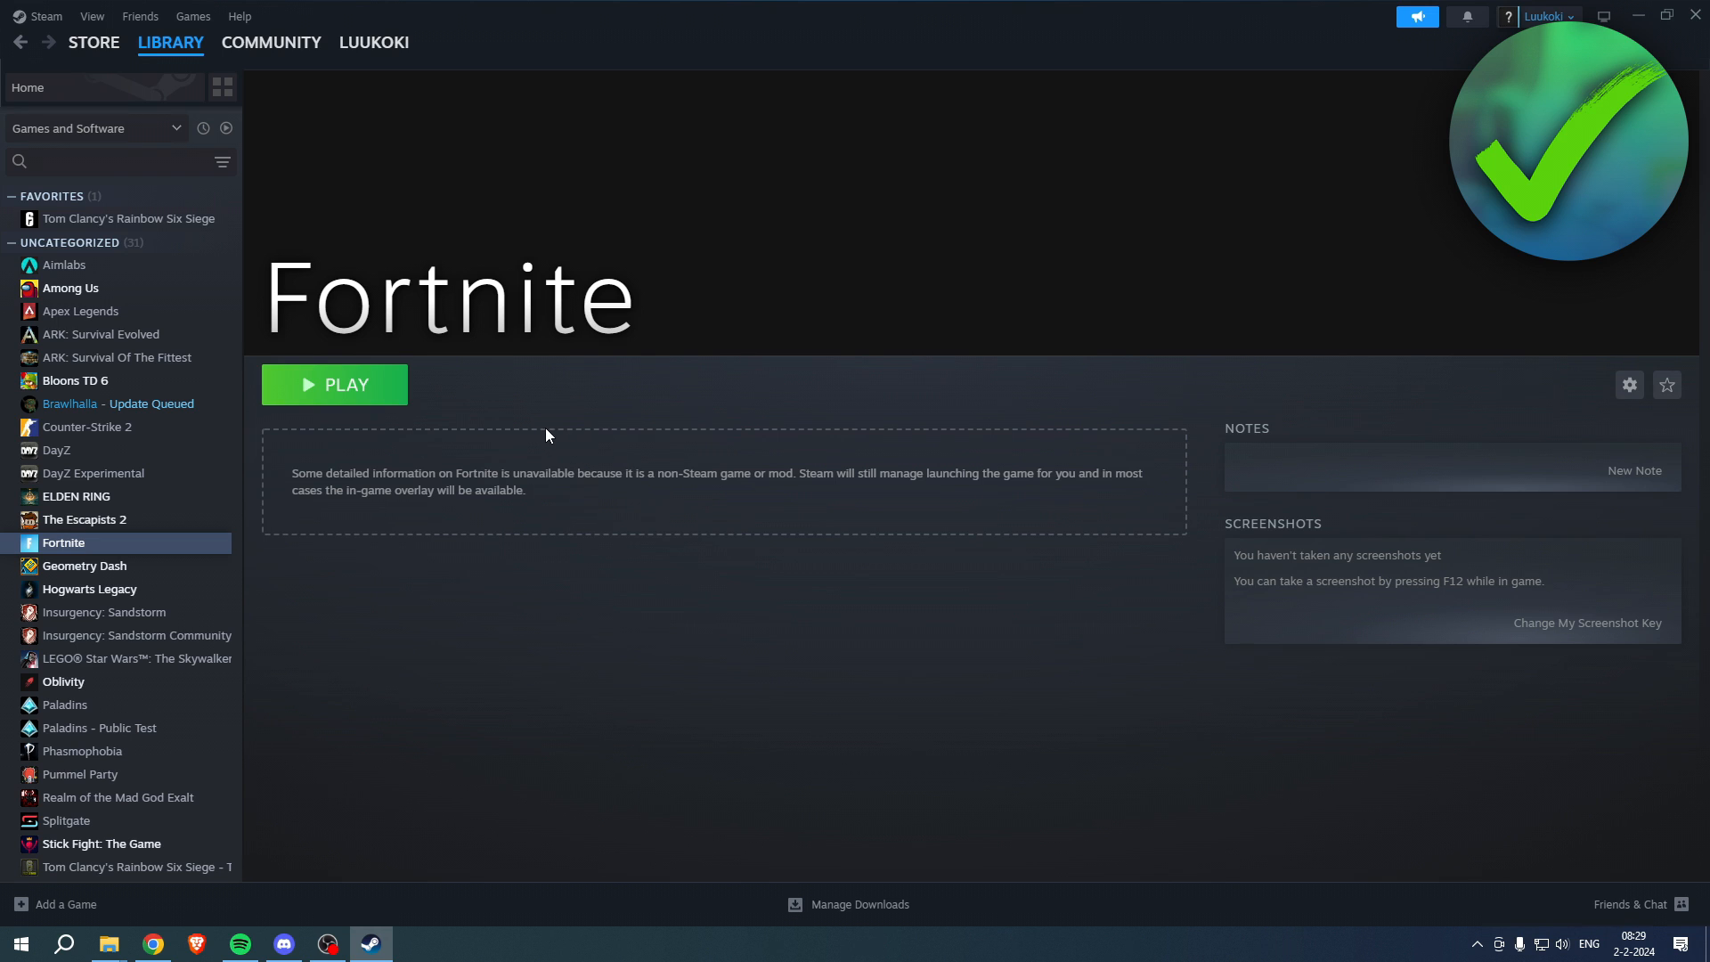